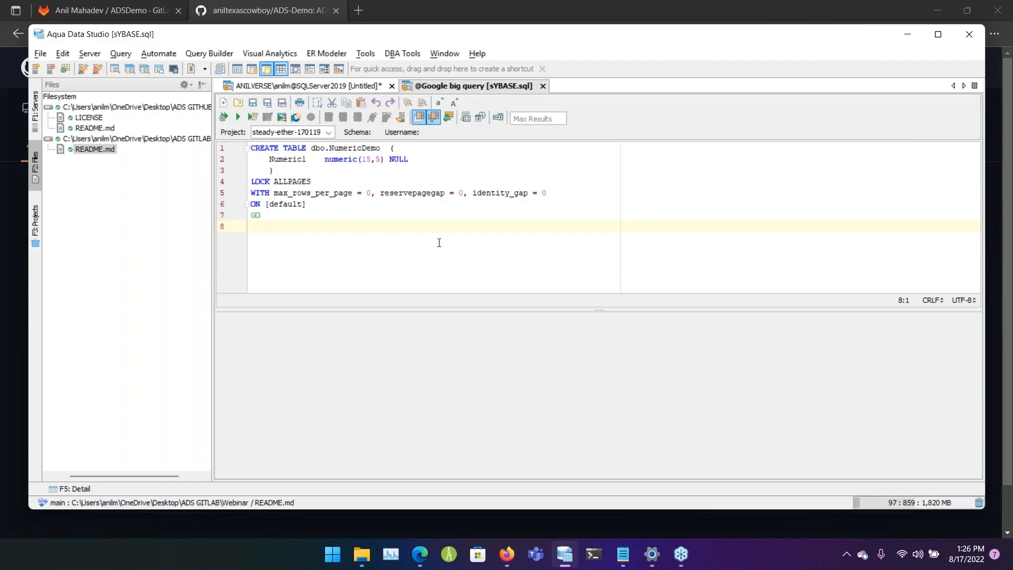
- Review the GitLab project page in the browser while Aqua Data Studio is closed
left_click(252, 225)
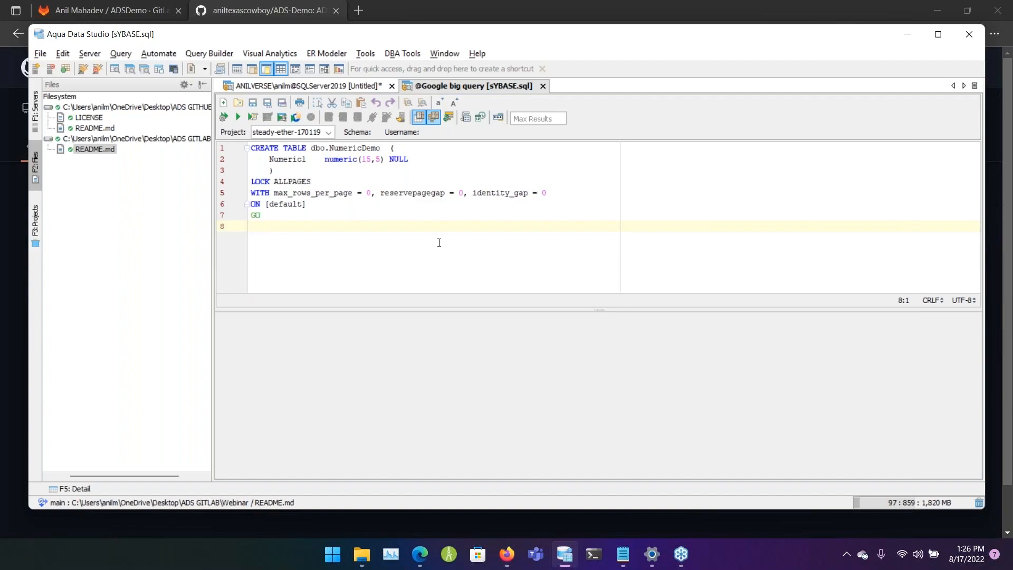
left_click(252, 226)
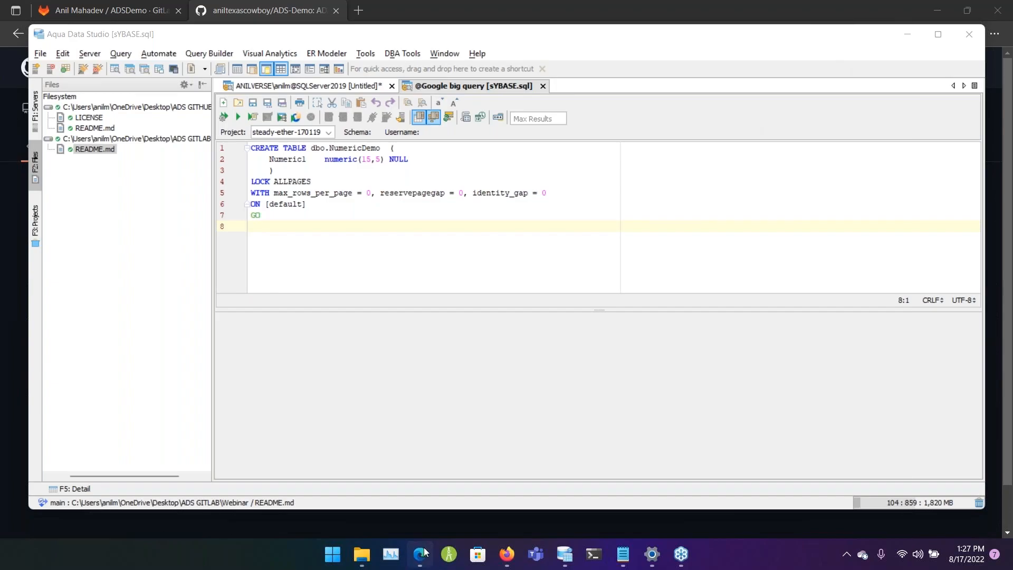
left_click(109, 11)
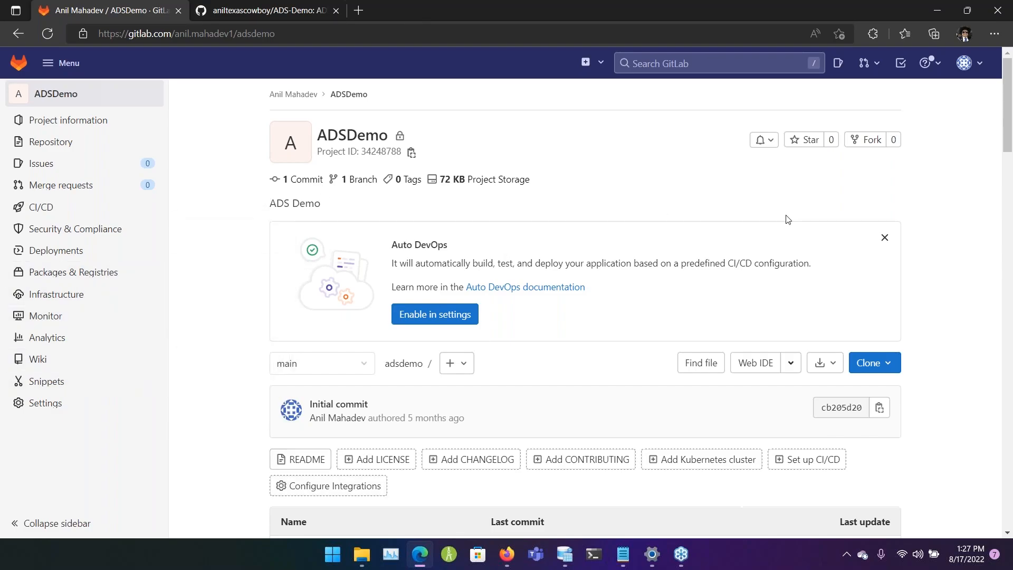
scroll("down", 3)
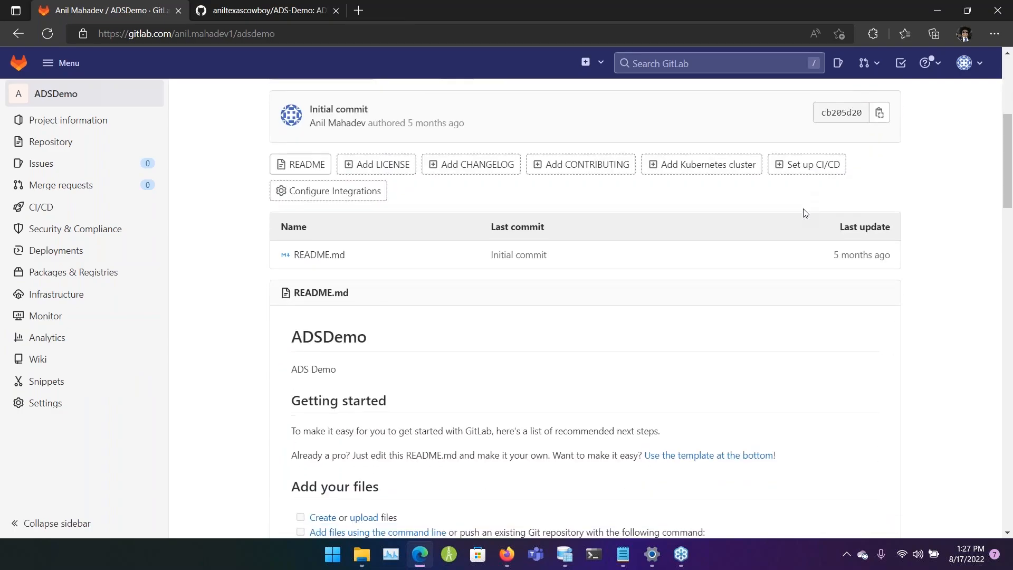
scroll("down", 3)
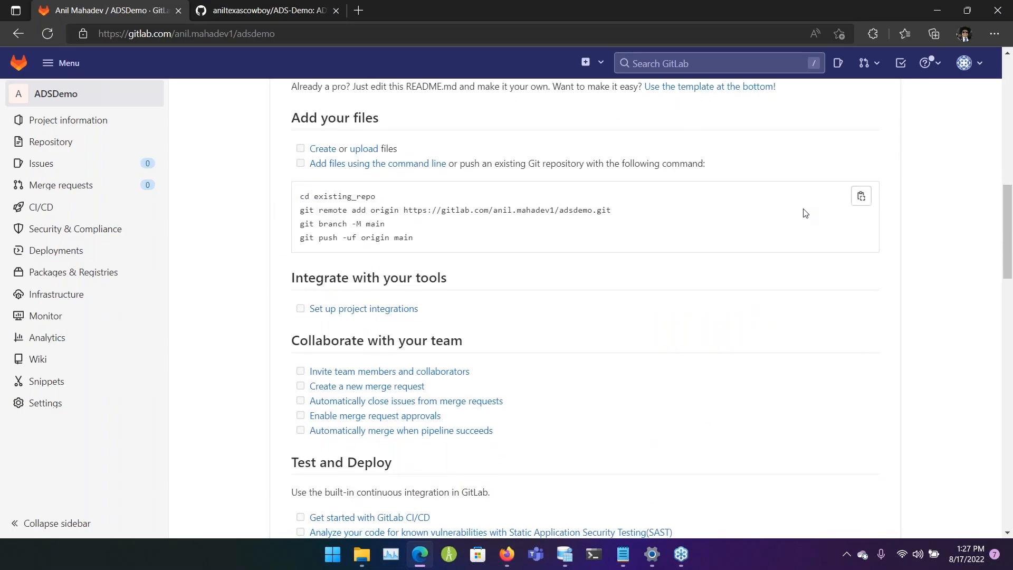
scroll("up", 3)
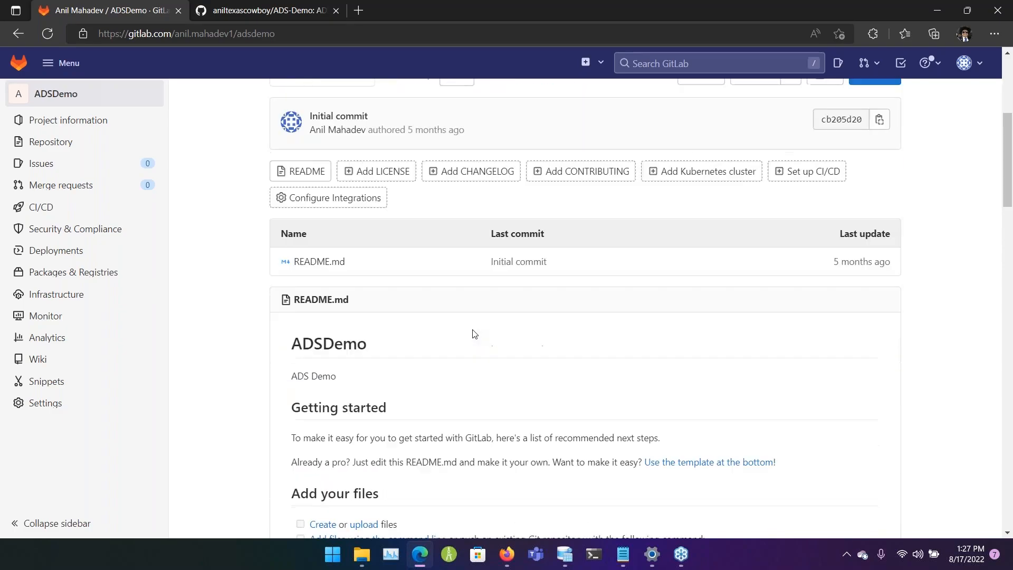
scroll("down", 3)
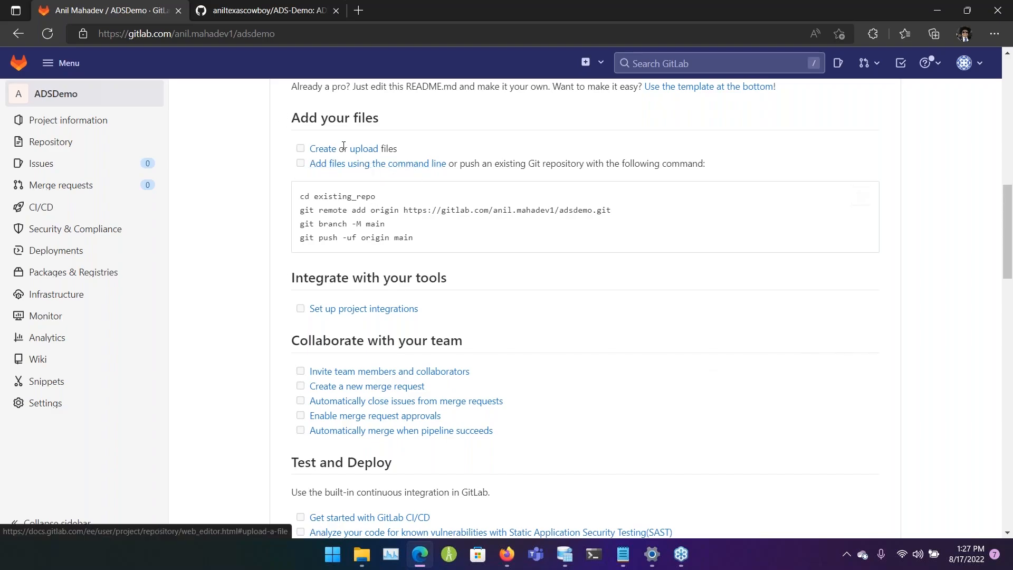
mouse_move(365, 154)
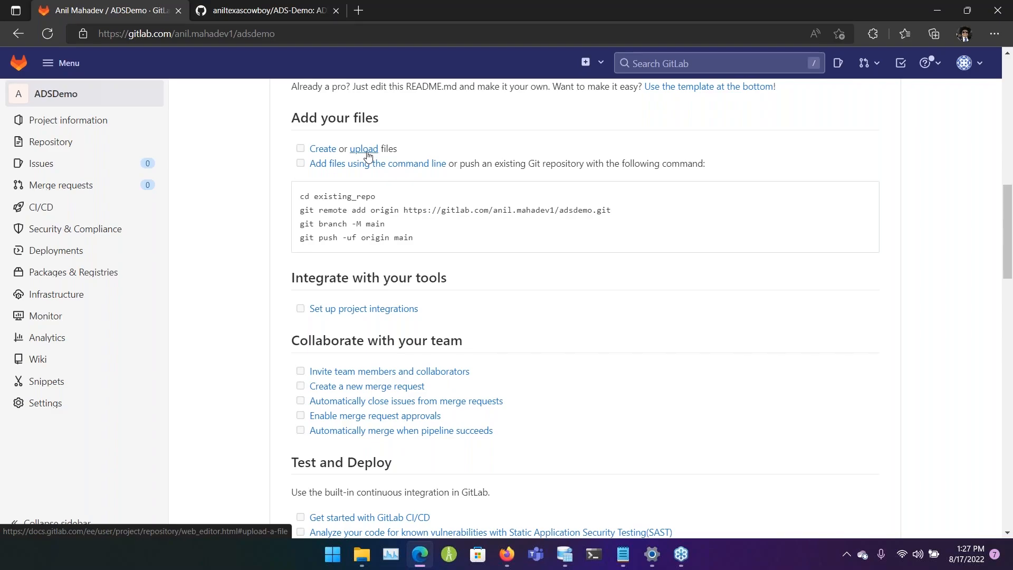
scroll("down", 3)
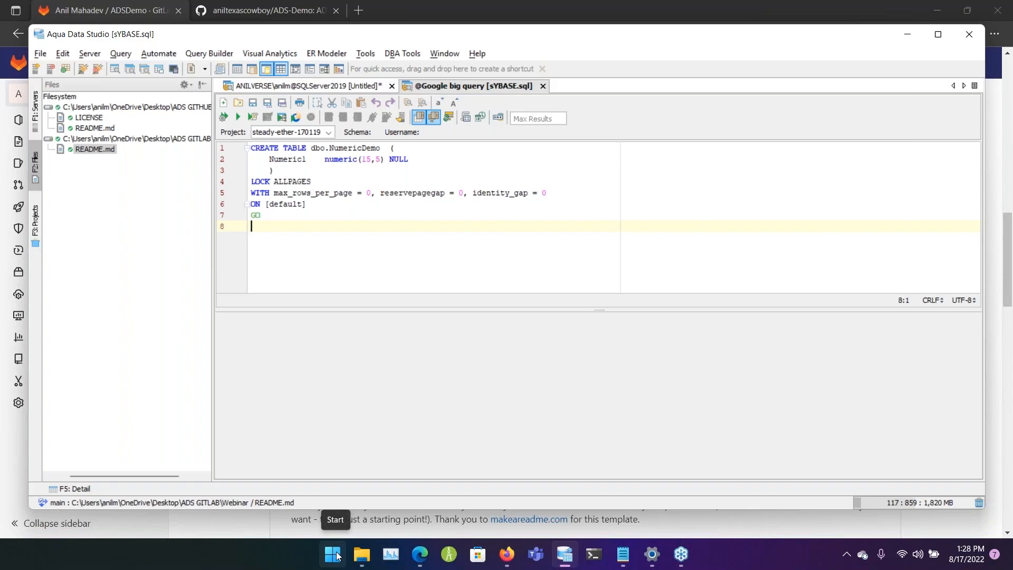
- Relaunch Aqua Data Studio from the Start menu by searching 'aqua', reopening the sYBASE.sql query
left_click(332, 554)
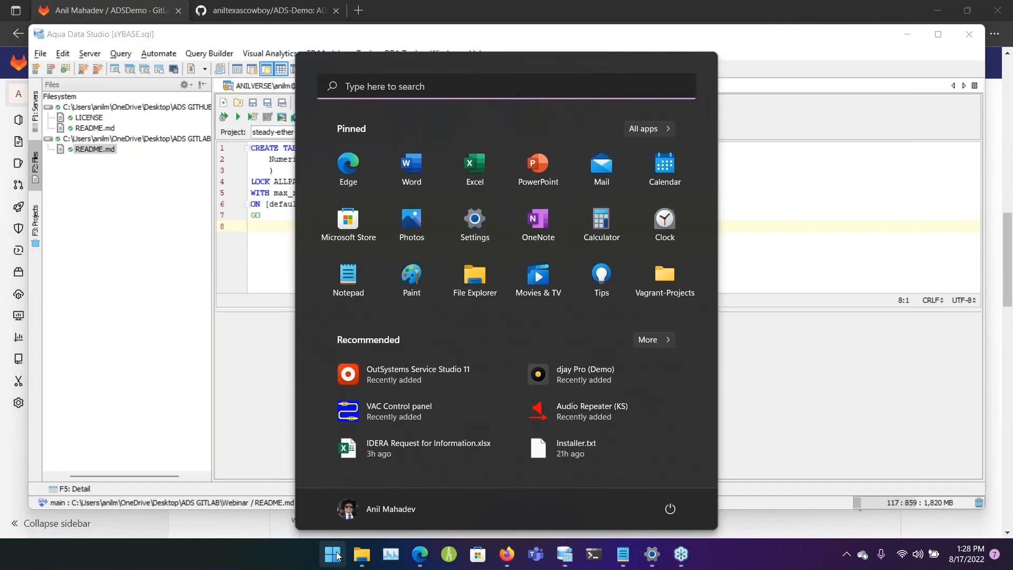
type("aqua")
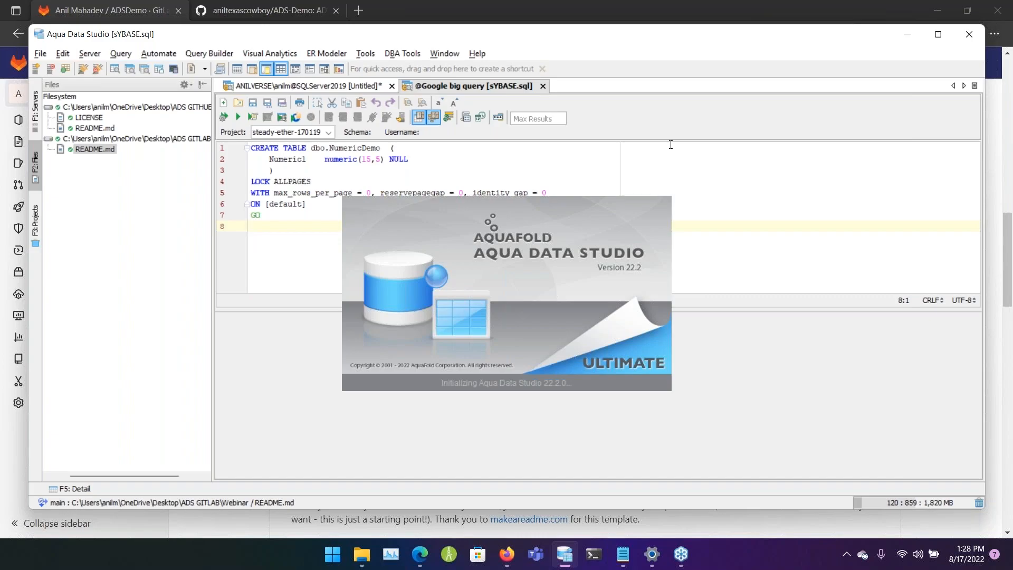
left_click(251, 226)
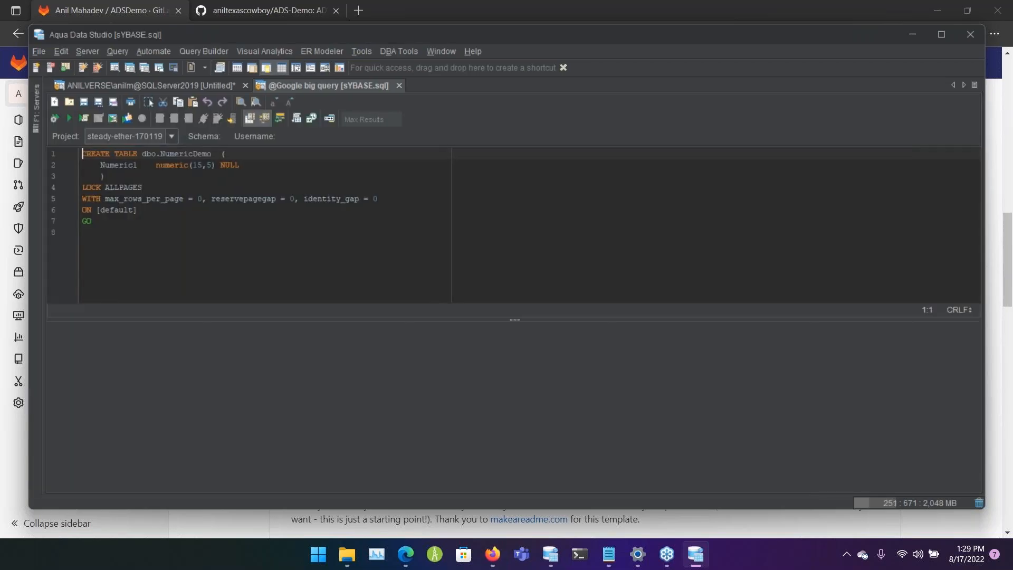
- Show the Files panel with the mounted ADS GitHub and GitLab Webinar repository folders expanded
left_click(37, 165)
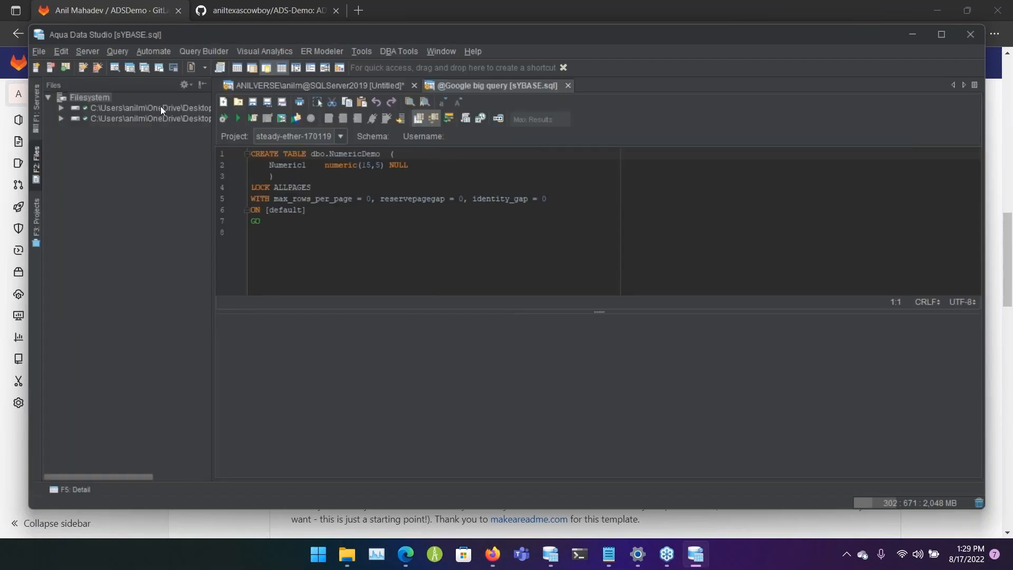
left_click(61, 108)
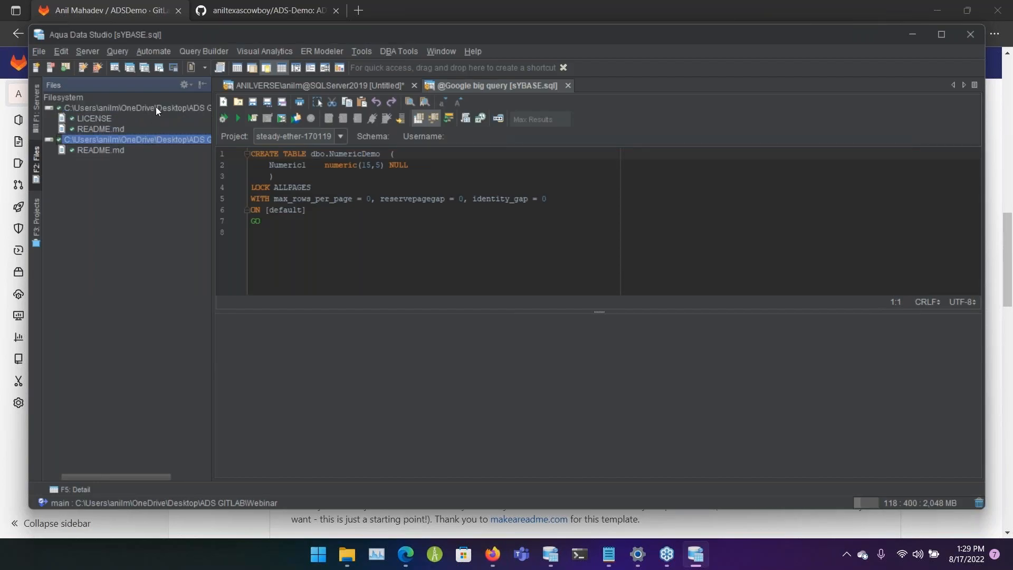
mouse_move(180, 103)
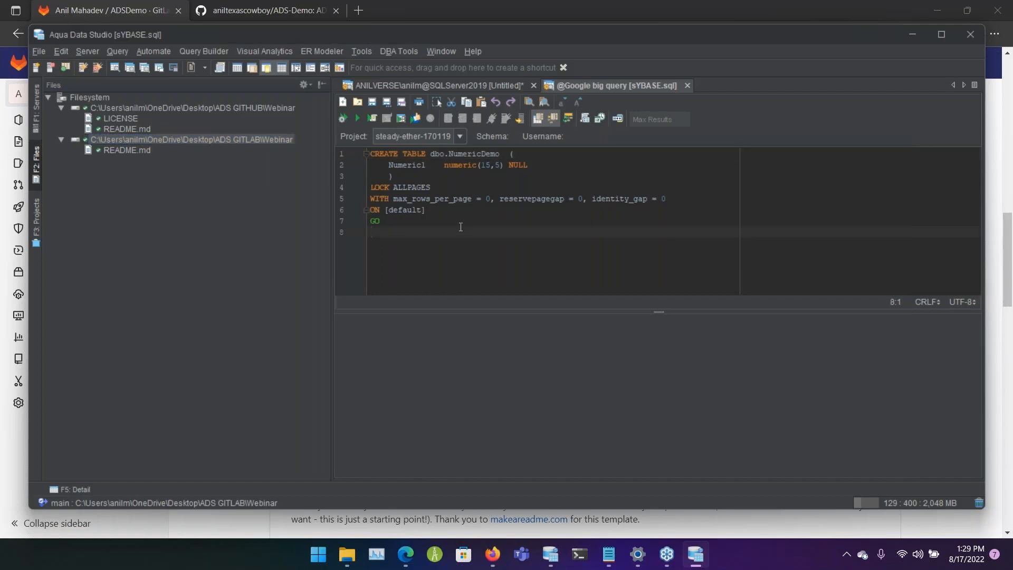
left_click(39, 50)
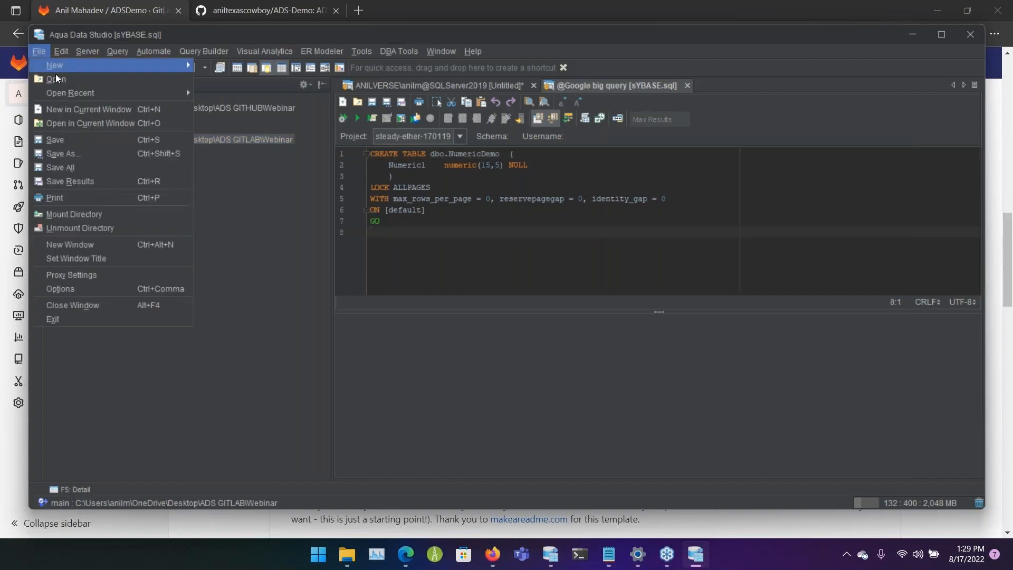
- Review the General > Appearance settings in File > Options
left_click(60, 288)
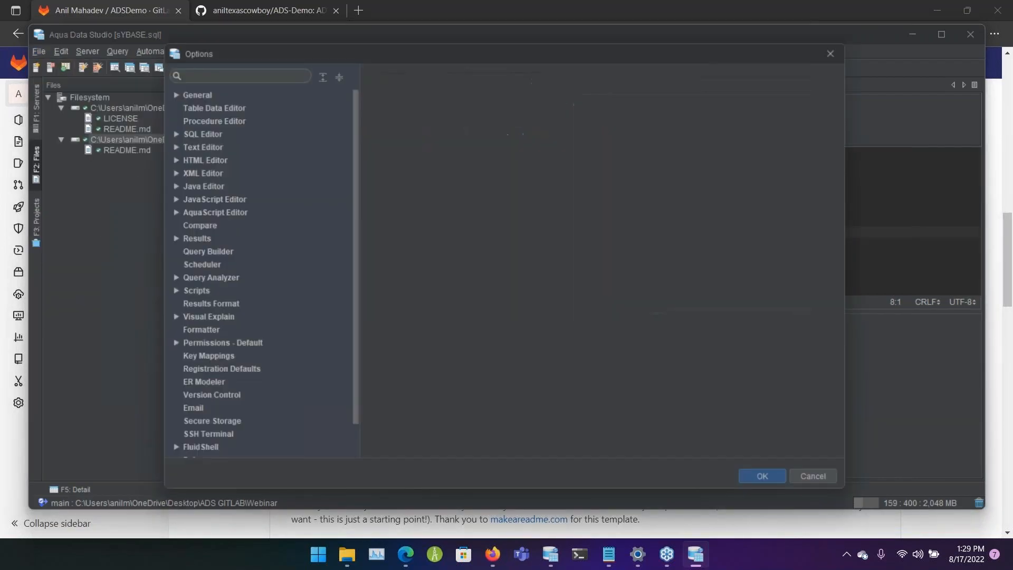
left_click(198, 95)
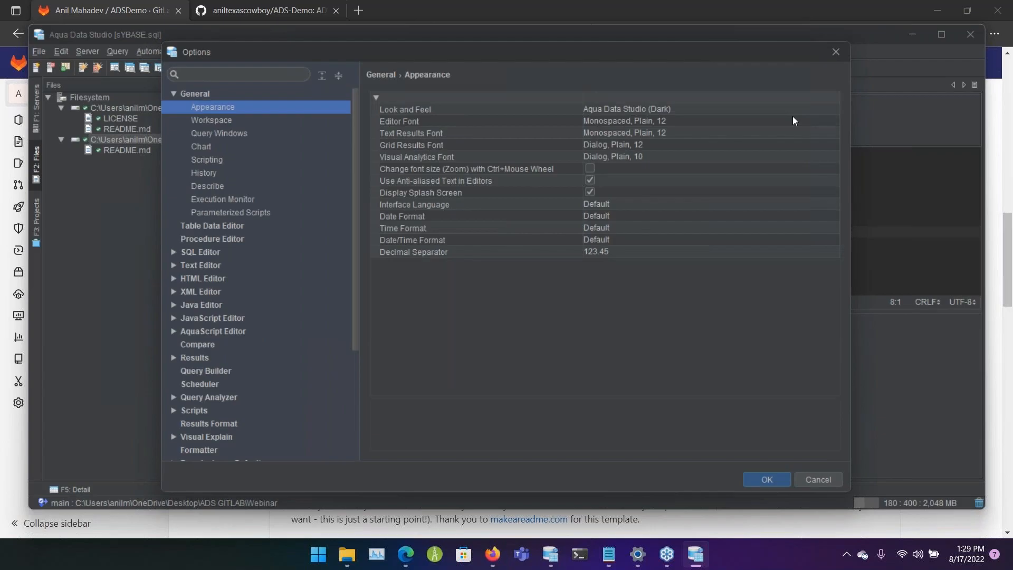
left_click(831, 109)
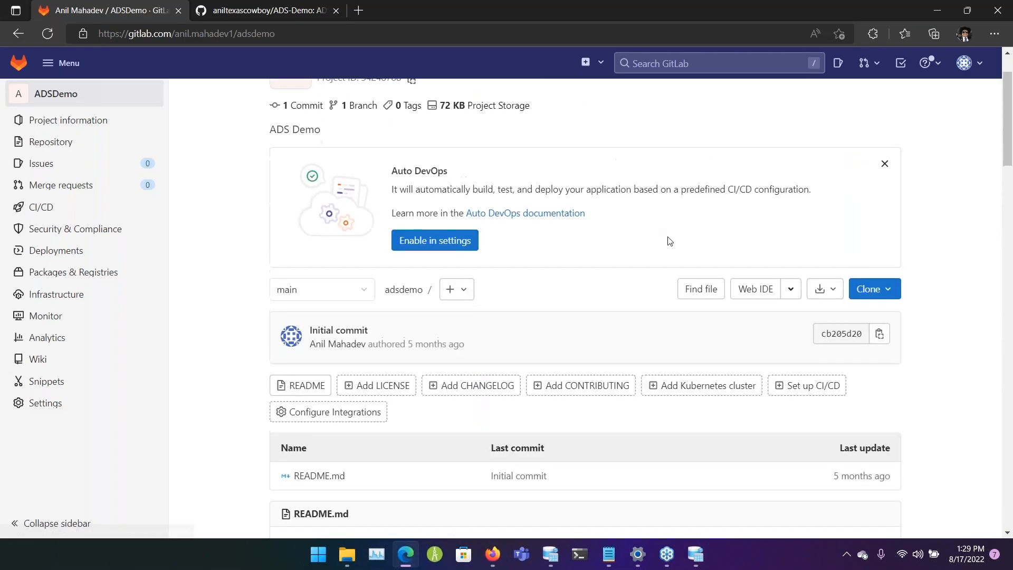
- View the project's clone URLs, then the GitLab user profile and its Preferences page
left_click(869, 289)
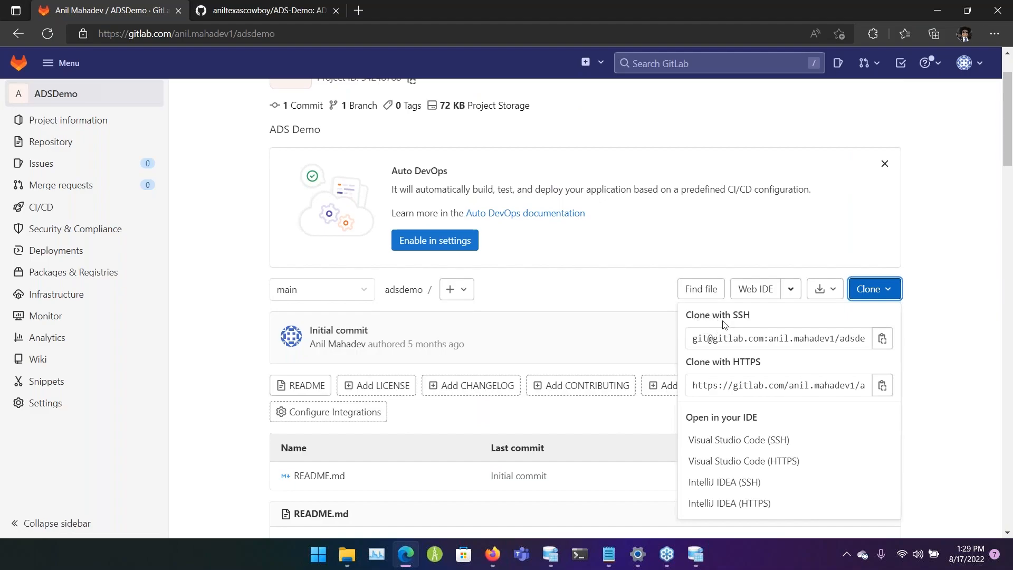
mouse_move(897, 244)
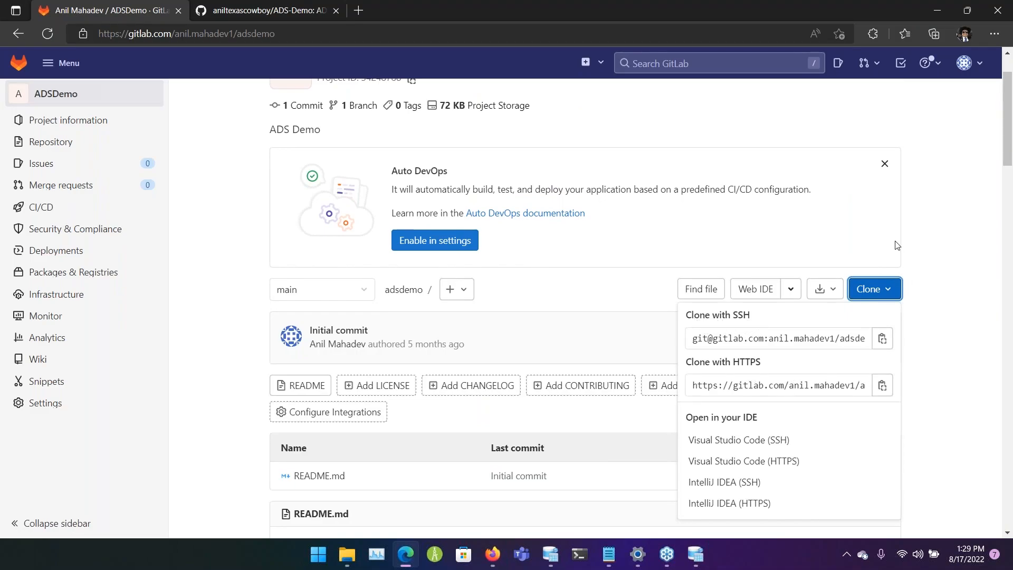
left_click(964, 62)
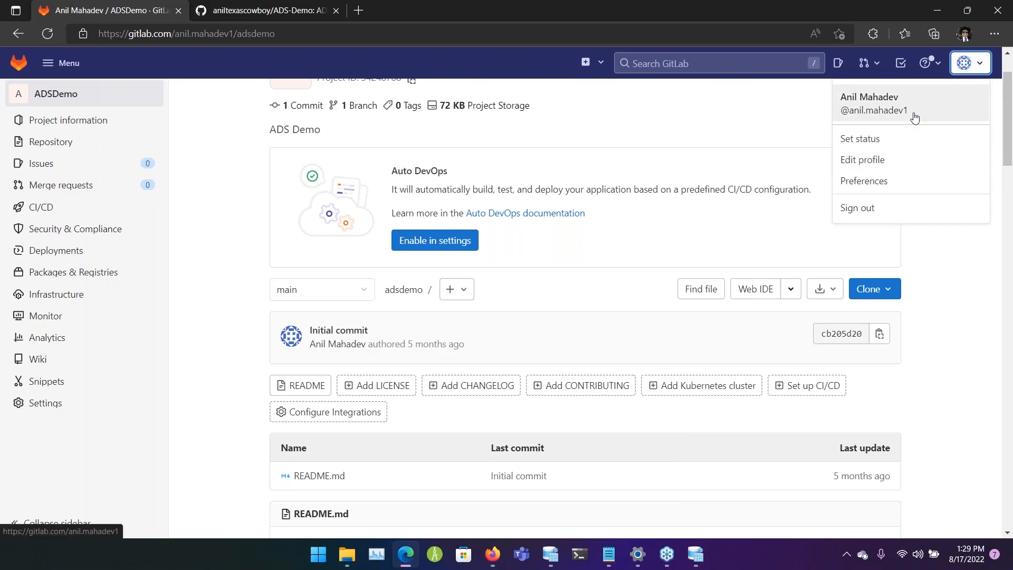
left_click(872, 104)
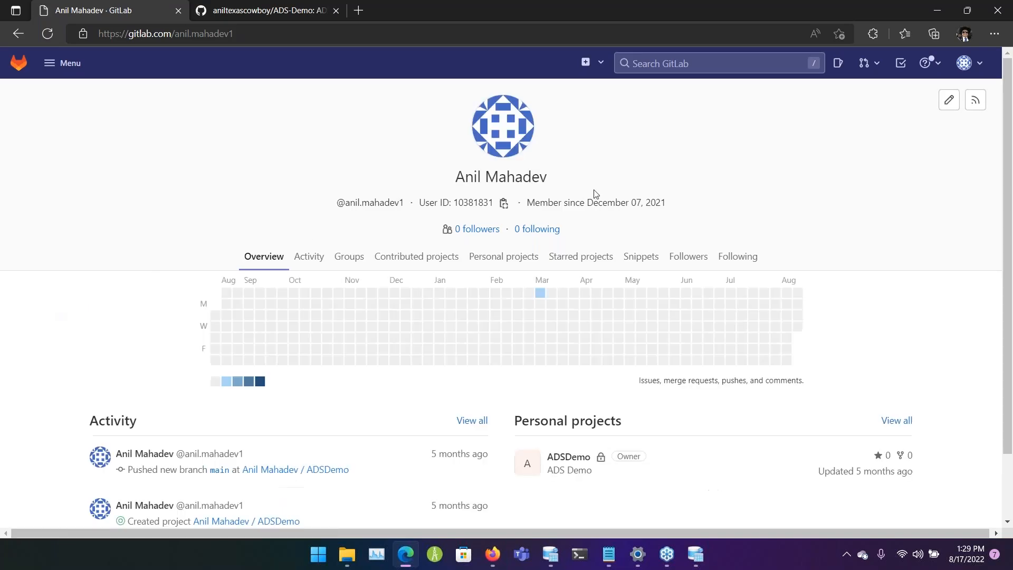
left_click(969, 62)
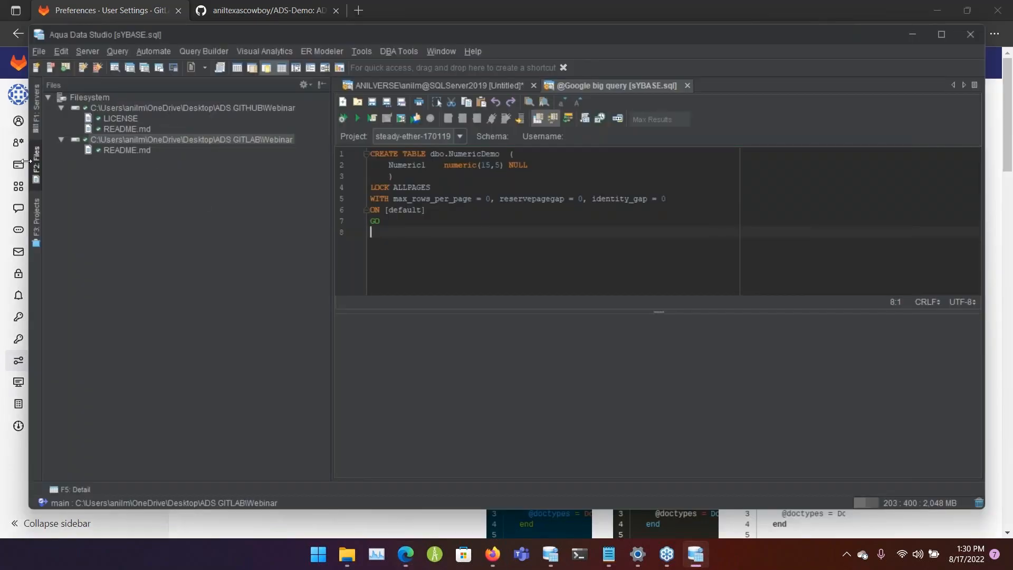
mouse_move(98, 101)
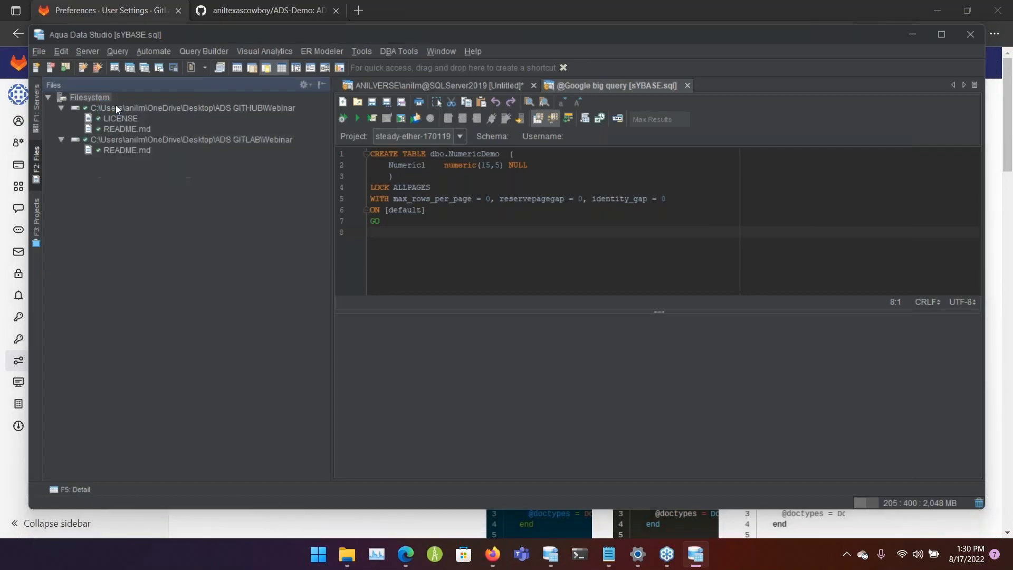
type("Dem")
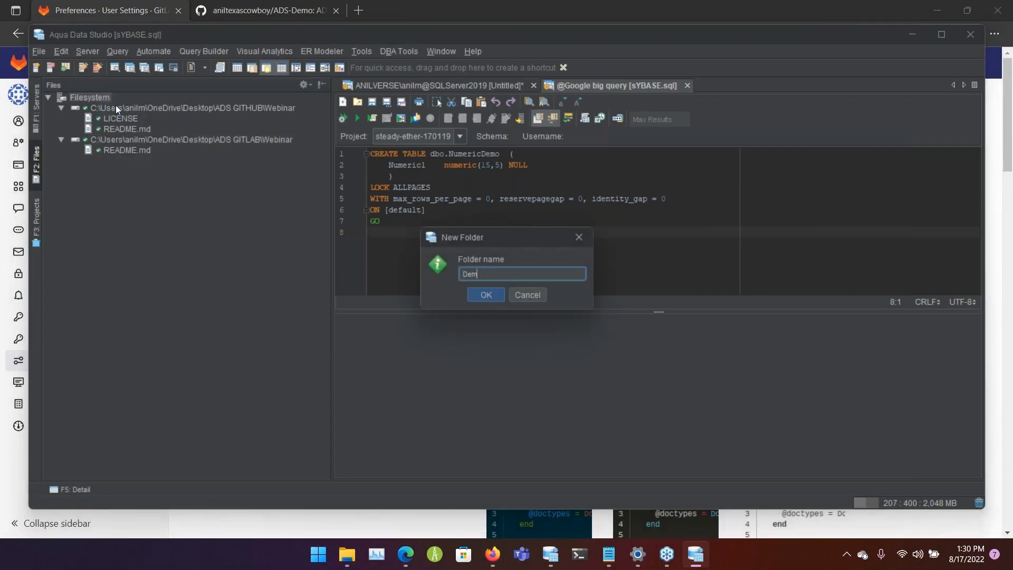
left_click(485, 294)
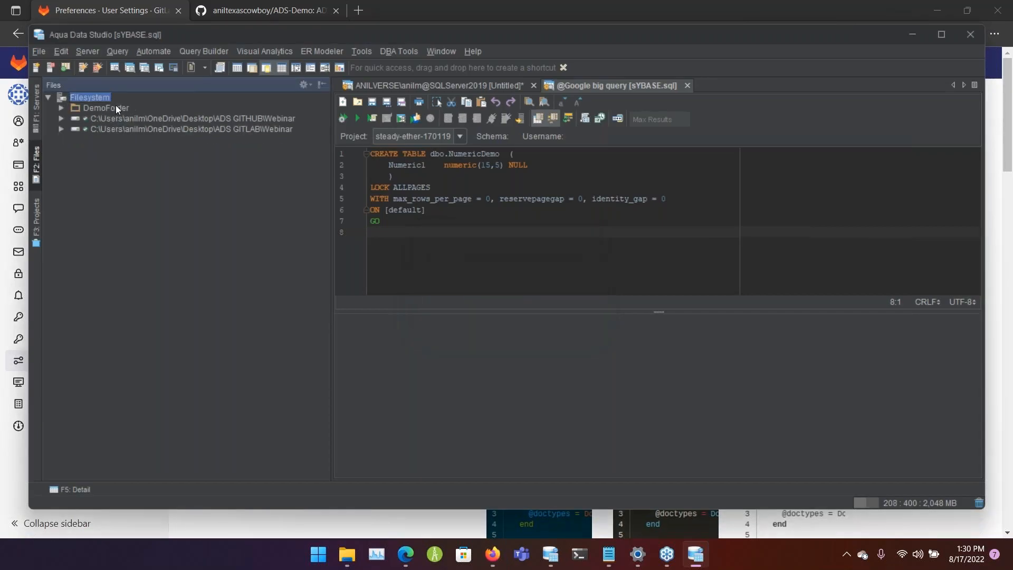
left_click(105, 108)
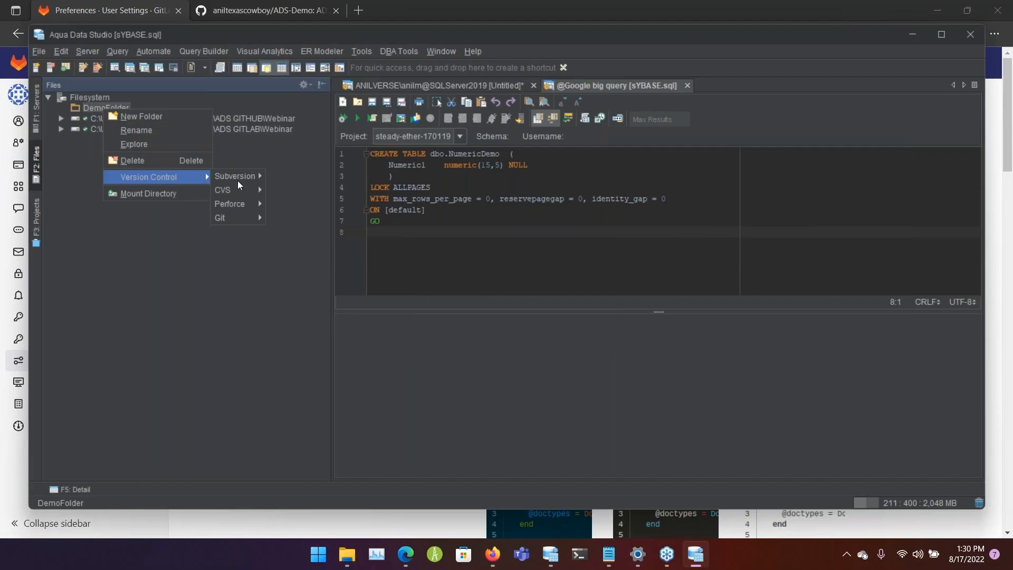
mouse_move(219, 218)
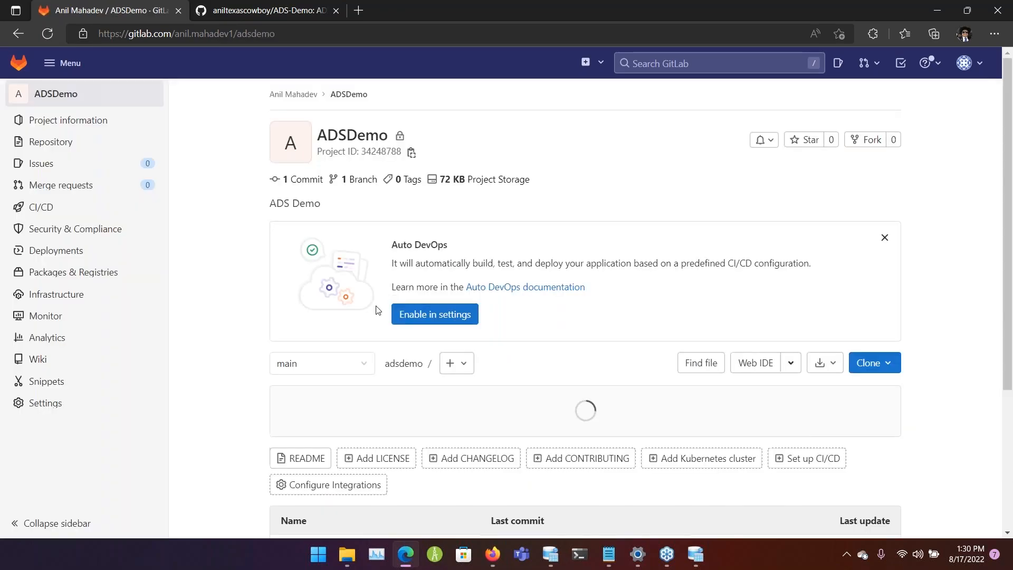
left_click(868, 362)
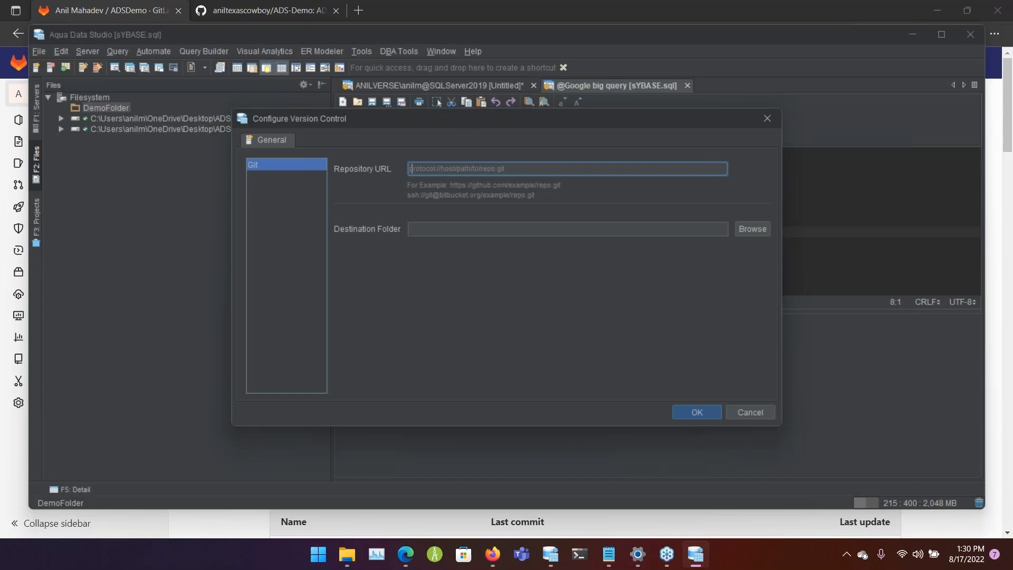
type("https://gitlab.com/anil.mahadev1/adsdemo.git")
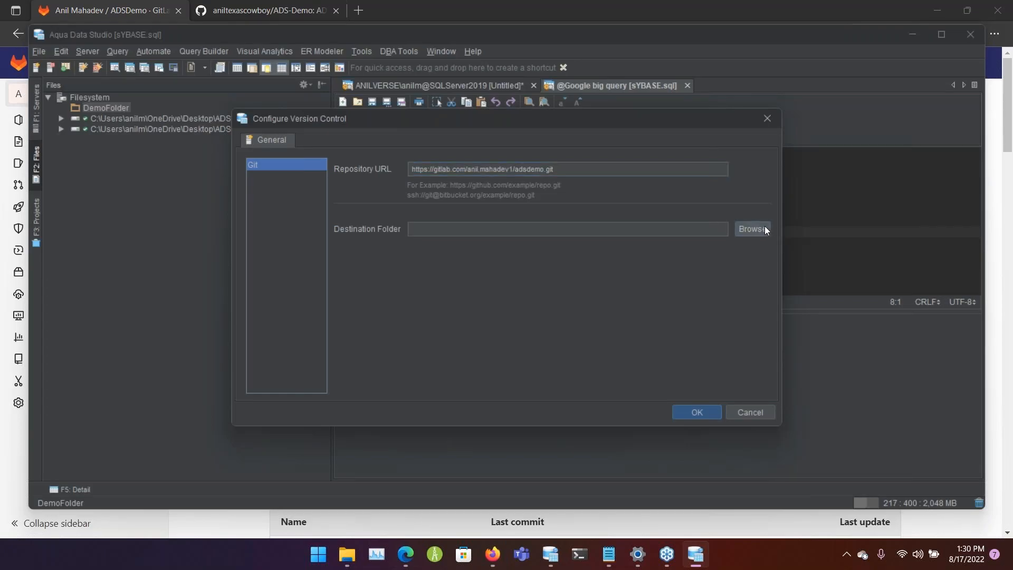
left_click(751, 229)
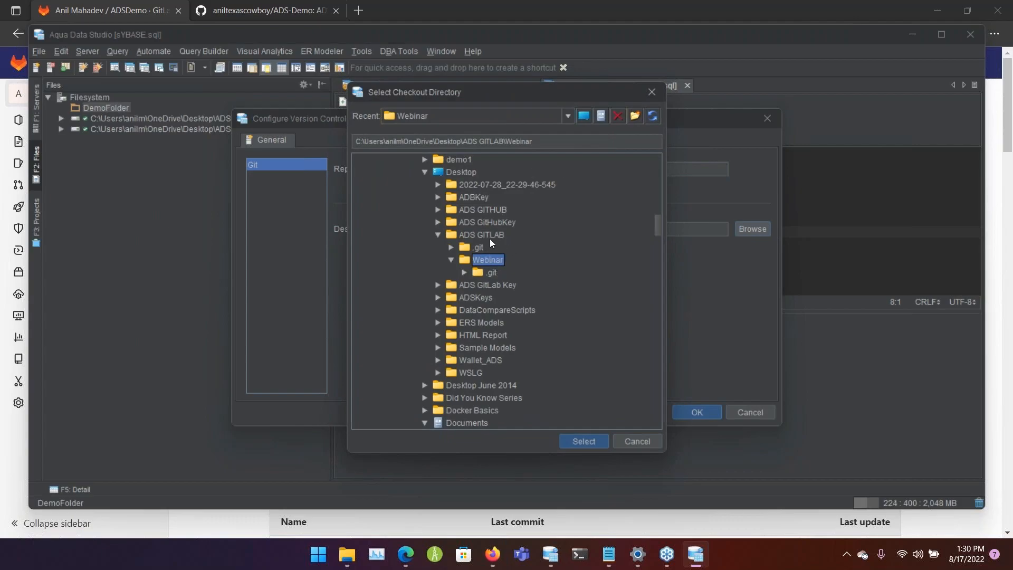
- Create folder newebinar as the checkout destination and begin entering repository credentials
left_click(634, 116)
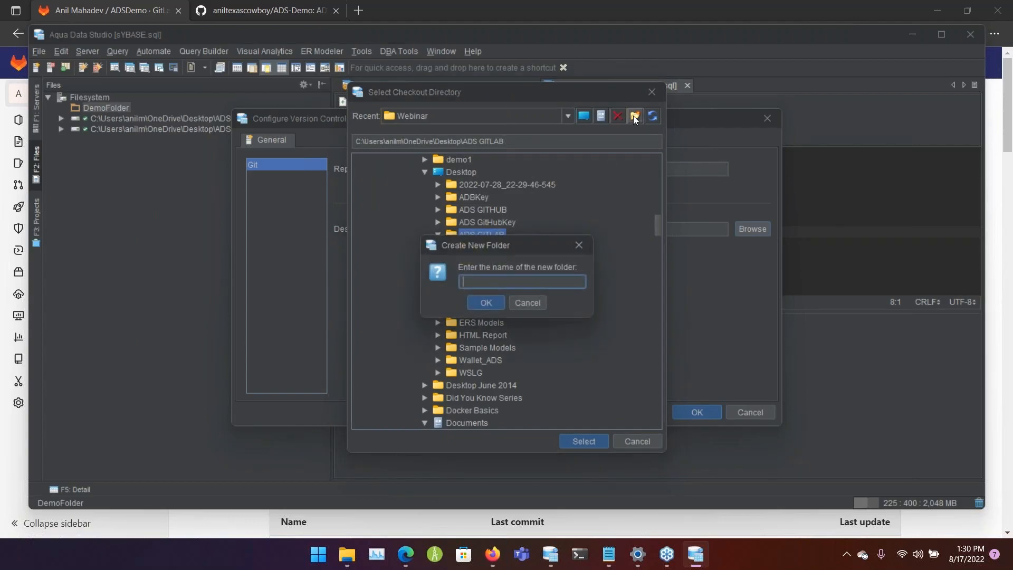
type("newebinar")
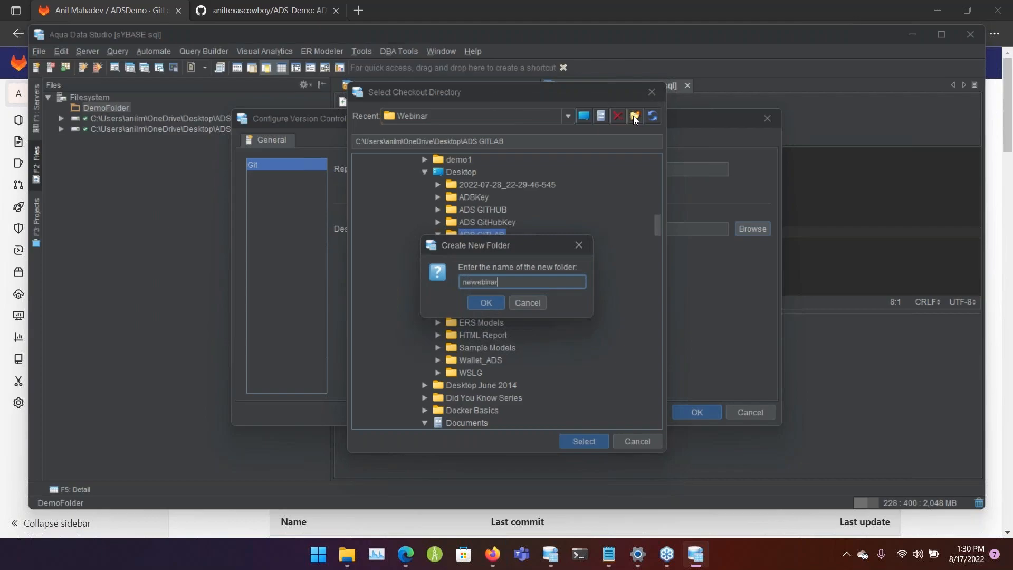
left_click(485, 303)
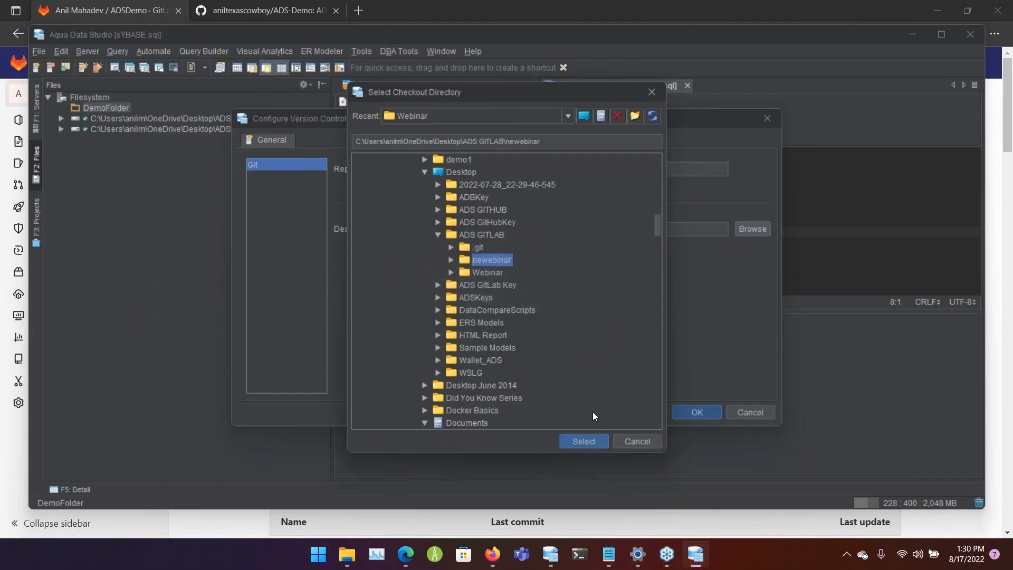
left_click(582, 441)
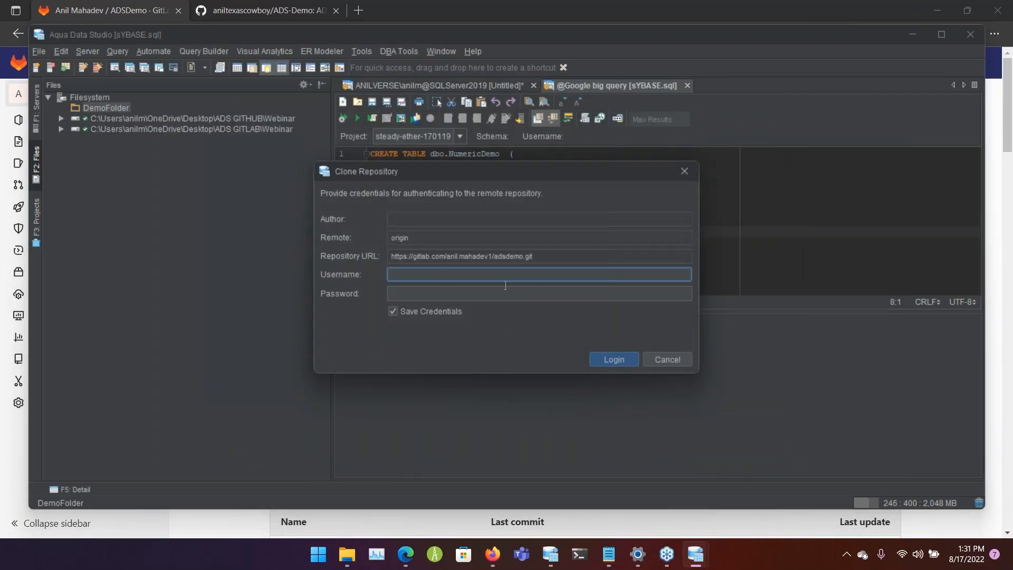
mouse_move(496, 239)
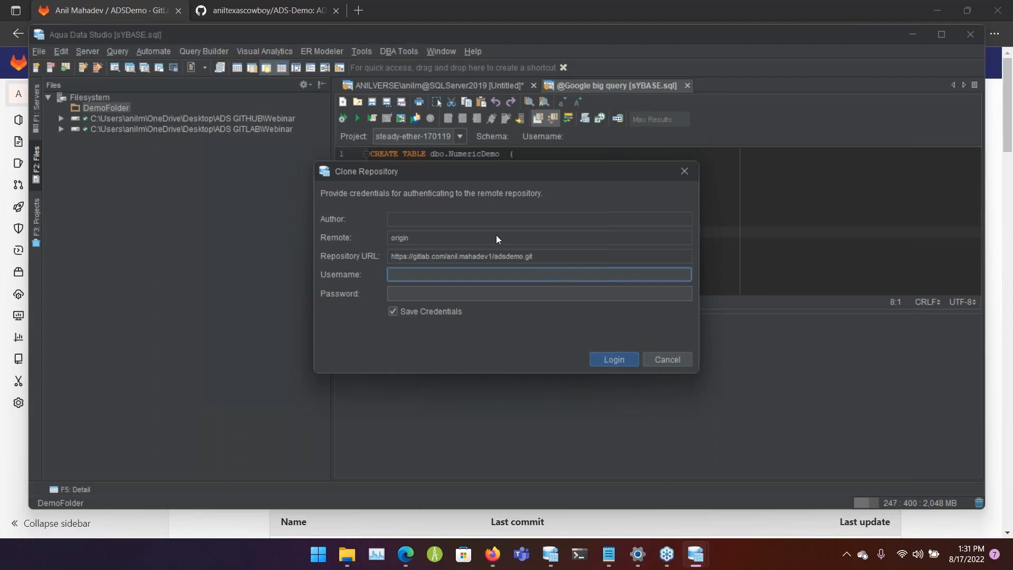
left_click(666, 359)
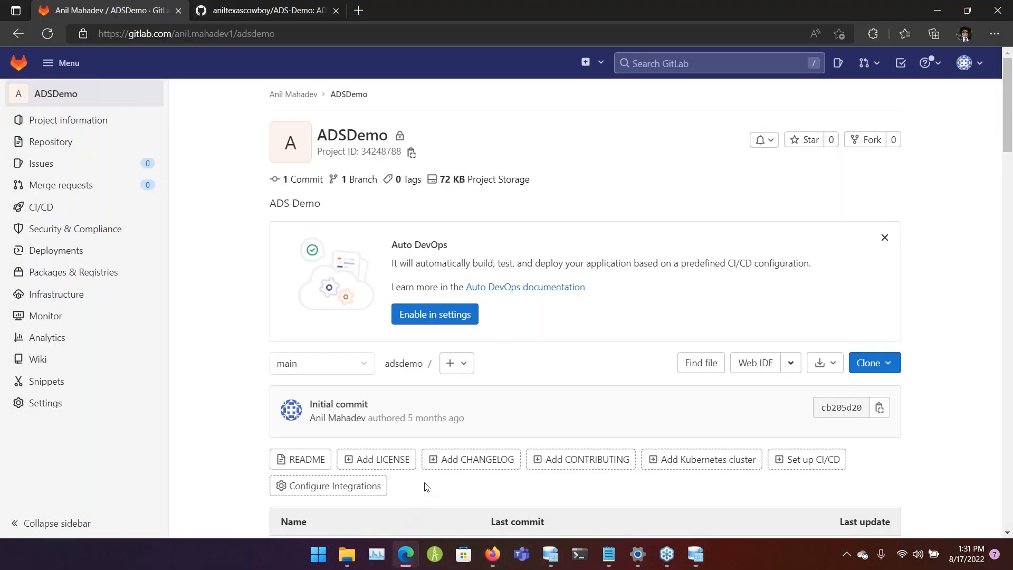
- Add a LICENSE file to ADSDemo using the MIT License template
scroll("down", 3)
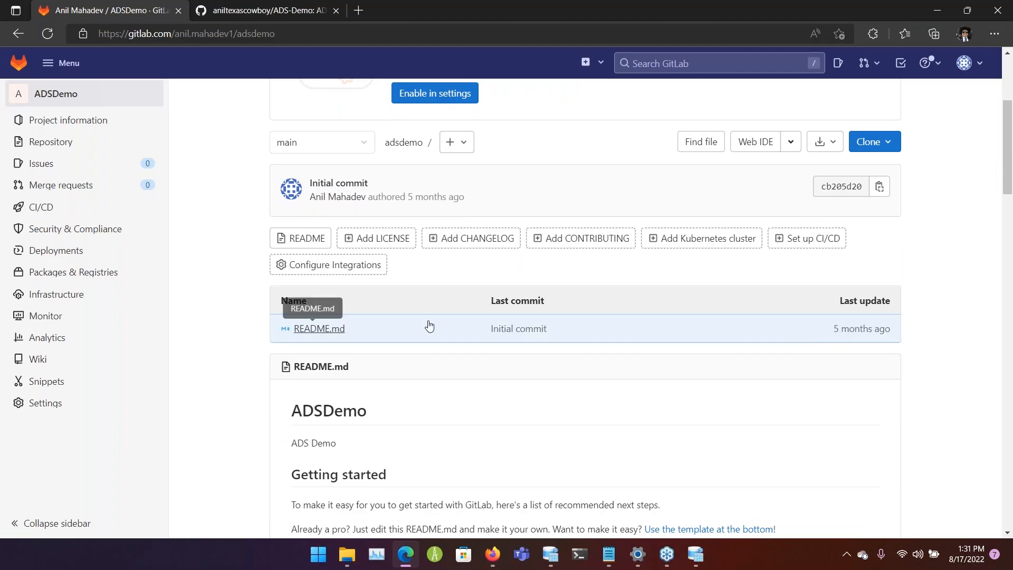
left_click(376, 237)
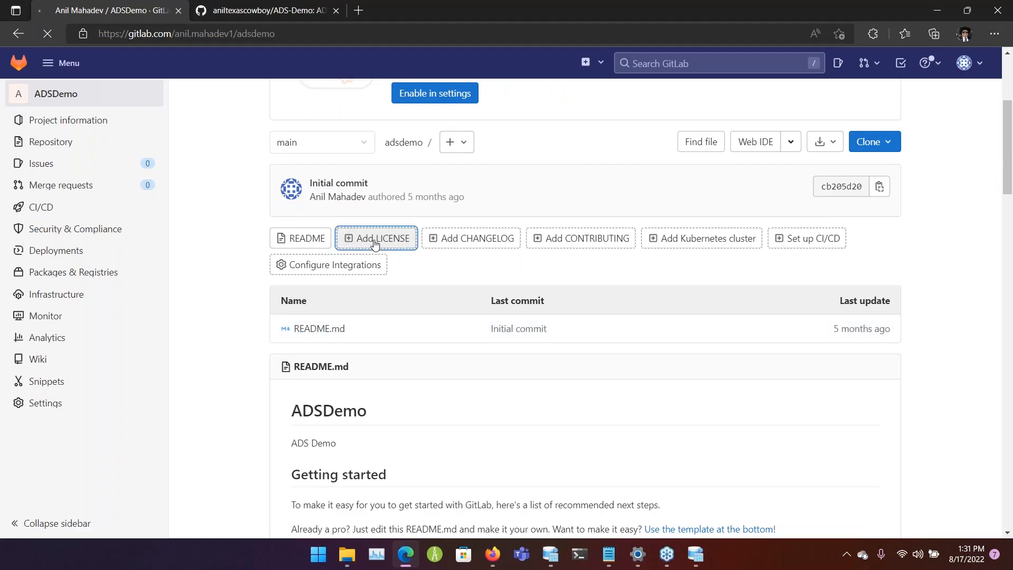
left_click(377, 238)
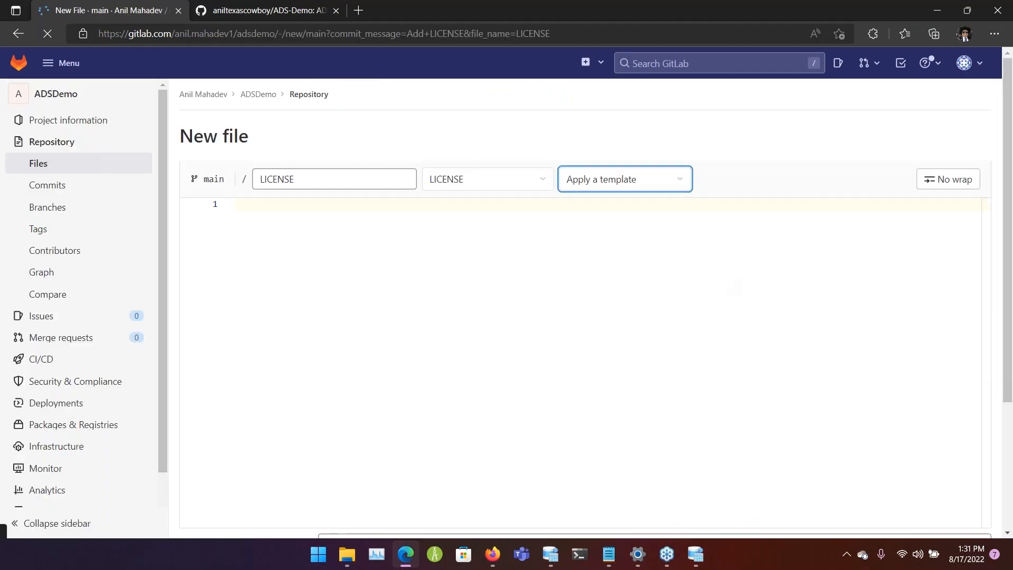
left_click(624, 179)
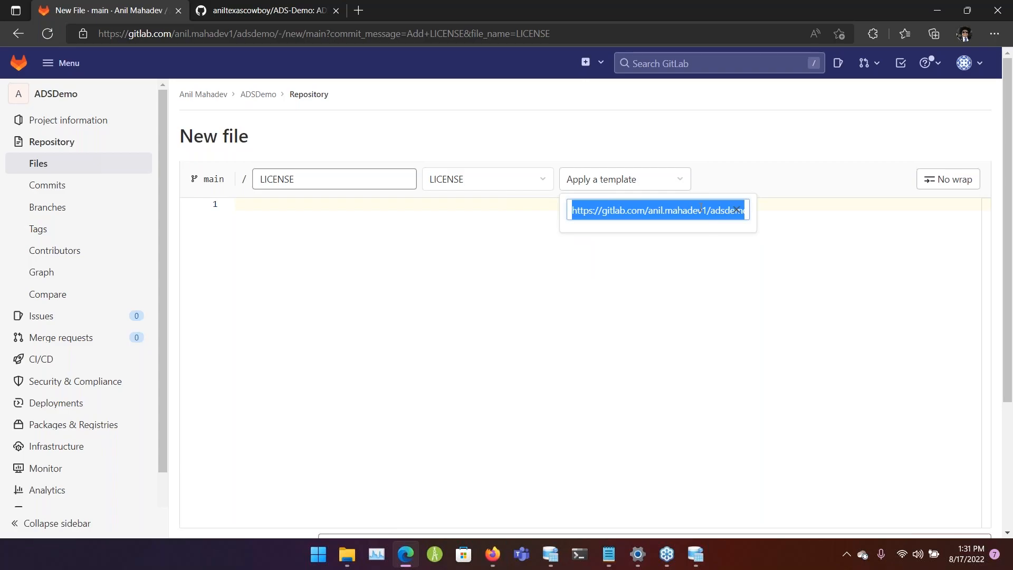
type("MIT")
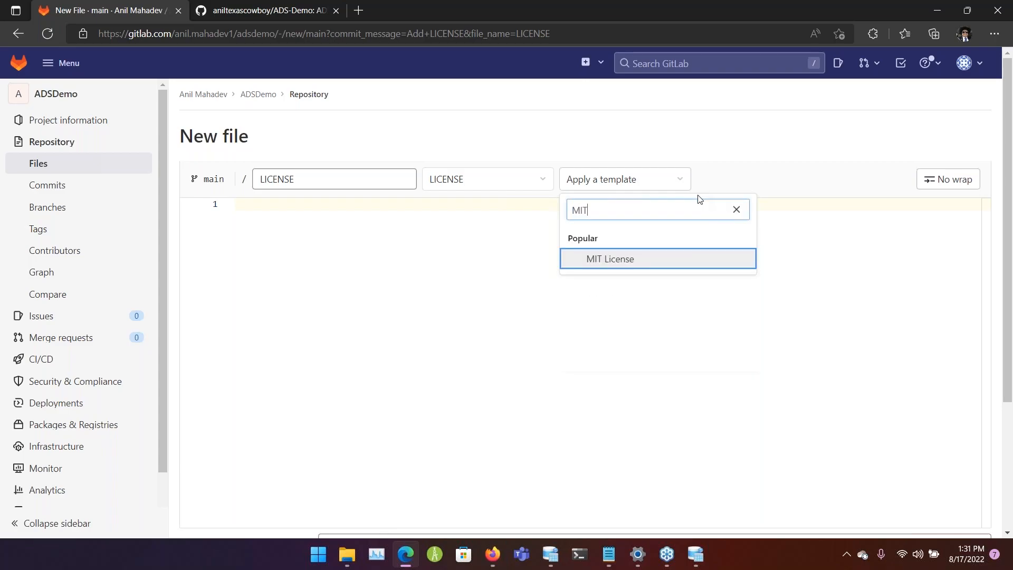
left_click(609, 258)
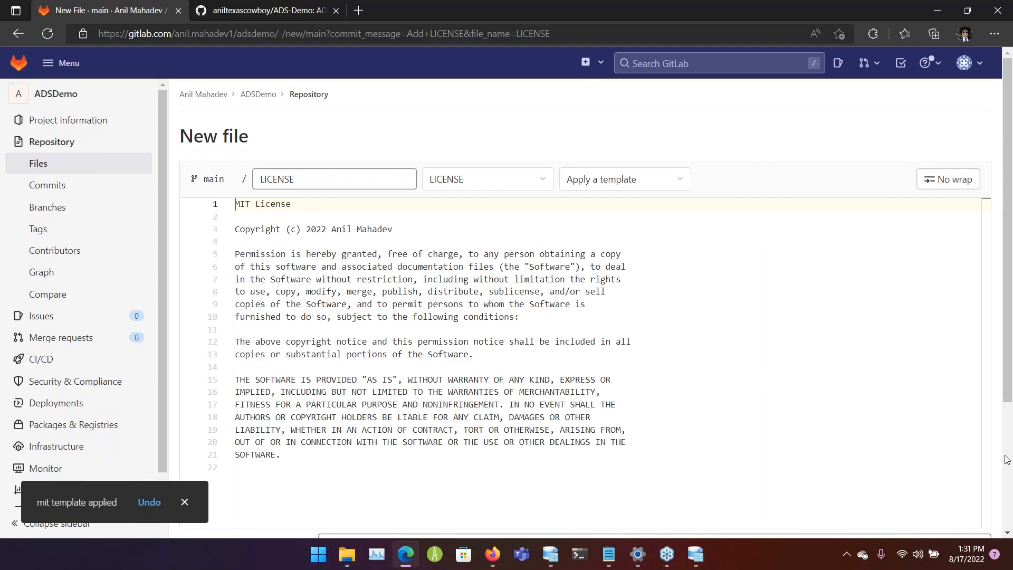
- Commit the new LICENSE file to main
scroll("down", 3)
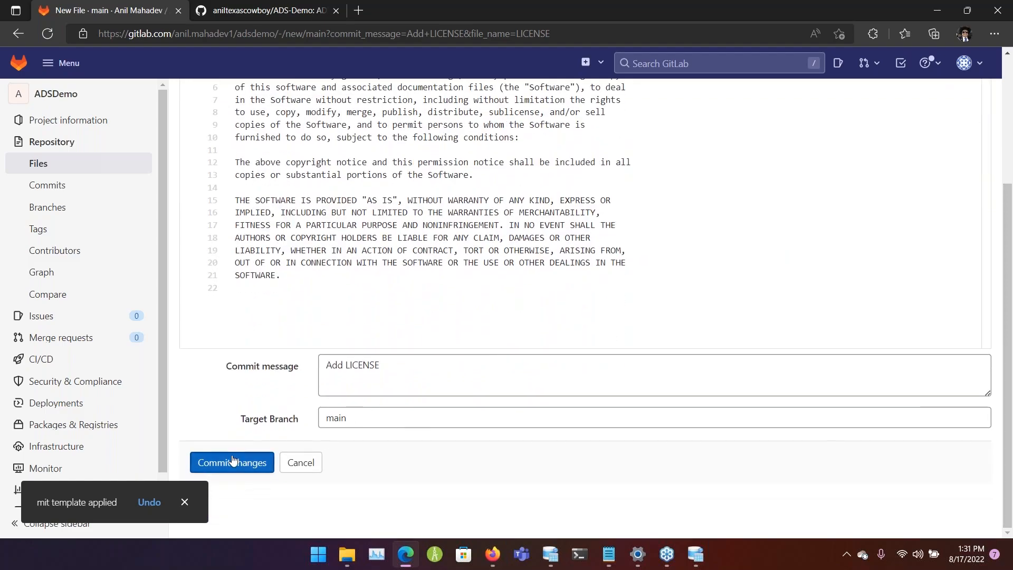
left_click(231, 462)
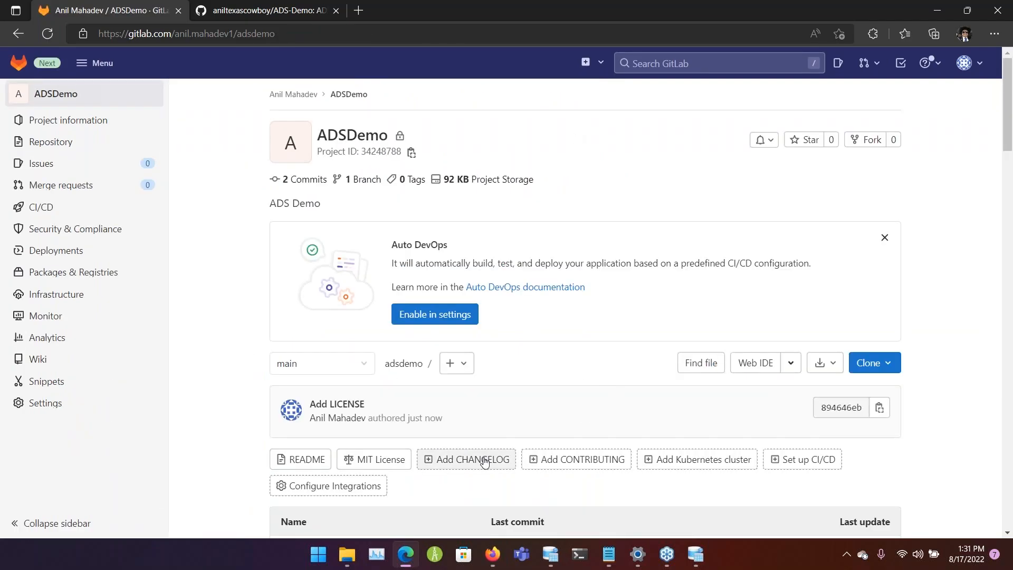
- Add a new file from the LICENSE template type and try committing it, hitting the duplicate name
left_click(466, 459)
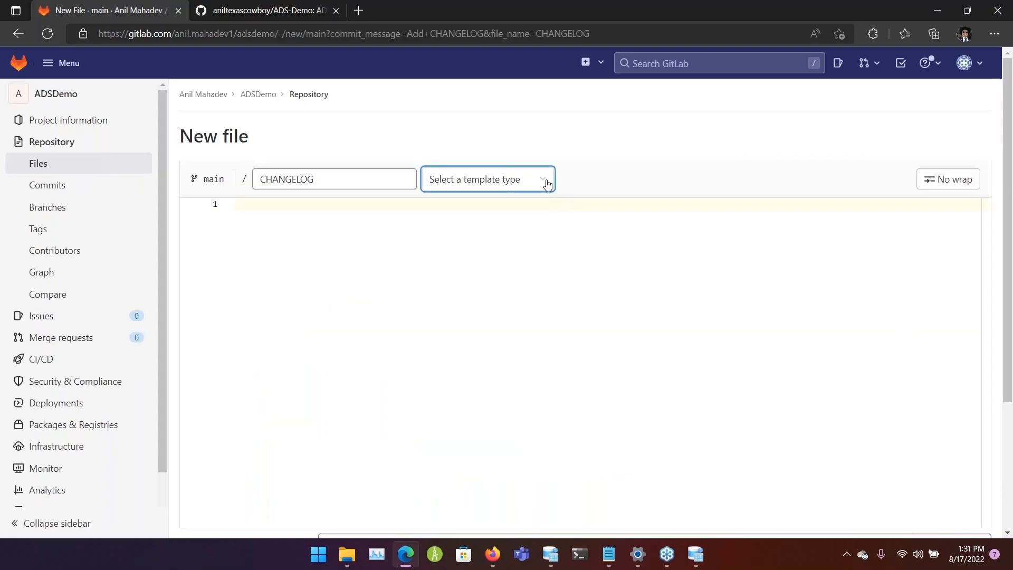
left_click(486, 180)
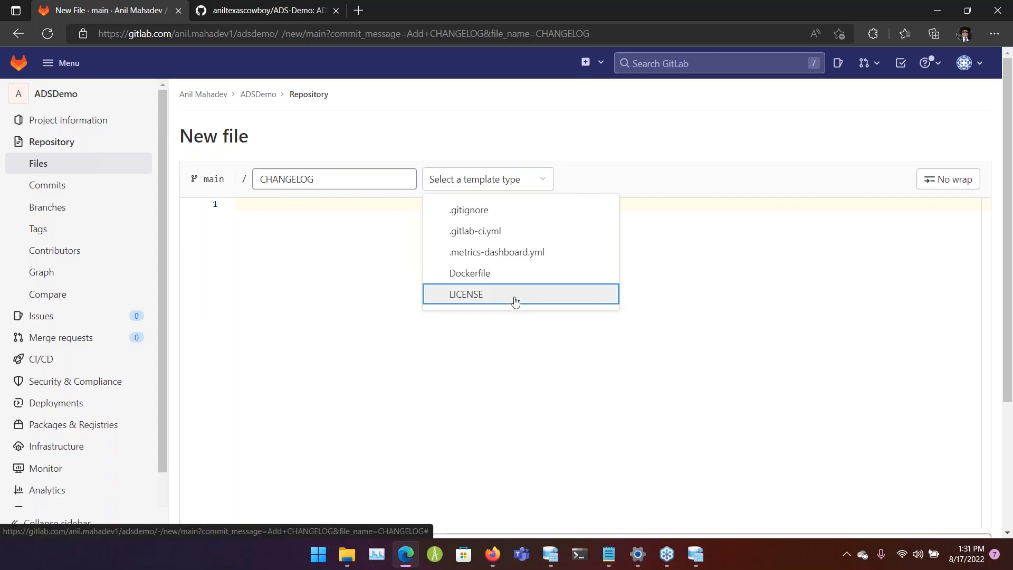
left_click(465, 294)
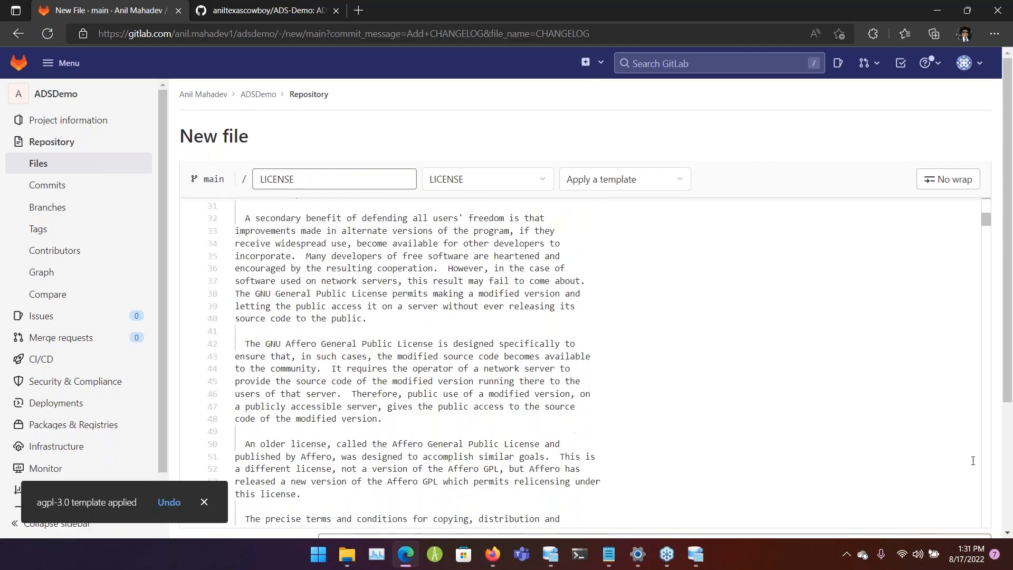
scroll("down", 3)
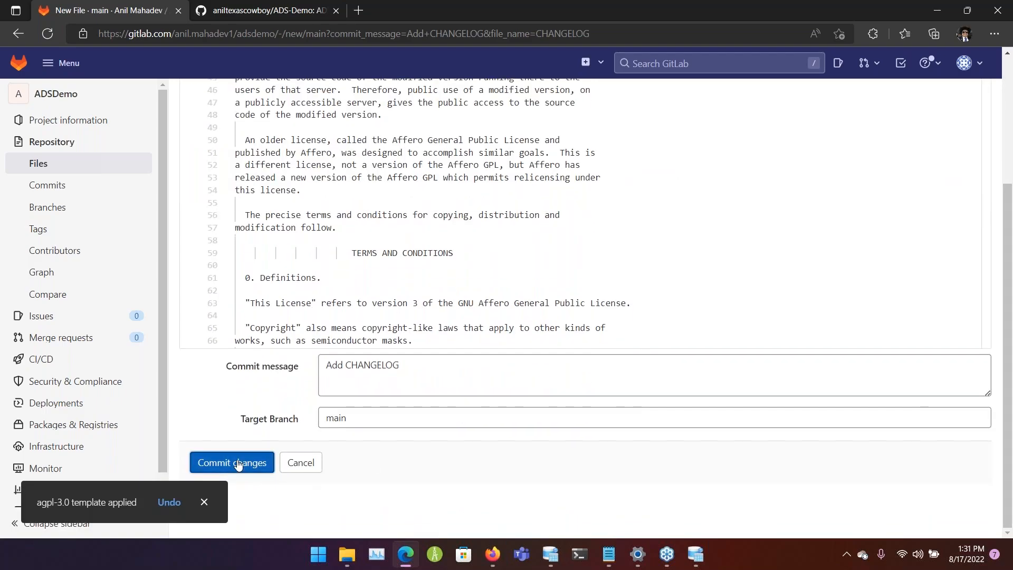
left_click(231, 462)
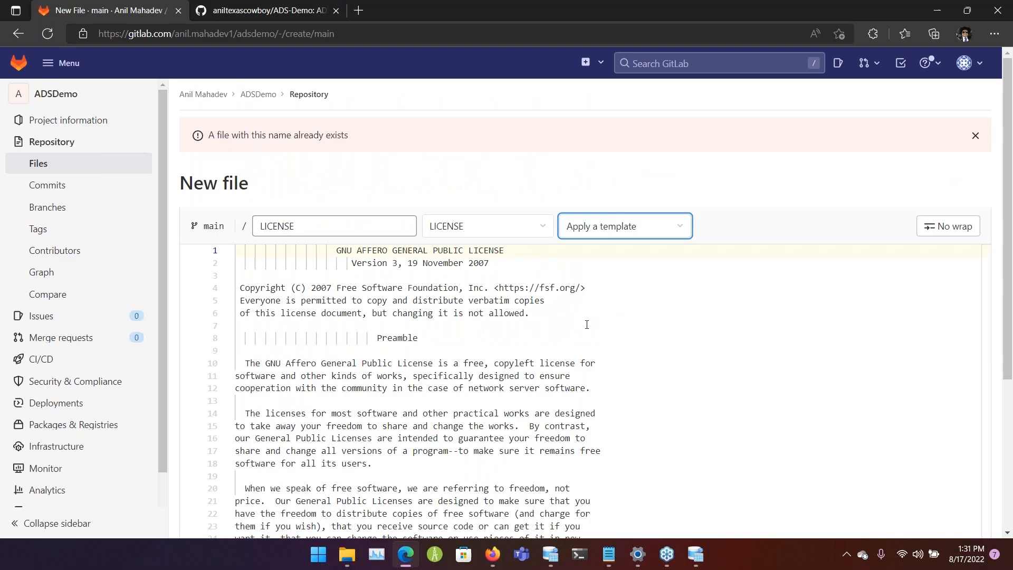
- Rename the file to LICENSED and commit the GNU AGPL text to main
left_click(334, 225)
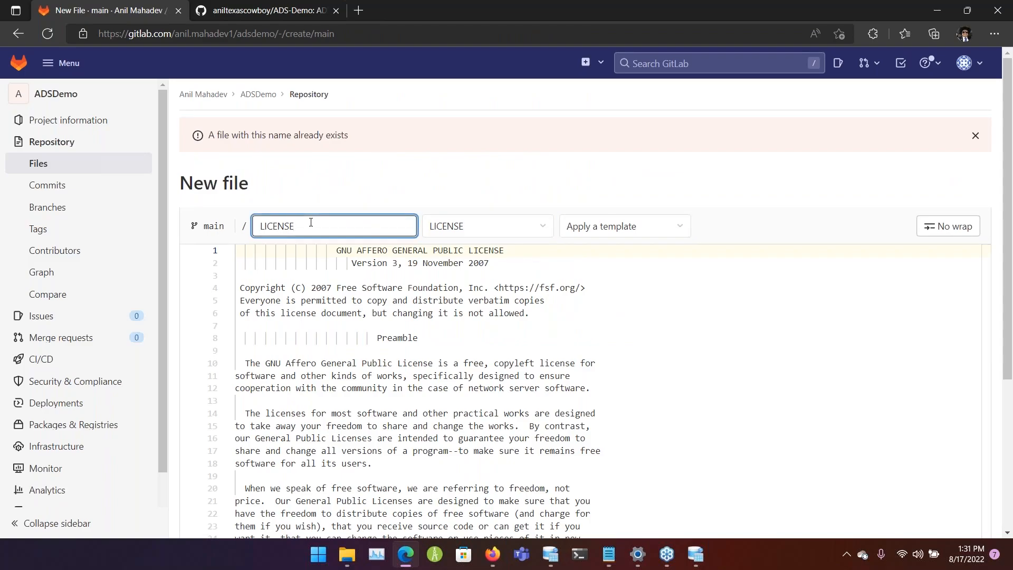
type("D")
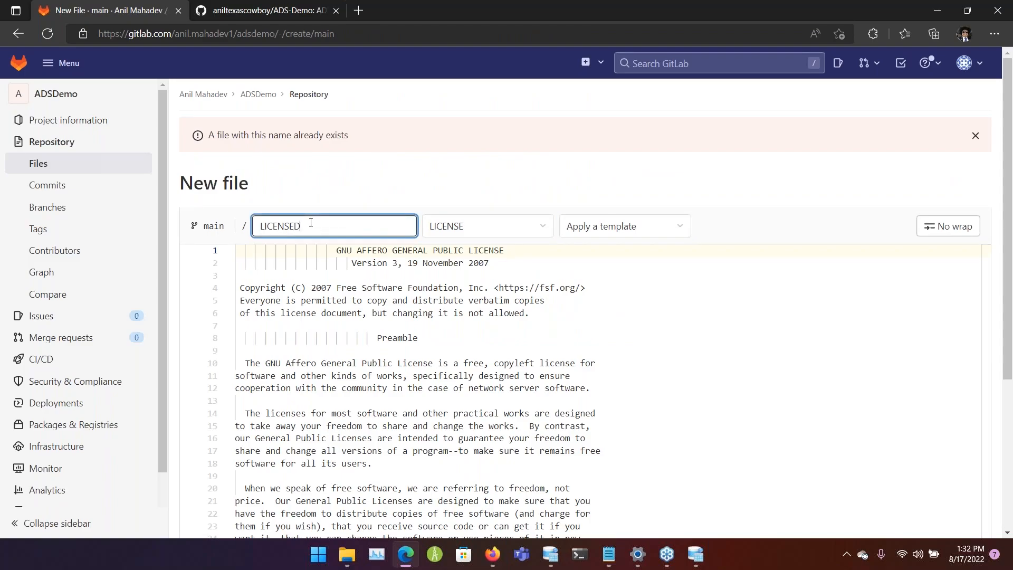
scroll("down", 3)
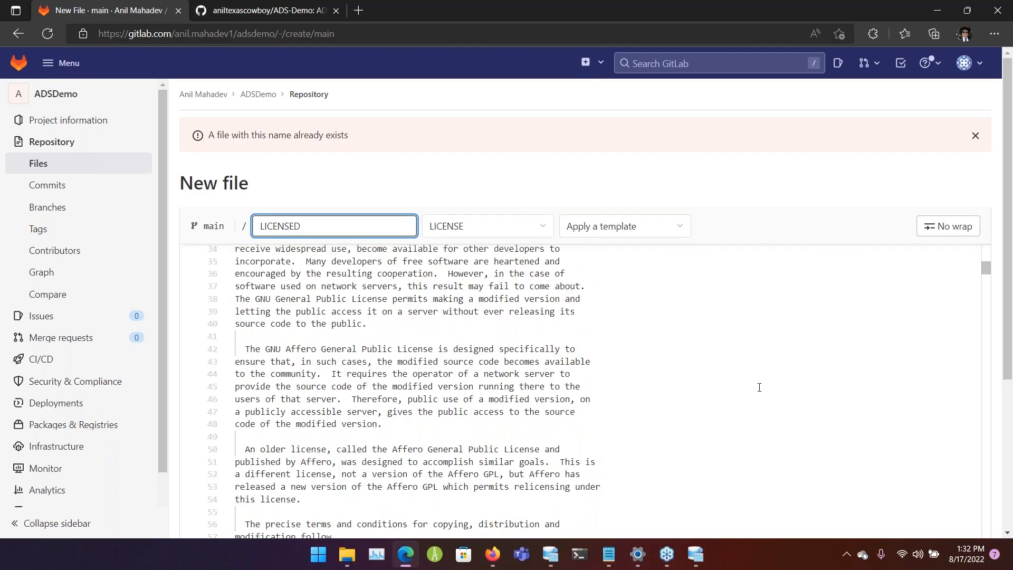
scroll("down", 3)
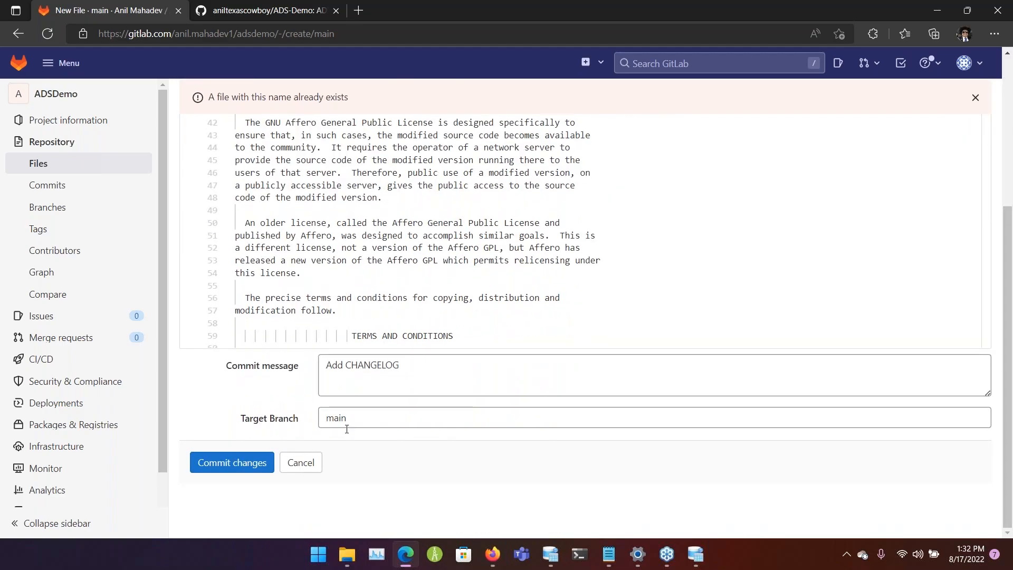
left_click(231, 462)
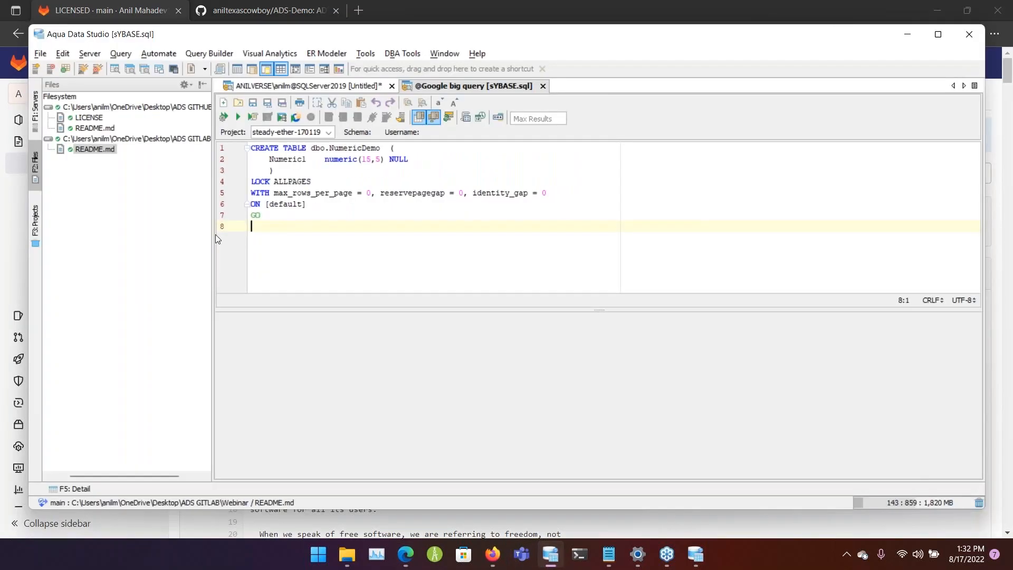
- Pull the remote changes into the ADS GITLAB Webinar folder, bringing in LICENSE and LICENSED
right_click(129, 138)
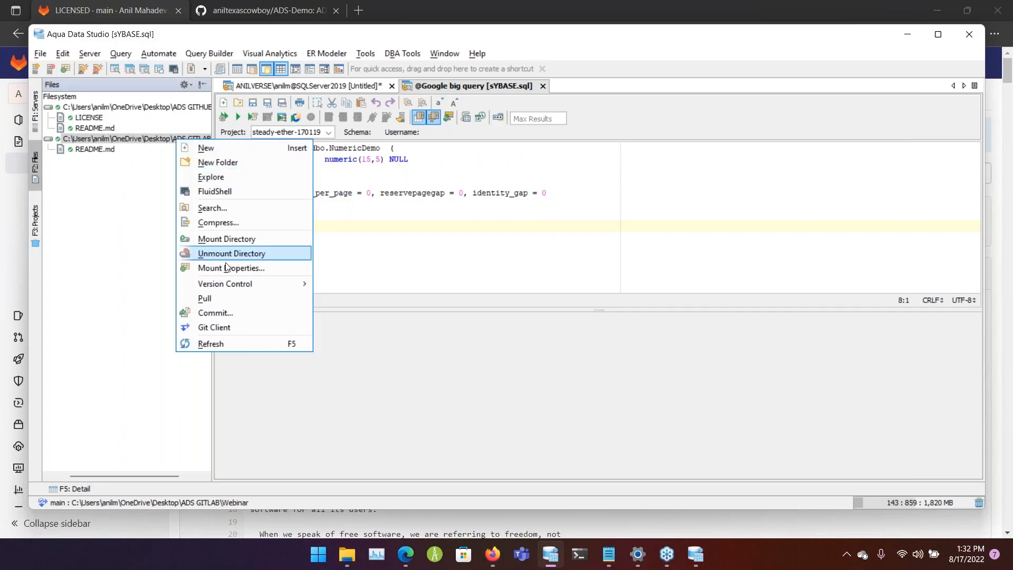
left_click(204, 297)
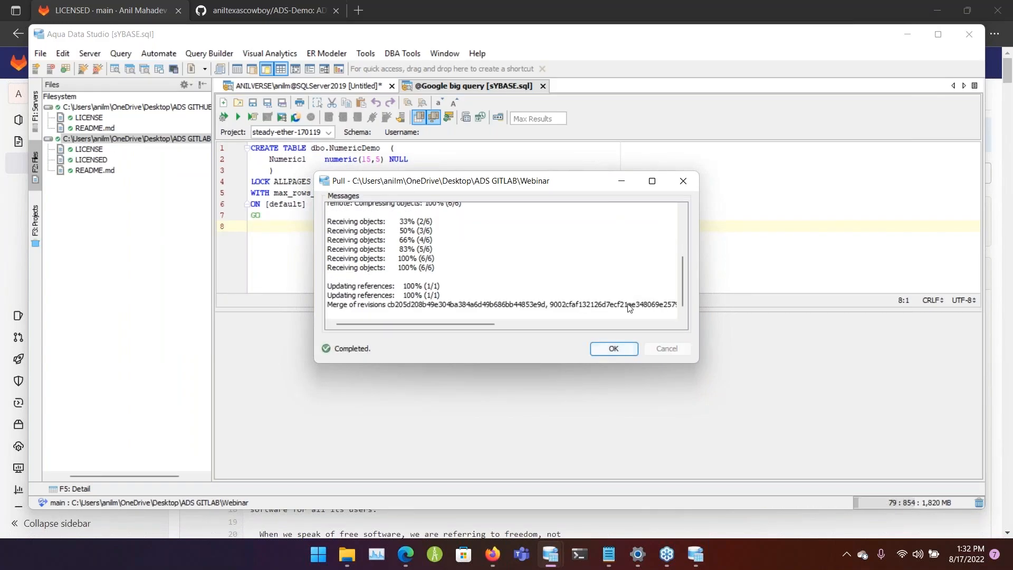
left_click(611, 348)
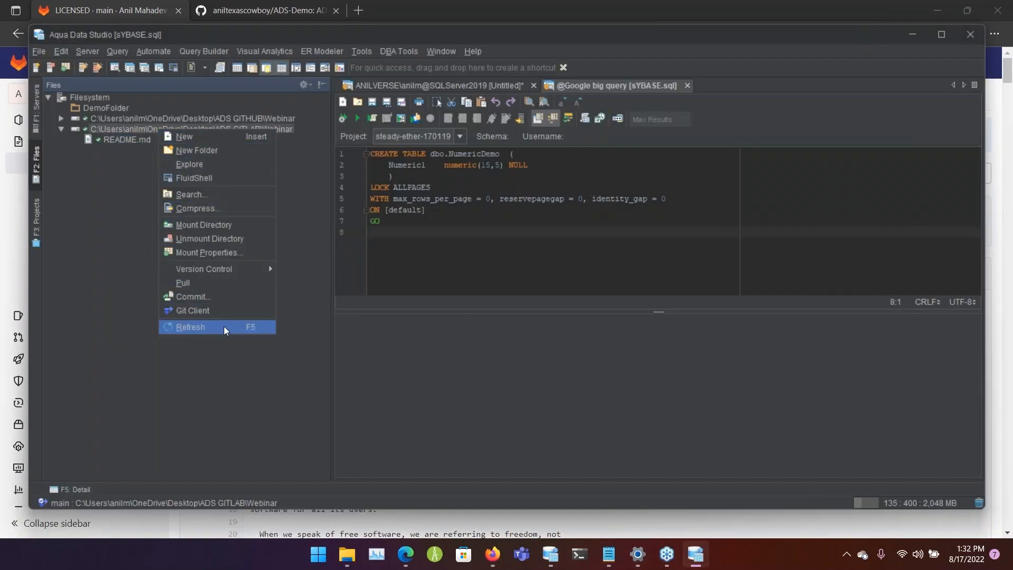
- Refresh the GitLab Webinar folder and show the MIT LICENSE file in the editor
left_click(190, 327)
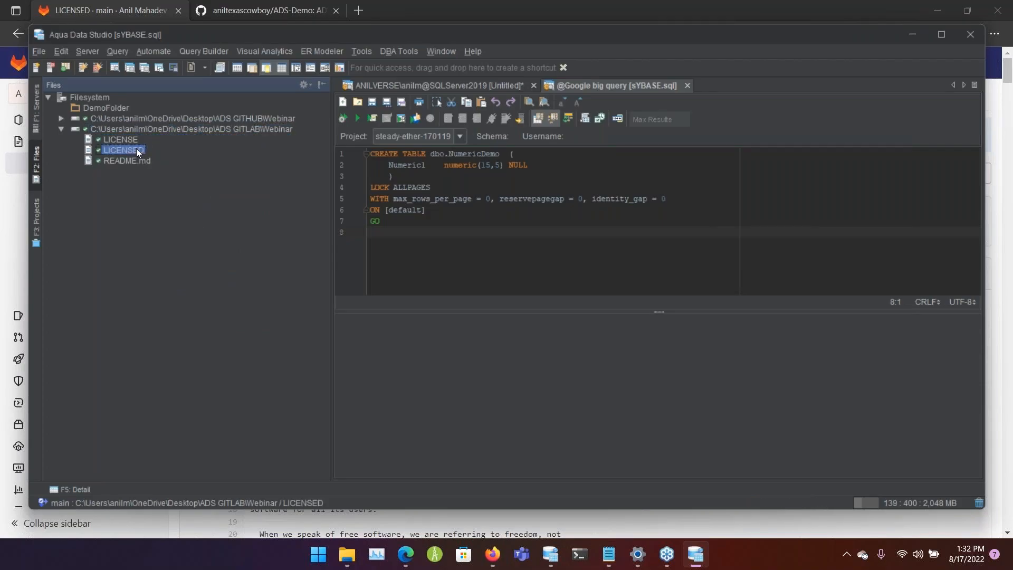
double_click(120, 139)
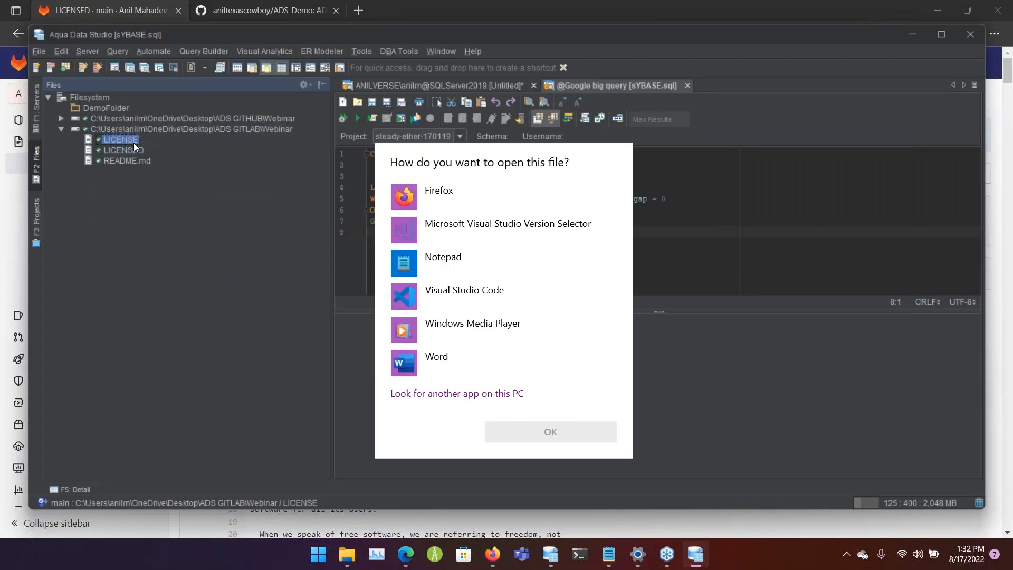
right_click(119, 139)
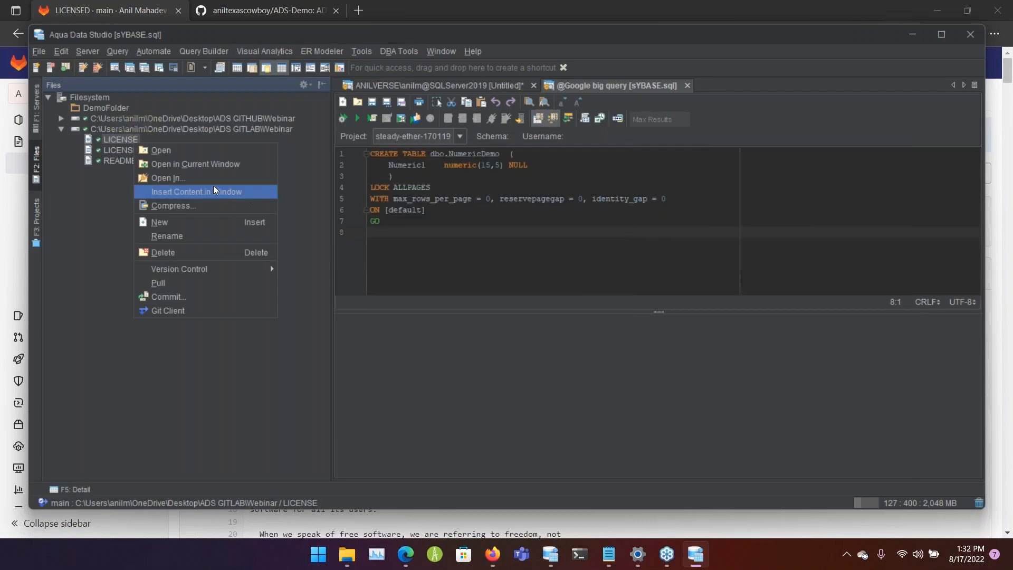
left_click(168, 177)
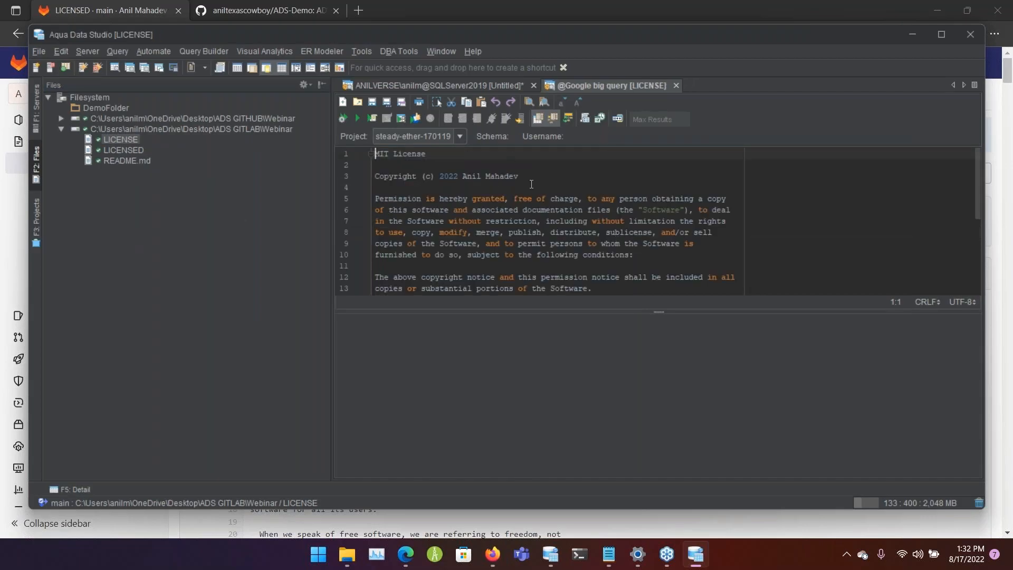
- Open the pulled LICENSED file and view its GPL license text
left_click(124, 149)
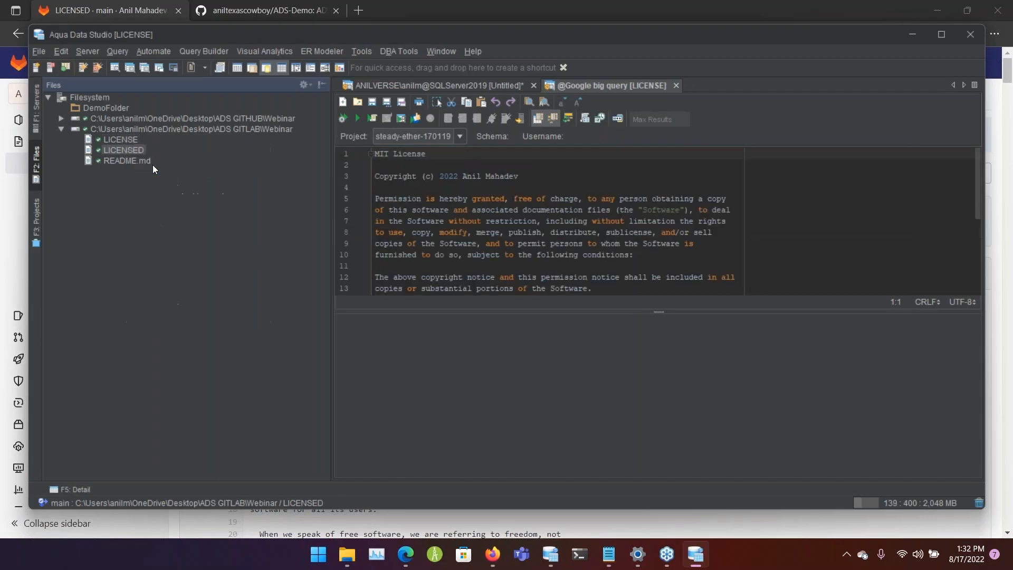
scroll("down", 3)
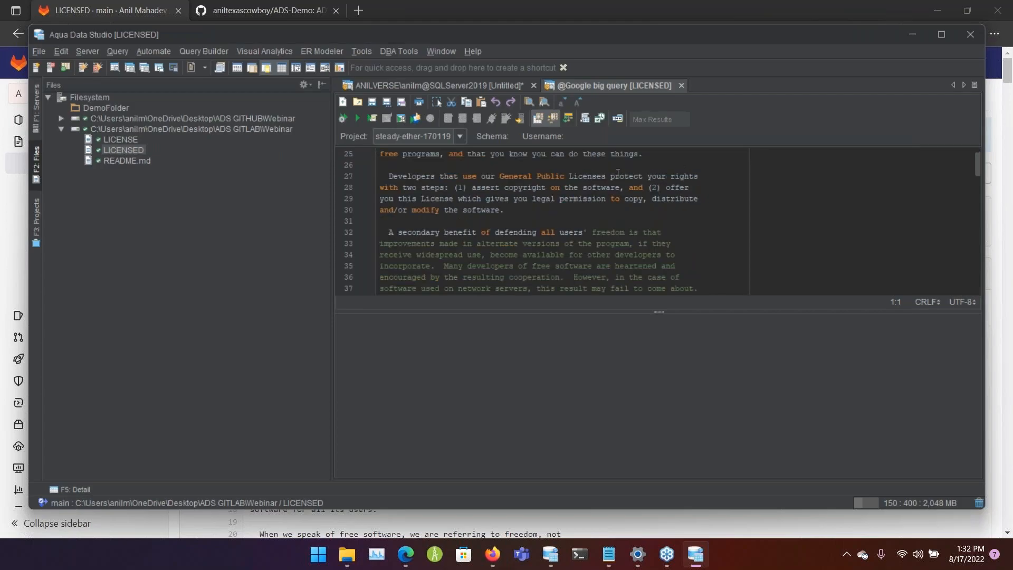
left_click(121, 140)
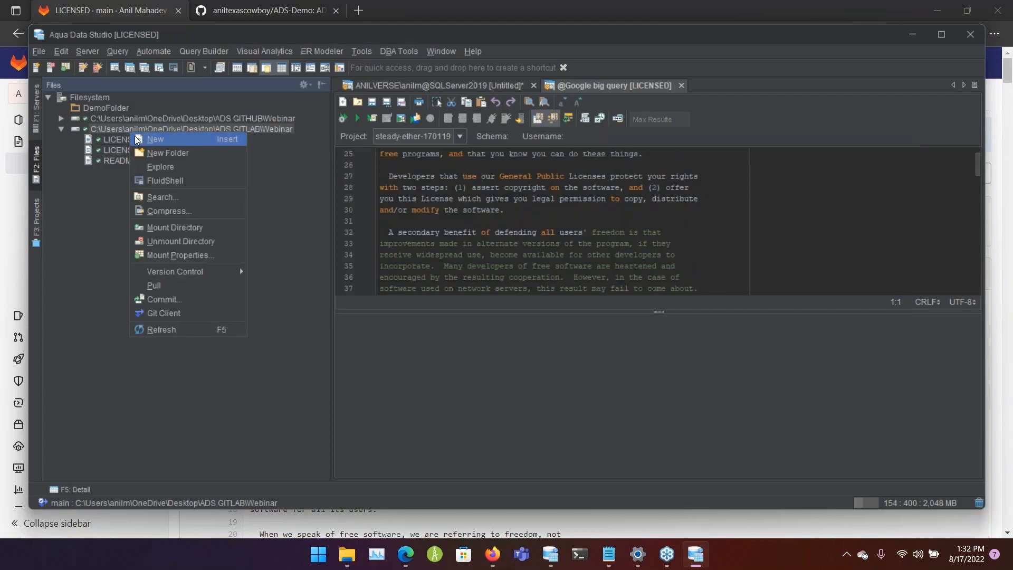
- Create Demo.sql in the GitLab Webinar folder and start it with SELECT * FROM
left_click(155, 139)
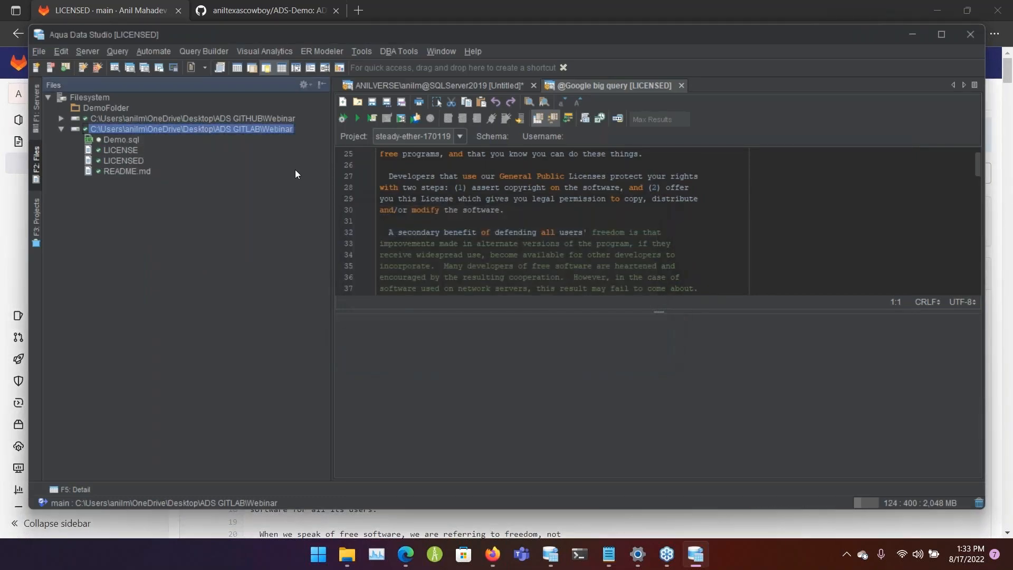
right_click(121, 139)
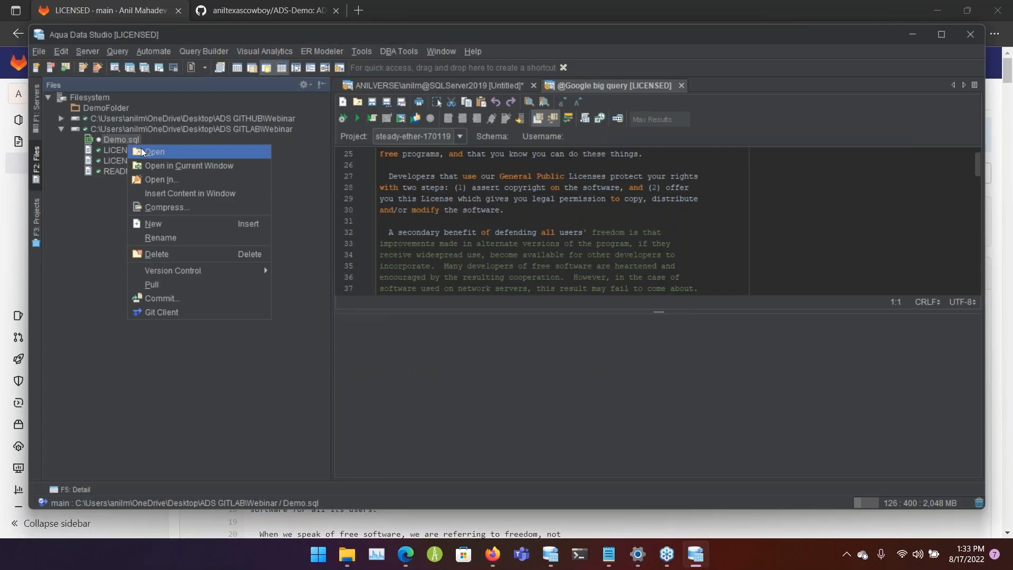
left_click(156, 151)
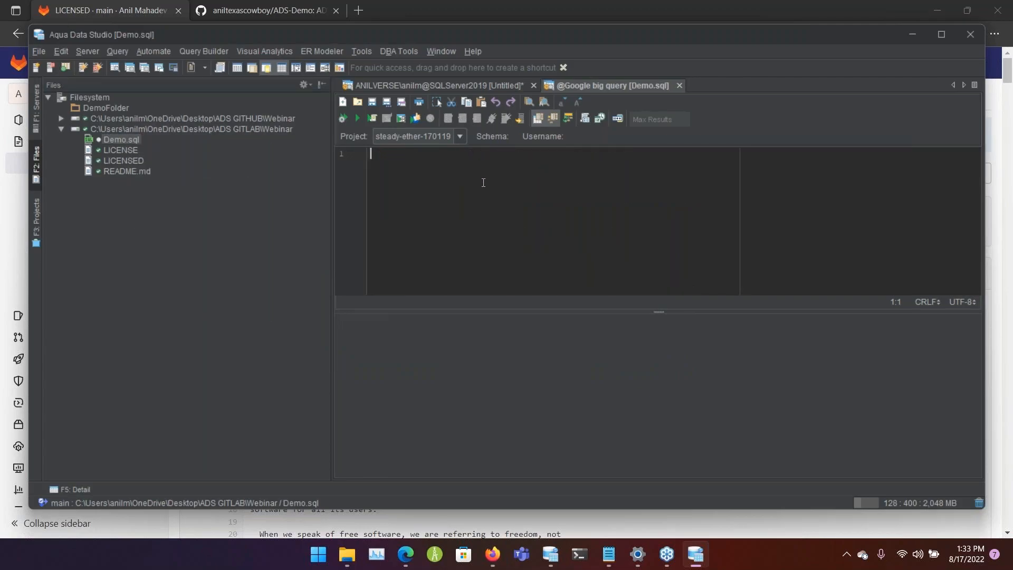
type("SELECT")
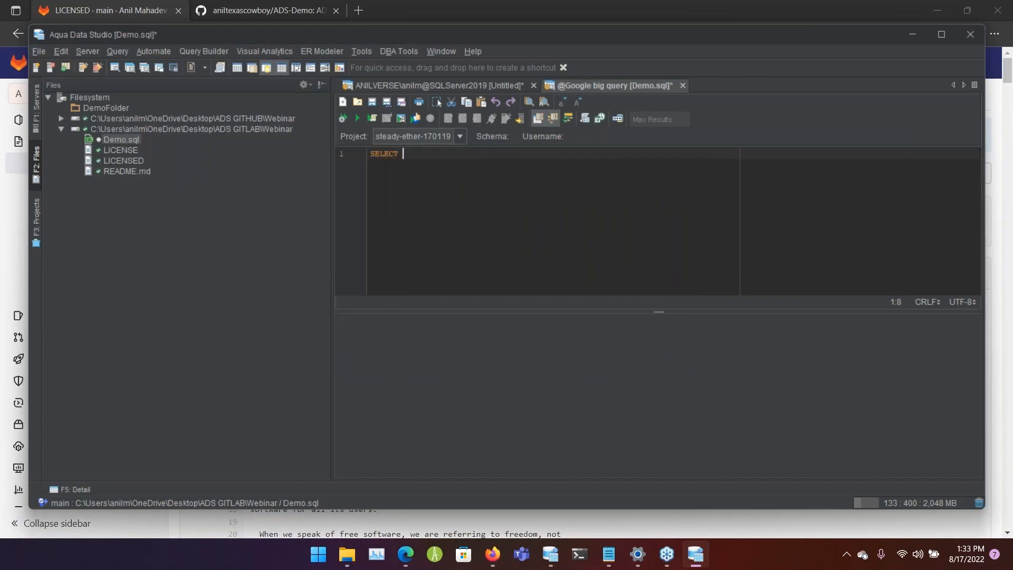
type("* FROM")
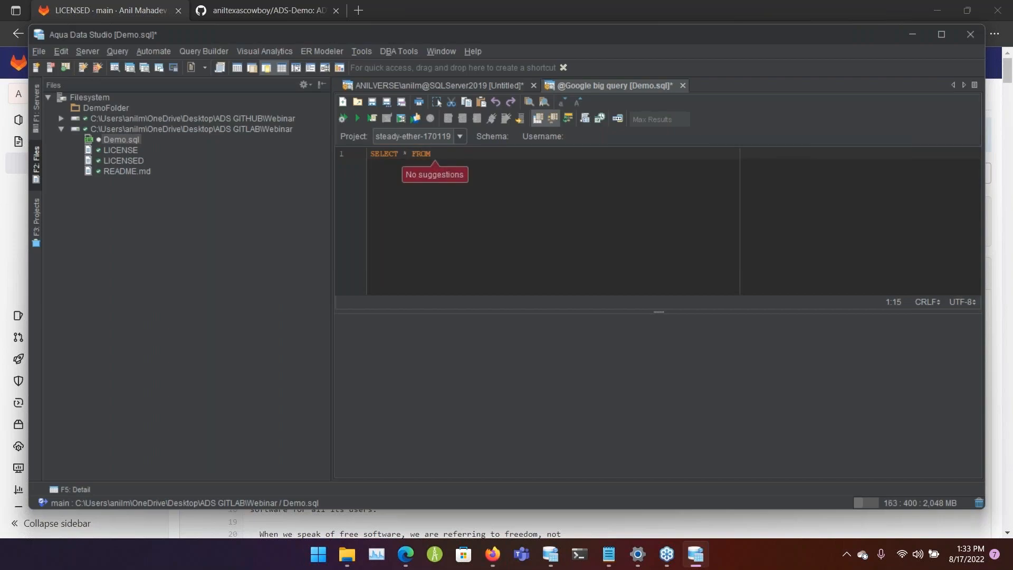
- Switch the editor's project to ads-qa-testing
left_click(458, 136)
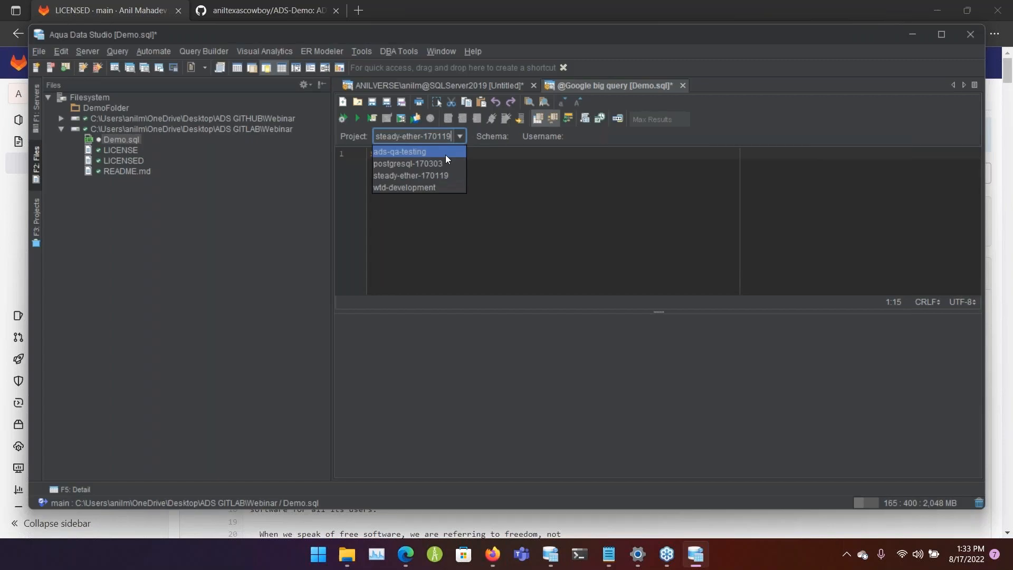
left_click(398, 151)
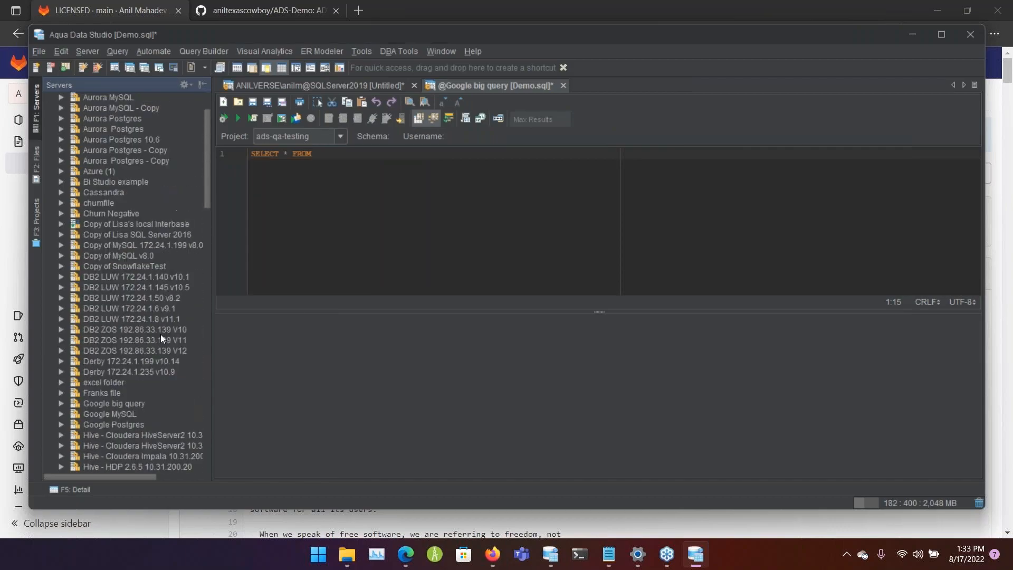
- Run Select Top 1000 Rows on WideWorldImporters' Website.Customers view under SQLServer2019, returning 663 records
left_click(50, 97)
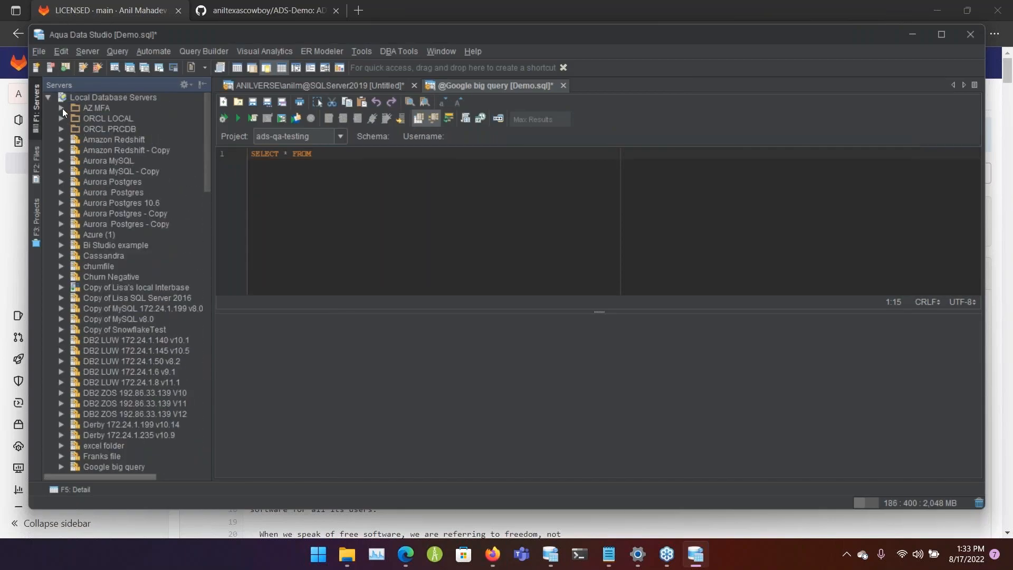
scroll("down", 3)
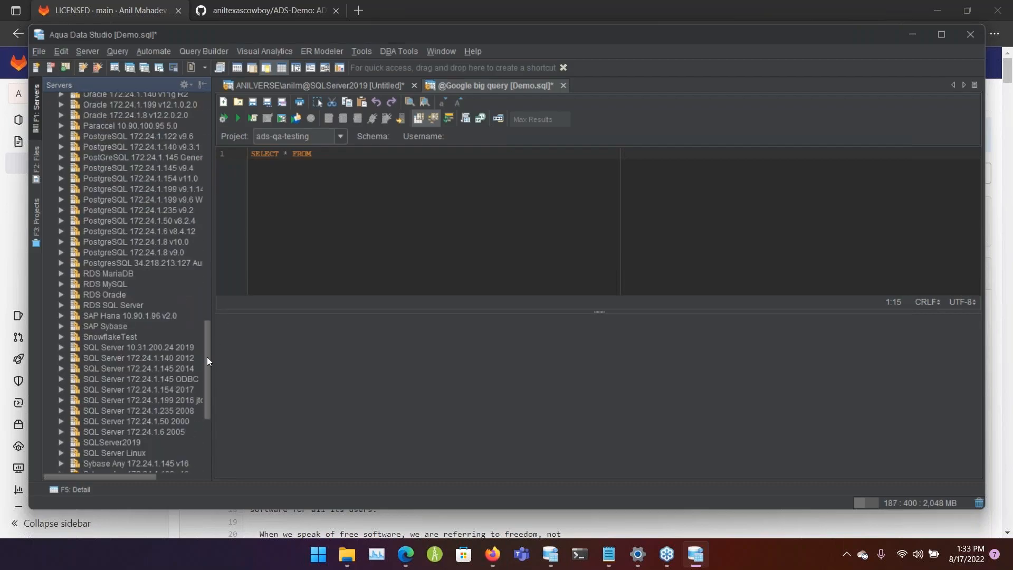
scroll("down", 3)
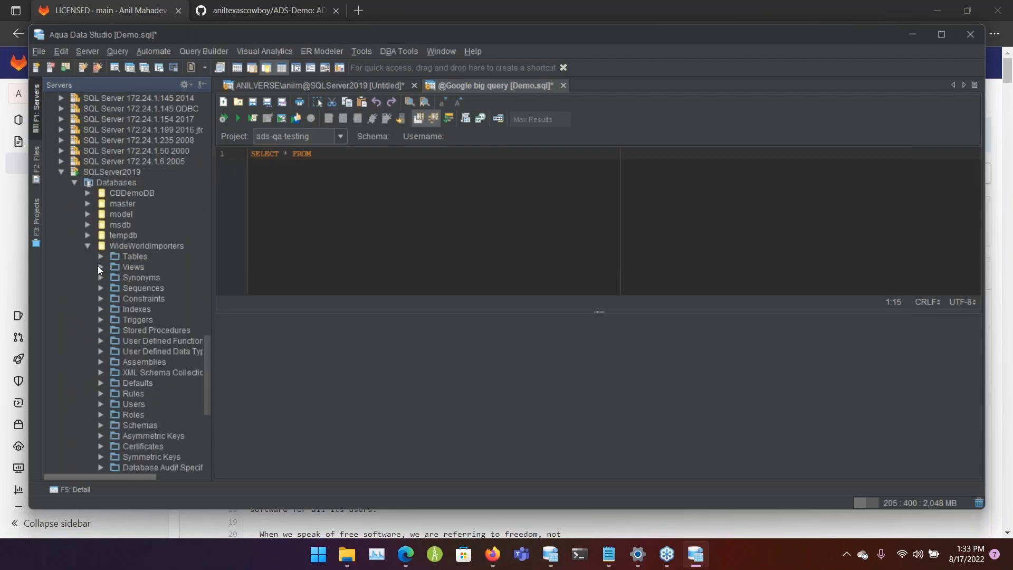
right_click(133, 288)
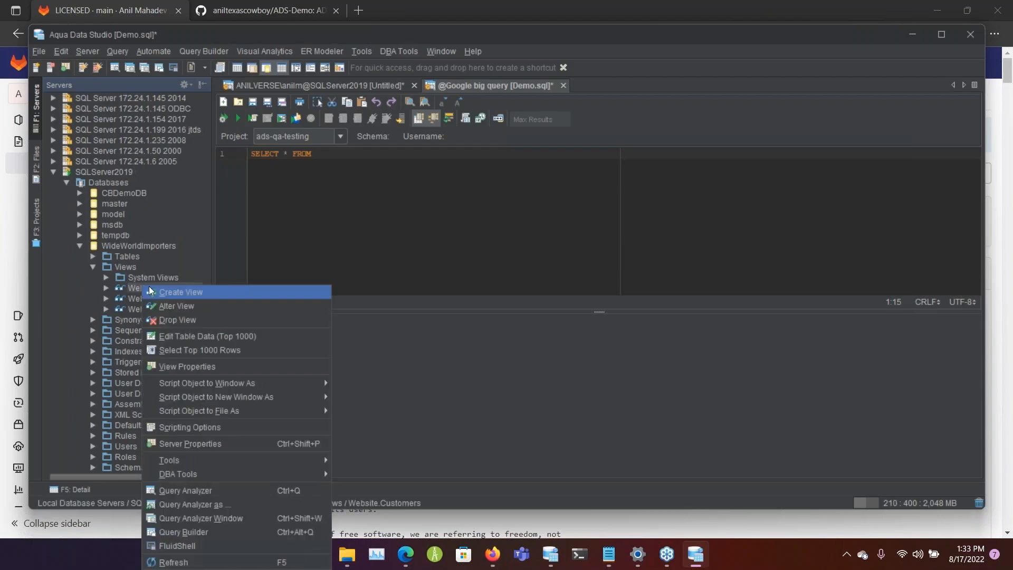
mouse_move(200, 349)
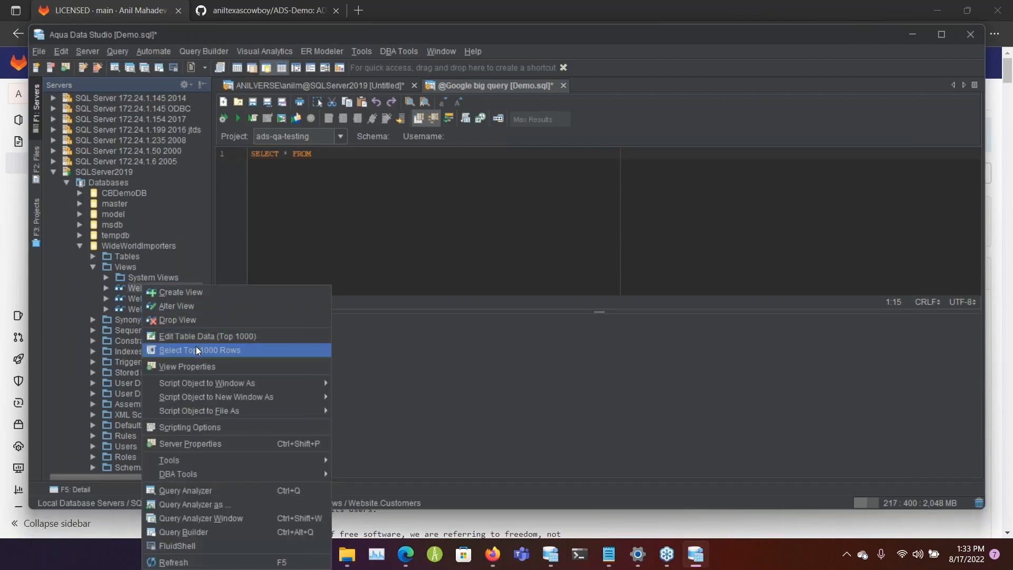
left_click(200, 349)
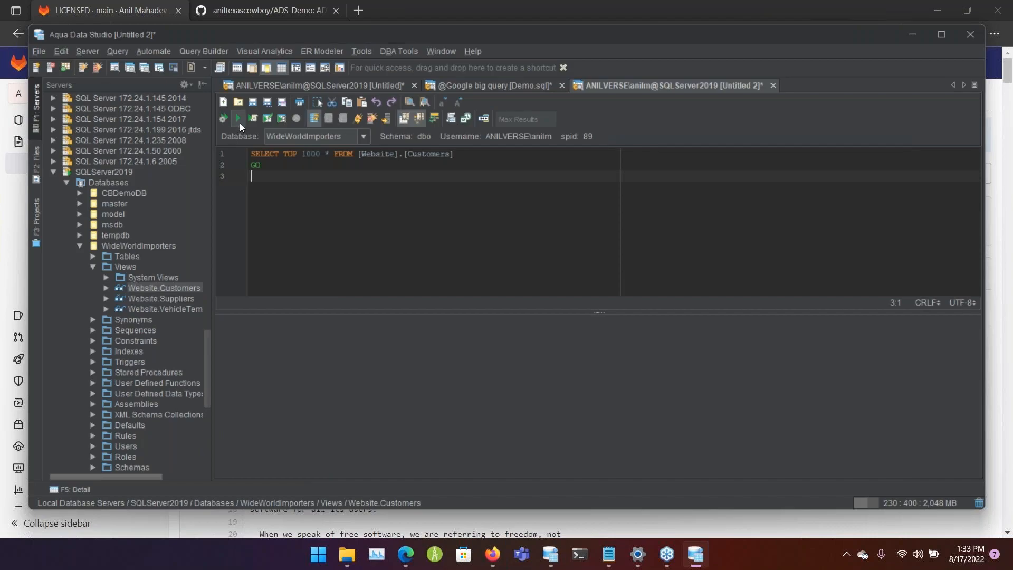
left_click(238, 119)
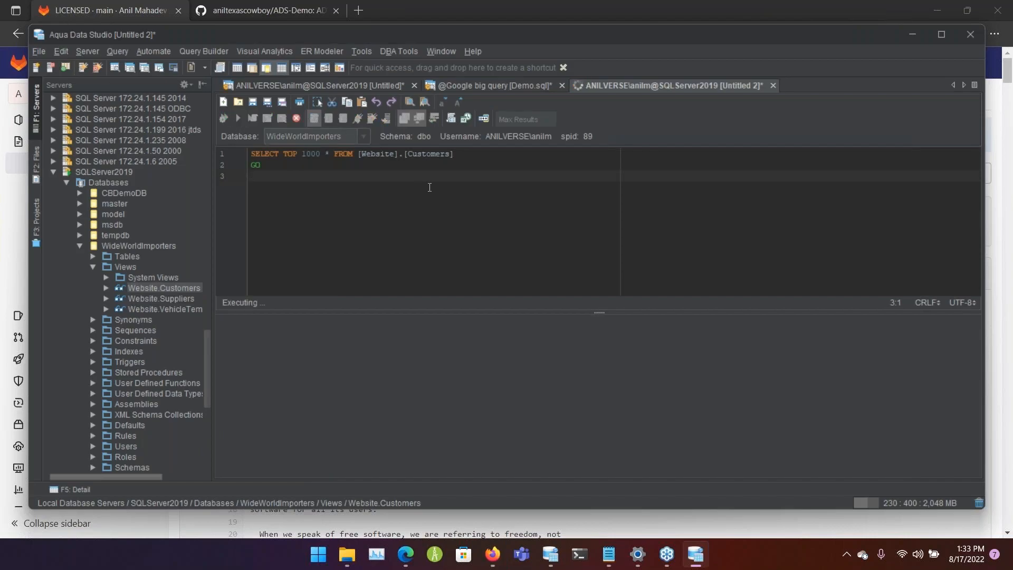
left_click(237, 120)
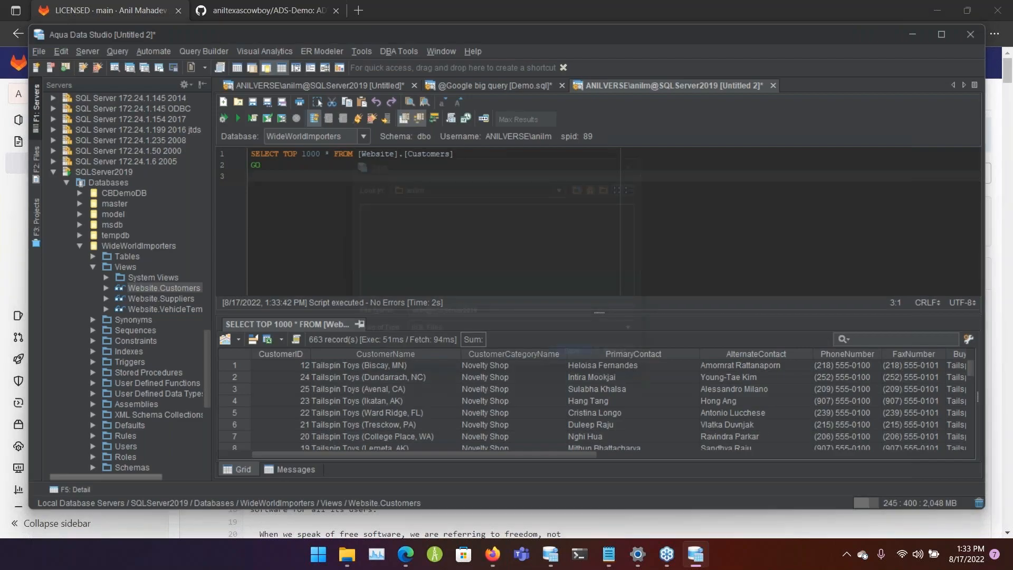
- Save the customers query over the existing Demo.sql in the Desktop GitLab repository's Webinar folder
left_click(252, 103)
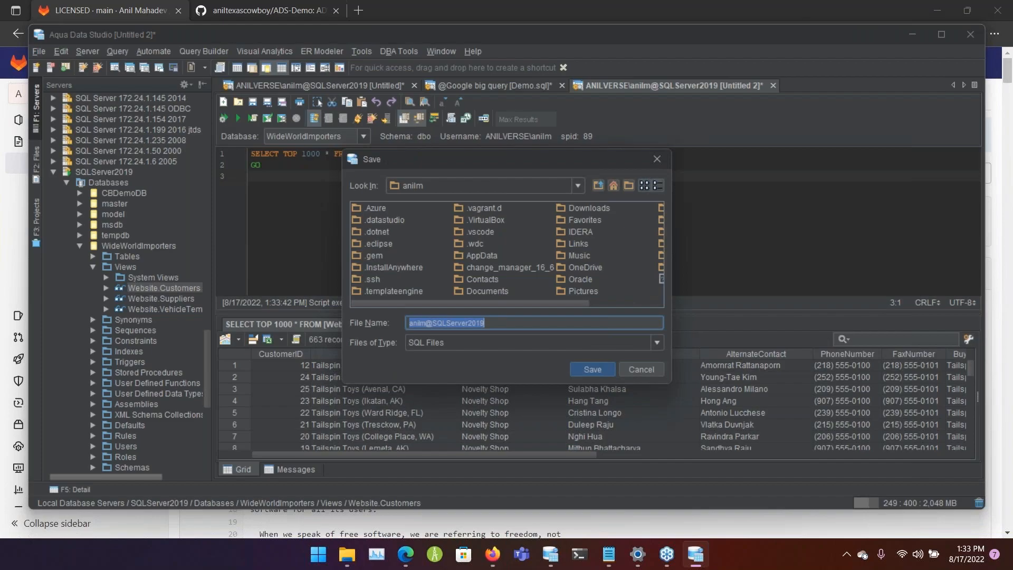
left_click(574, 186)
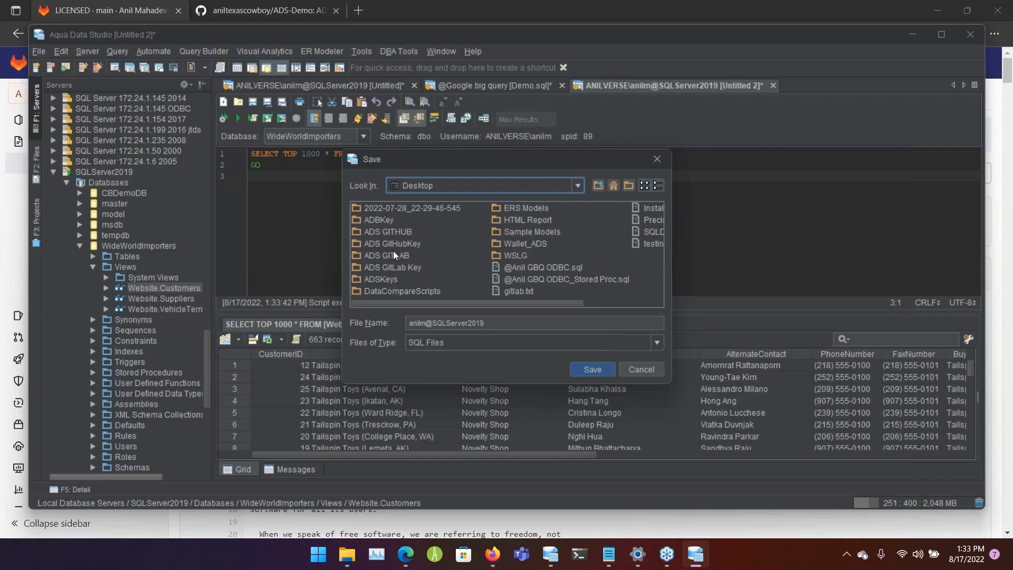
double_click(386, 255)
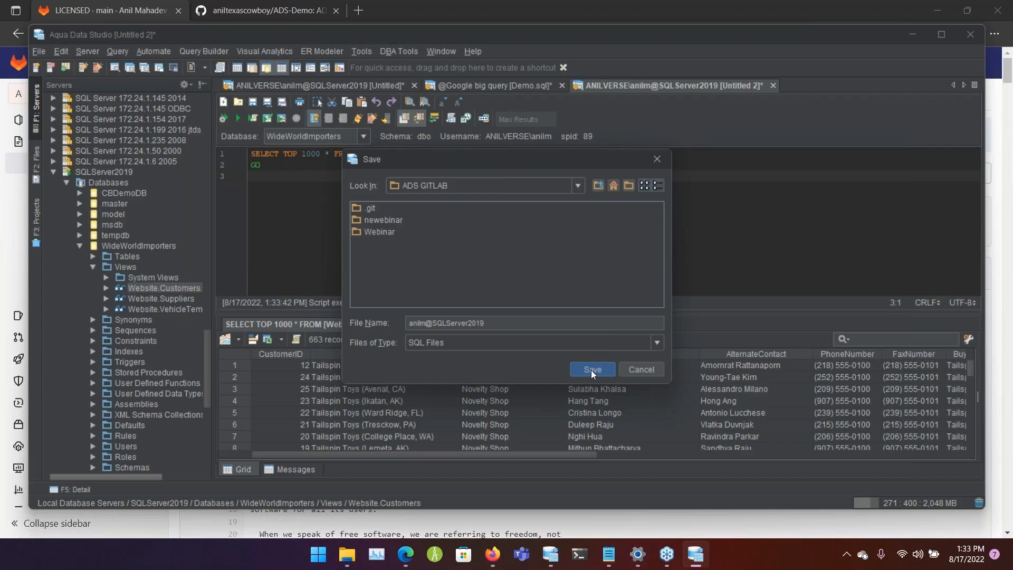
double_click(379, 231)
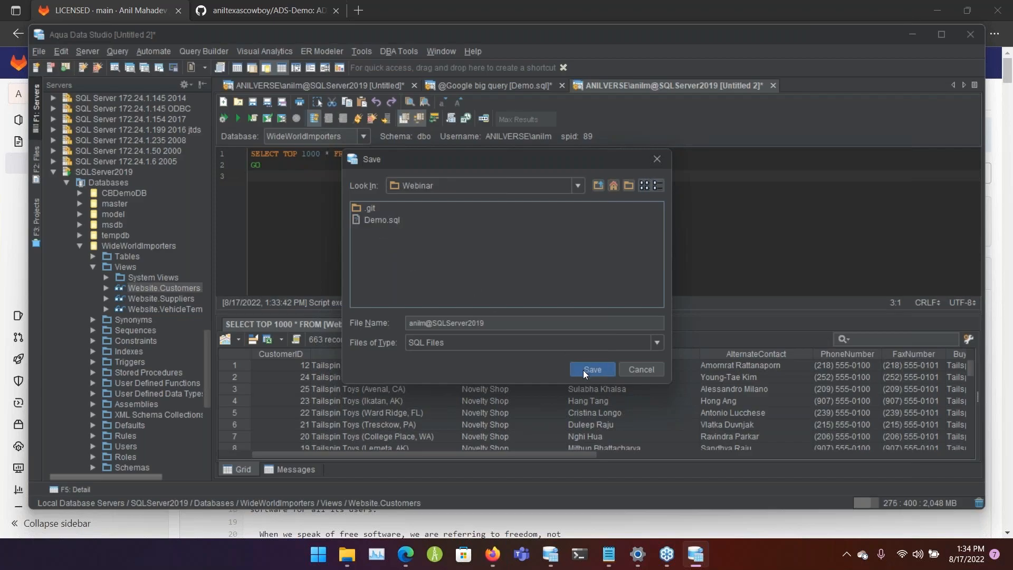
left_click(382, 219)
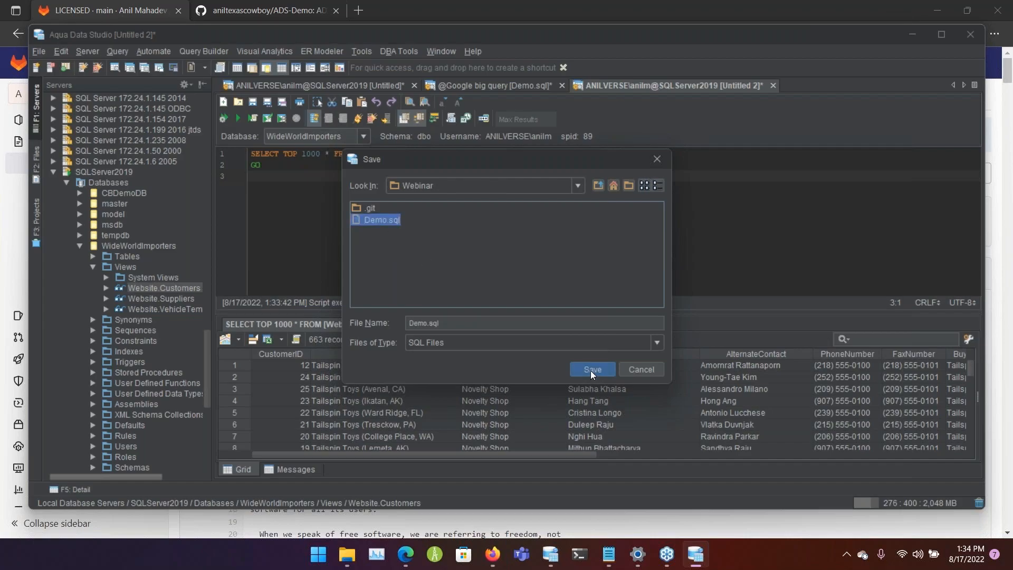
left_click(591, 369)
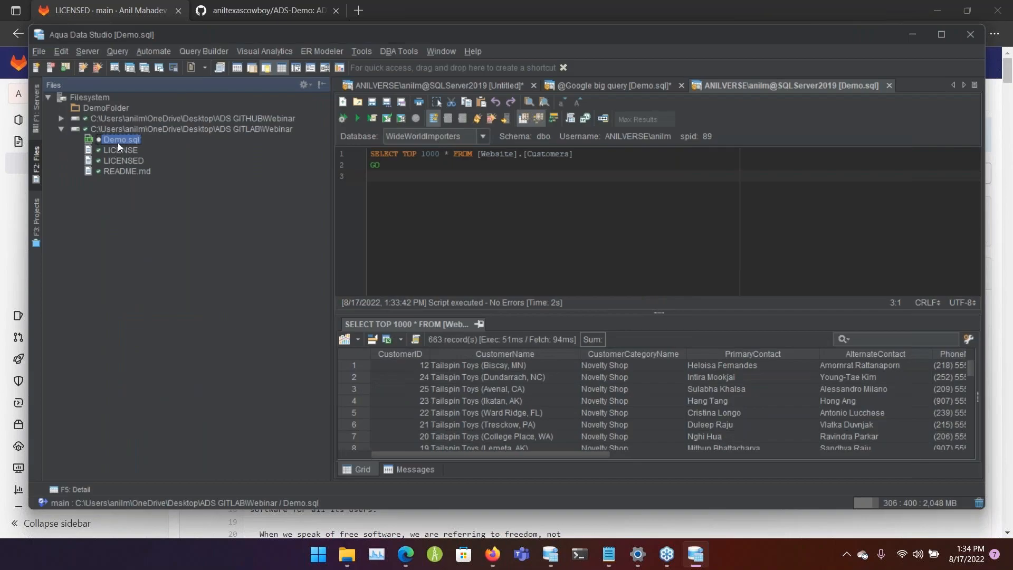
- Start a commit for Demo.sql and stage the untracked file
right_click(120, 139)
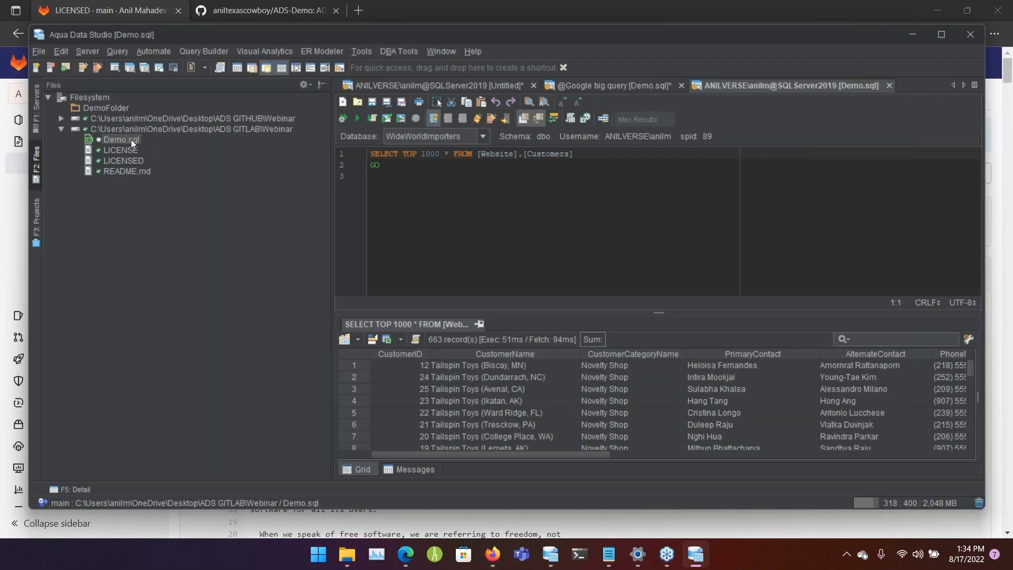
right_click(118, 139)
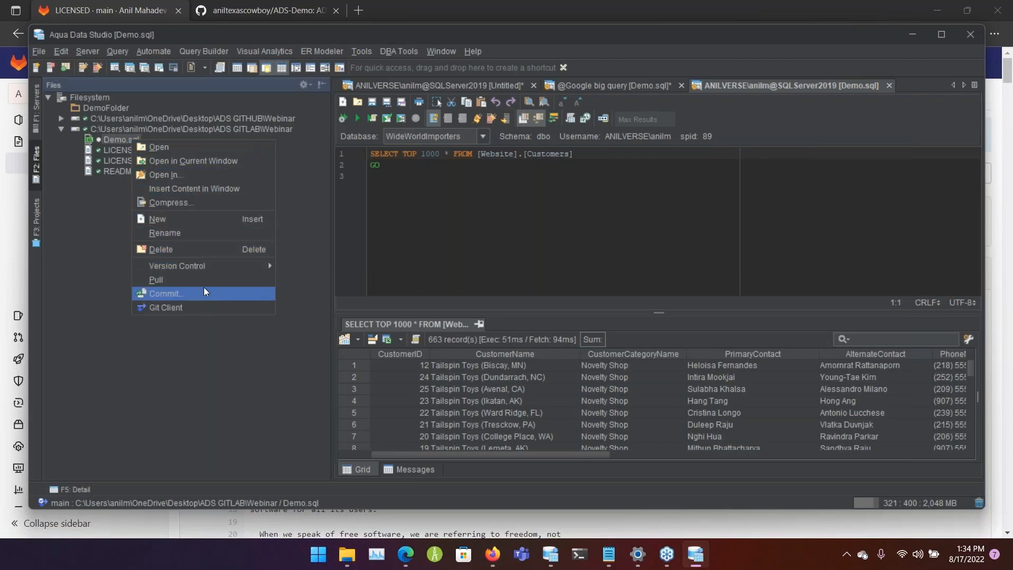
left_click(166, 293)
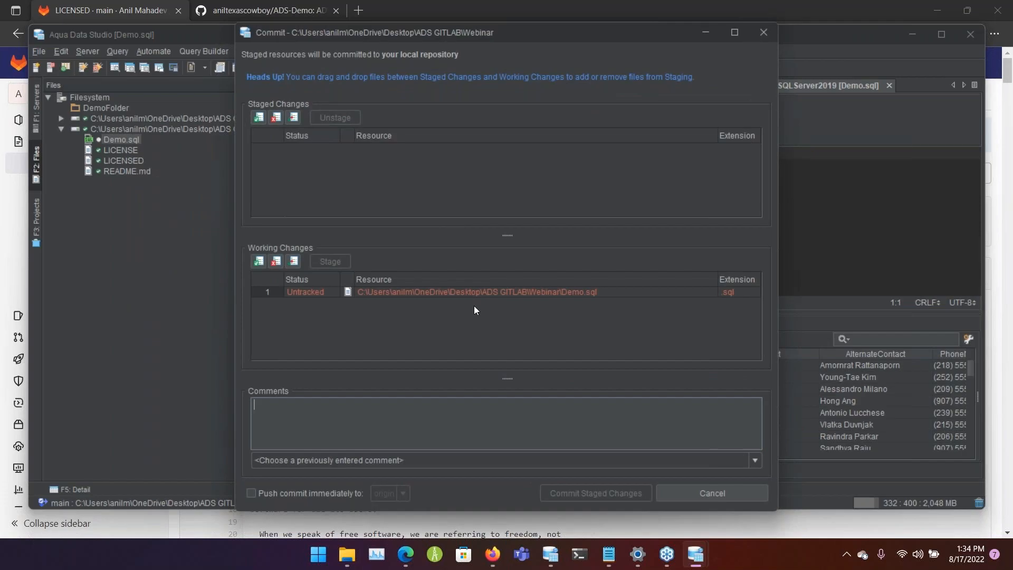
left_click(475, 291)
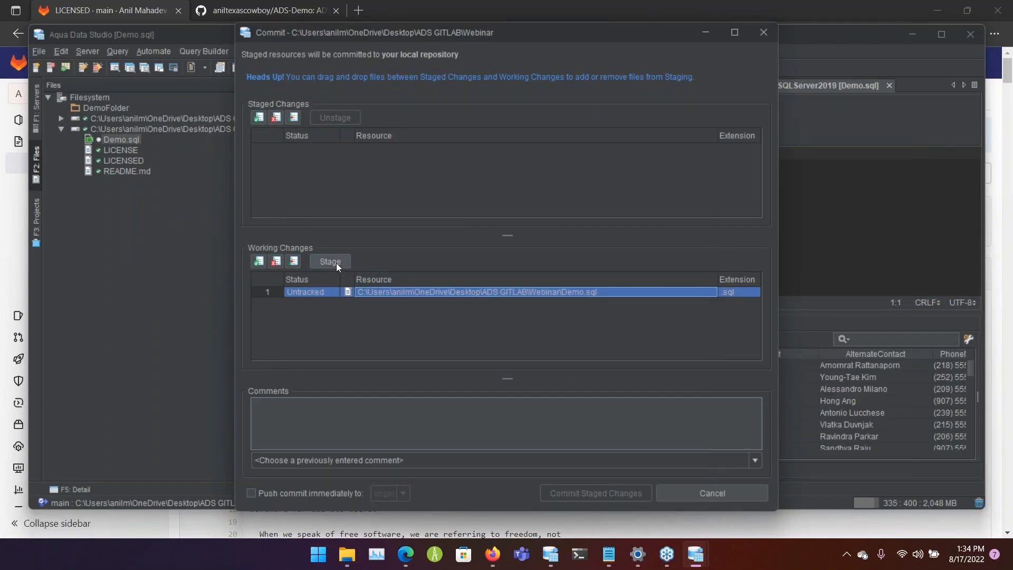
left_click(329, 260)
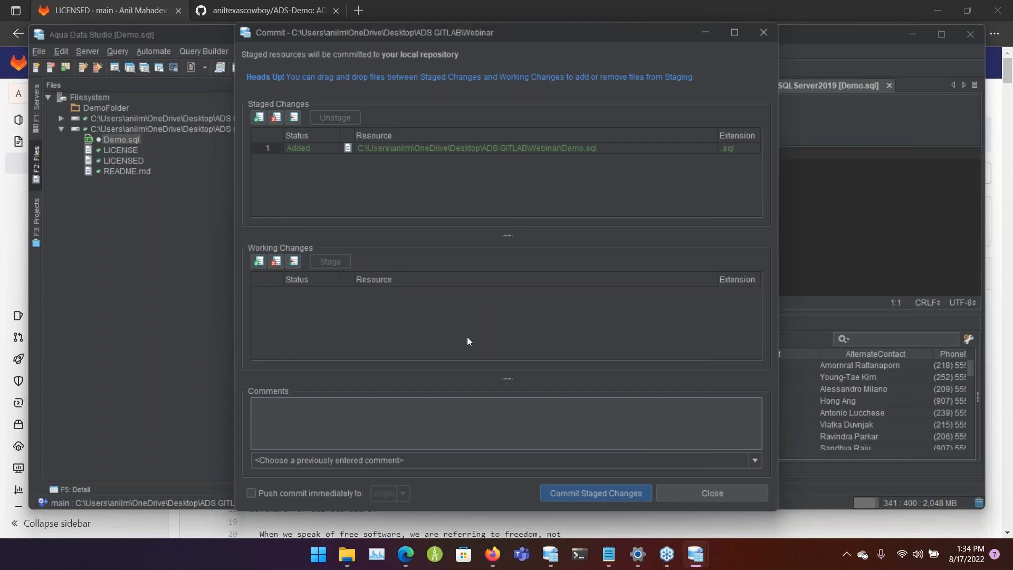
- Commit with comment 'Added Demo SQL Files', pushing immediately to origin, and dismiss the report
type("aDD")
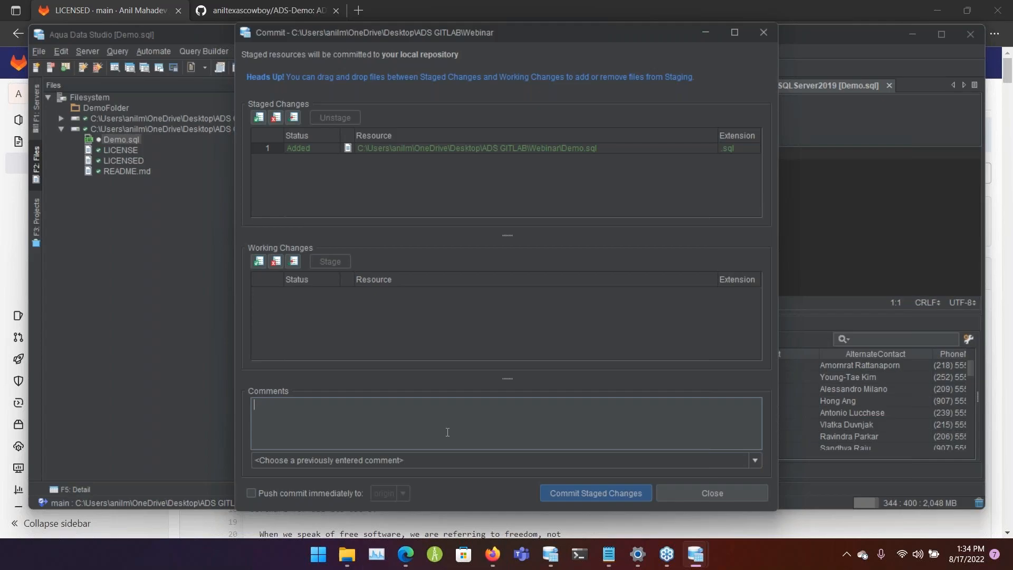
type("Added Demo SQL Files")
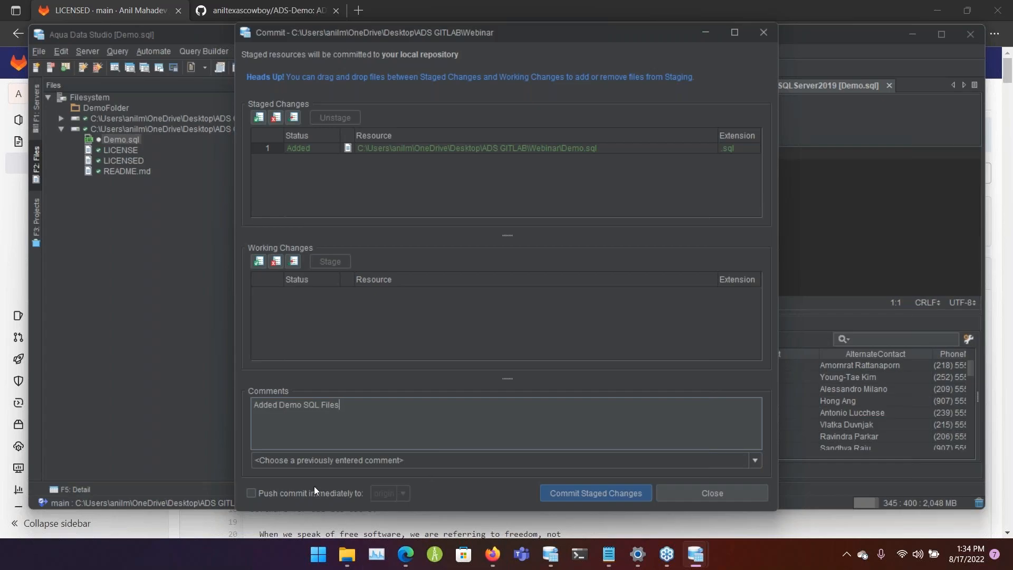
left_click(251, 491)
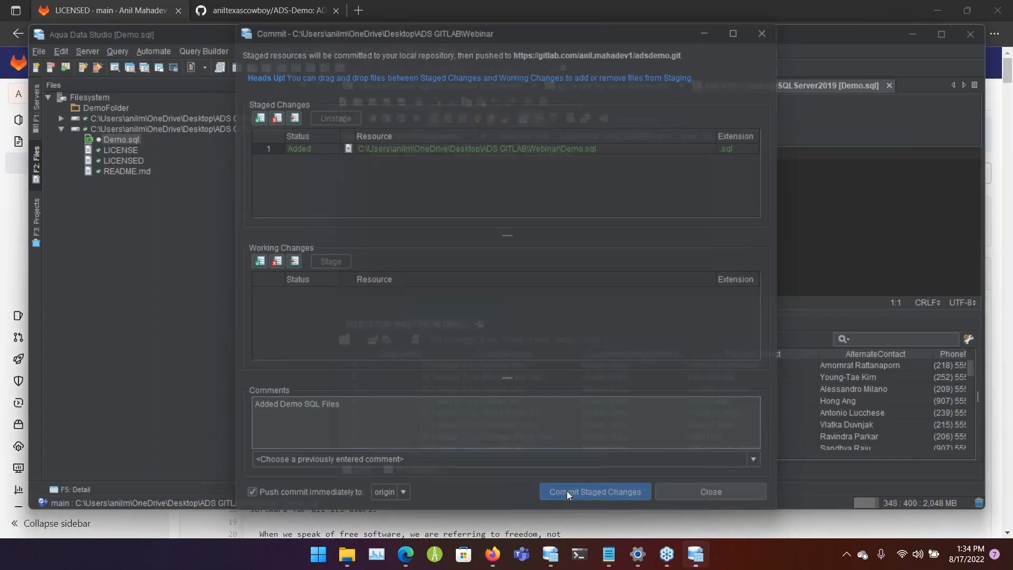
left_click(594, 492)
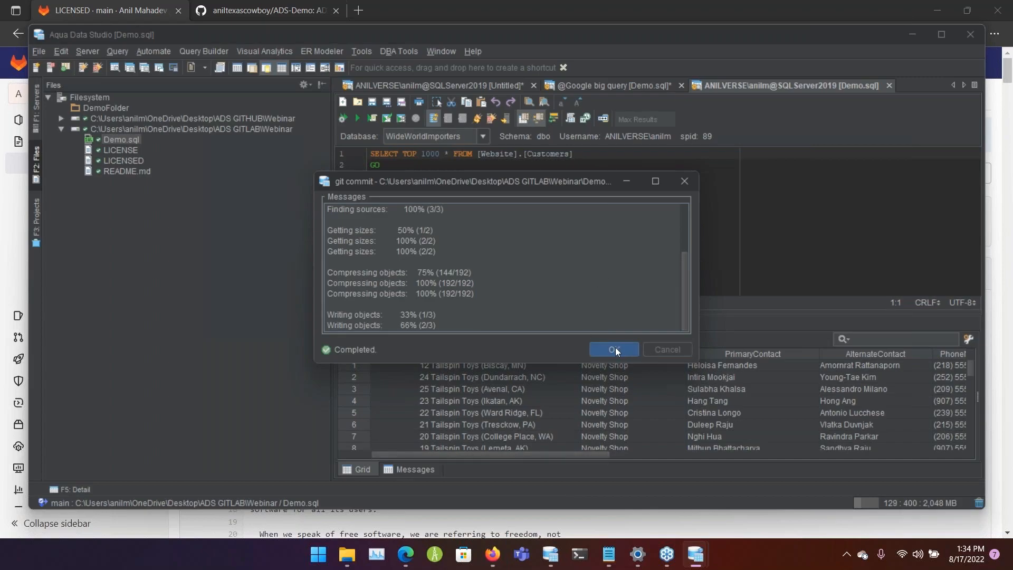
left_click(612, 349)
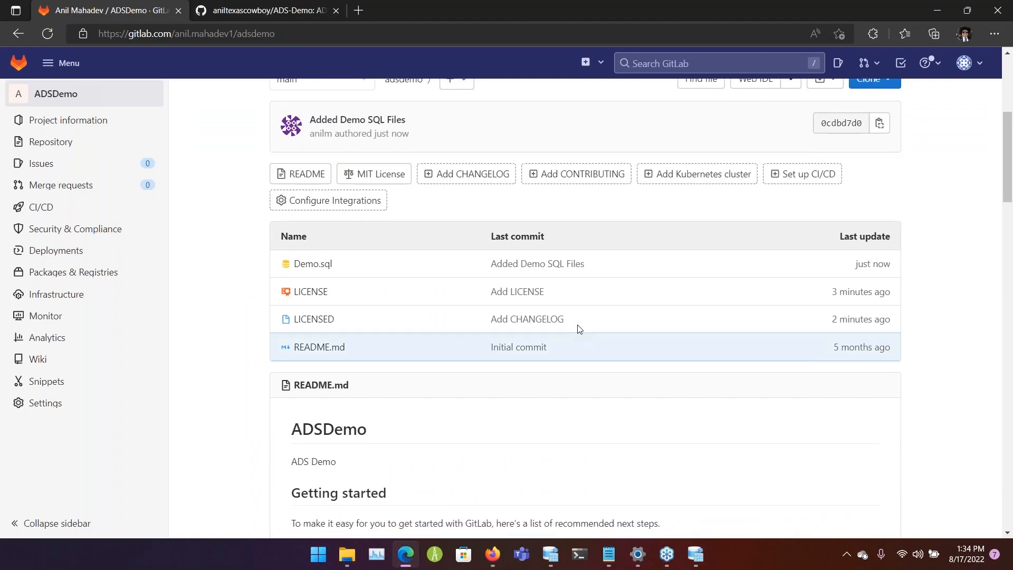
- Open the pushed Demo.sql in GitLab and launch it in the Web IDE
left_click(312, 264)
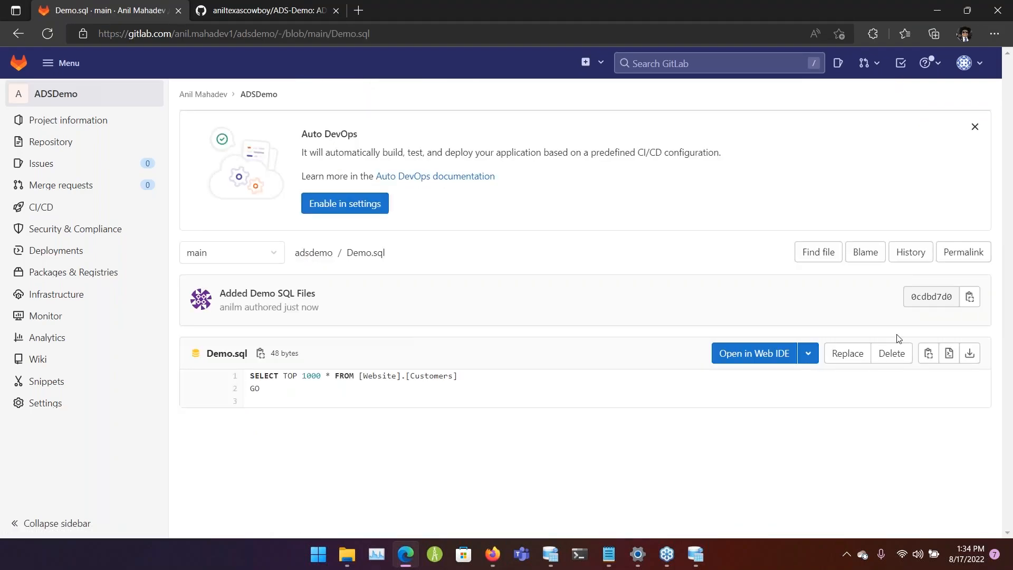
mouse_move(767, 362)
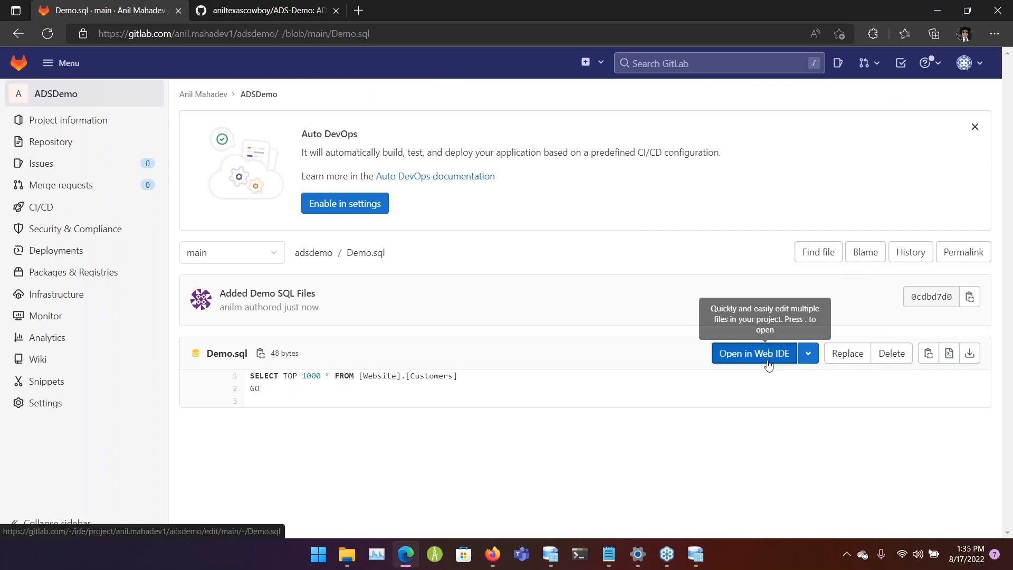
left_click(753, 352)
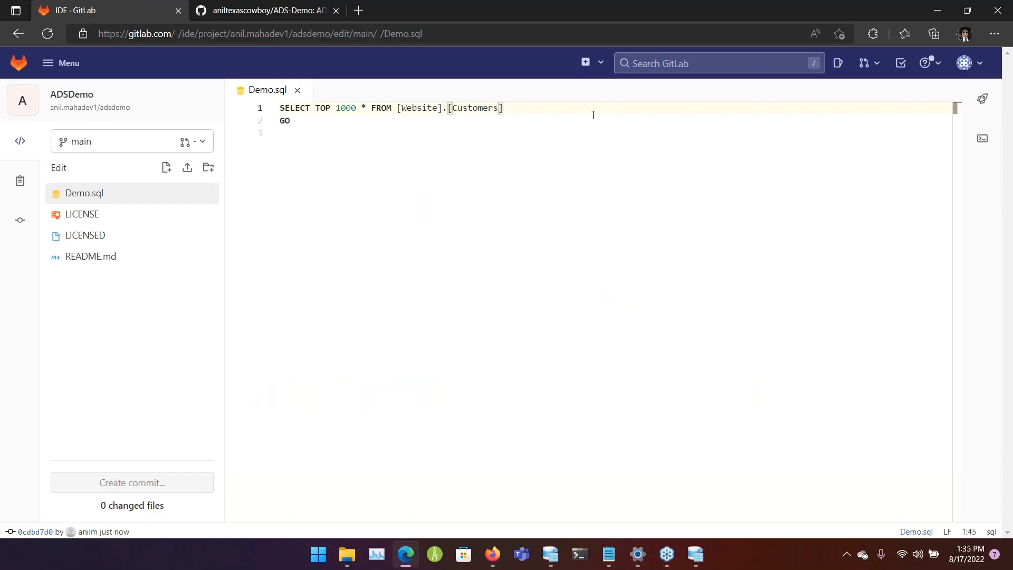
- Add a '--Web Comment' line to Demo.sql in the Web IDE
type("#")
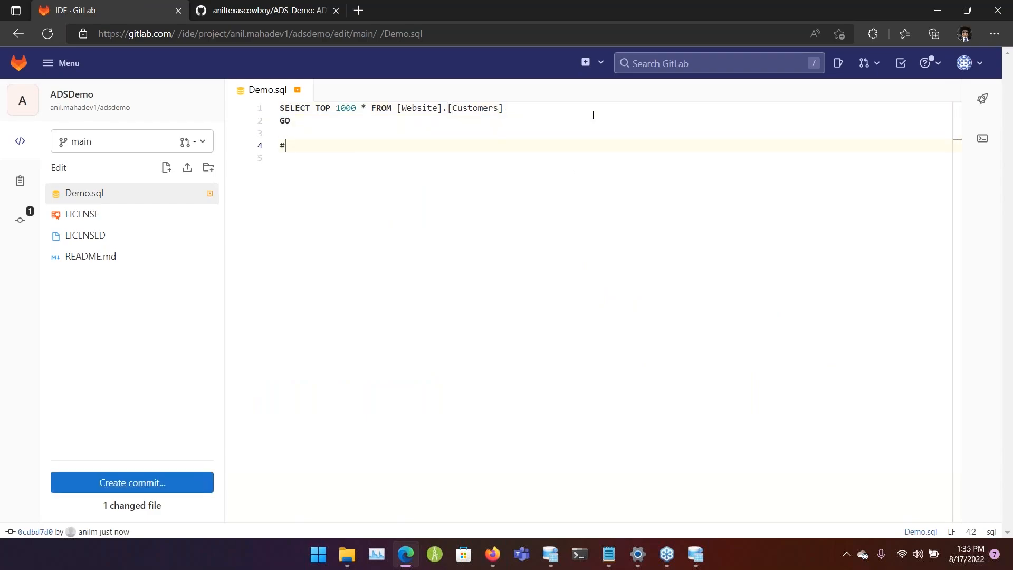
type("--We")
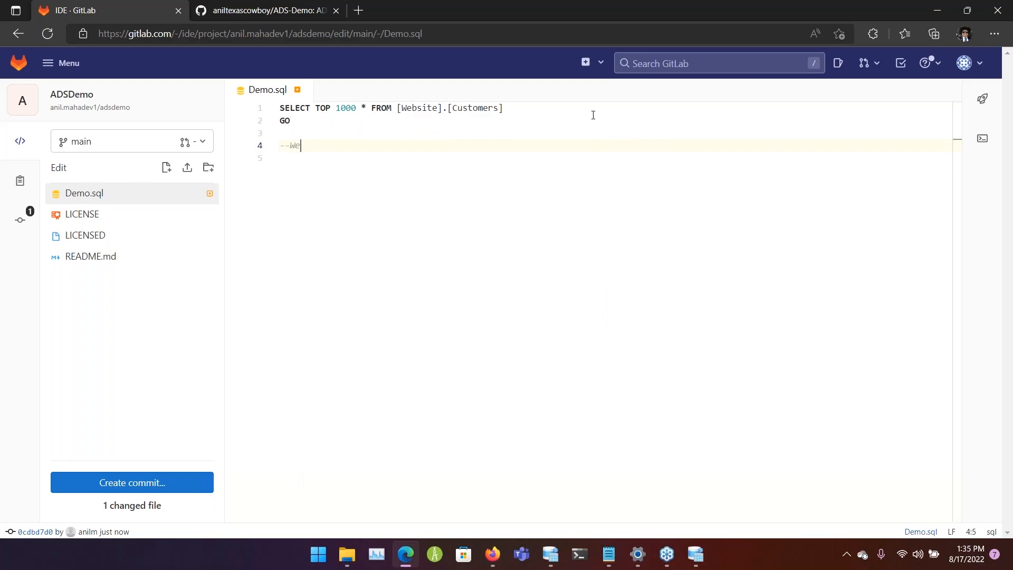
type("b Comment")
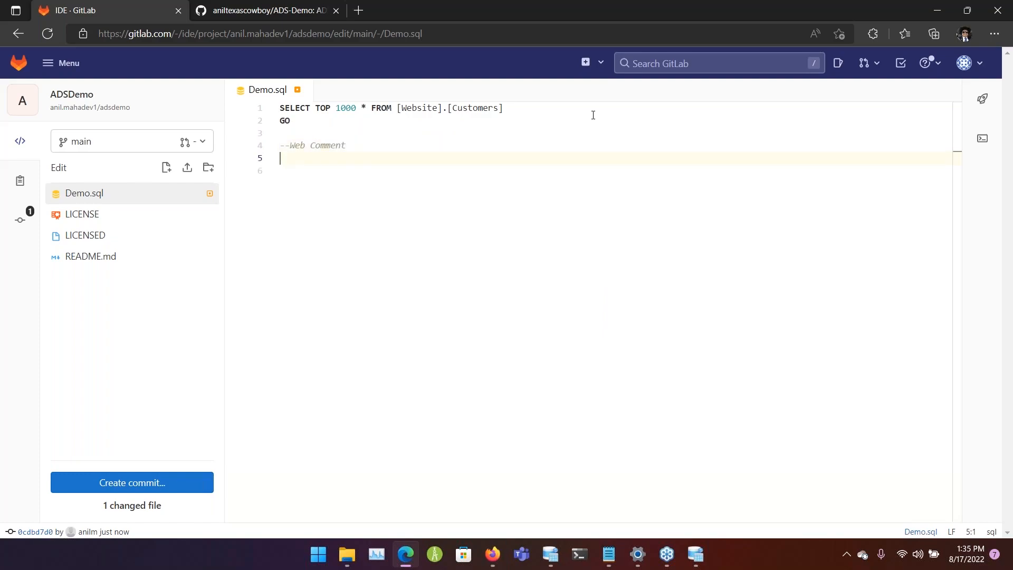
mouse_move(132, 483)
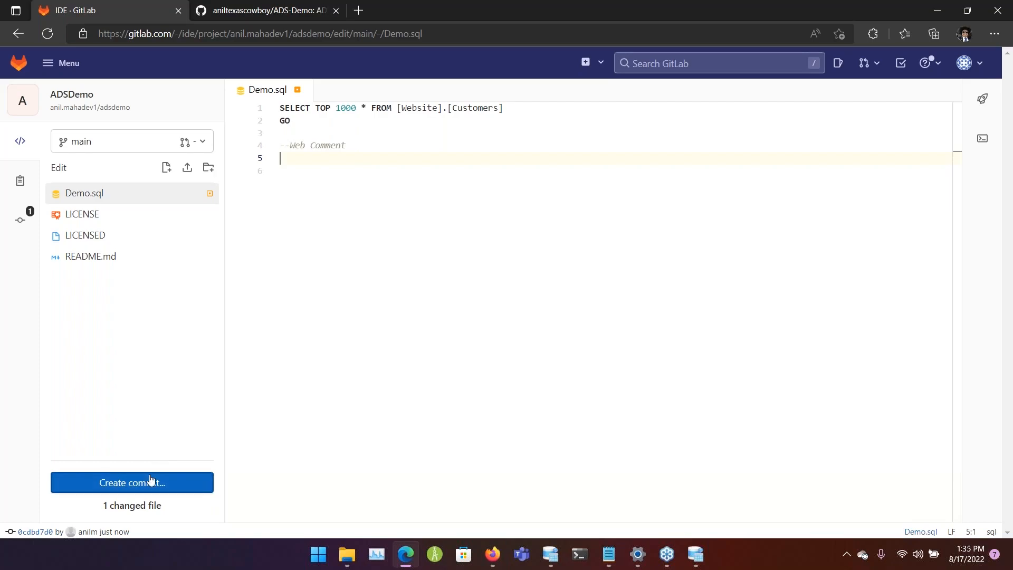
- Commit the edit to main as 'Added Web Comment' and switch back to Aqua Data Studio
left_click(132, 483)
type("A")
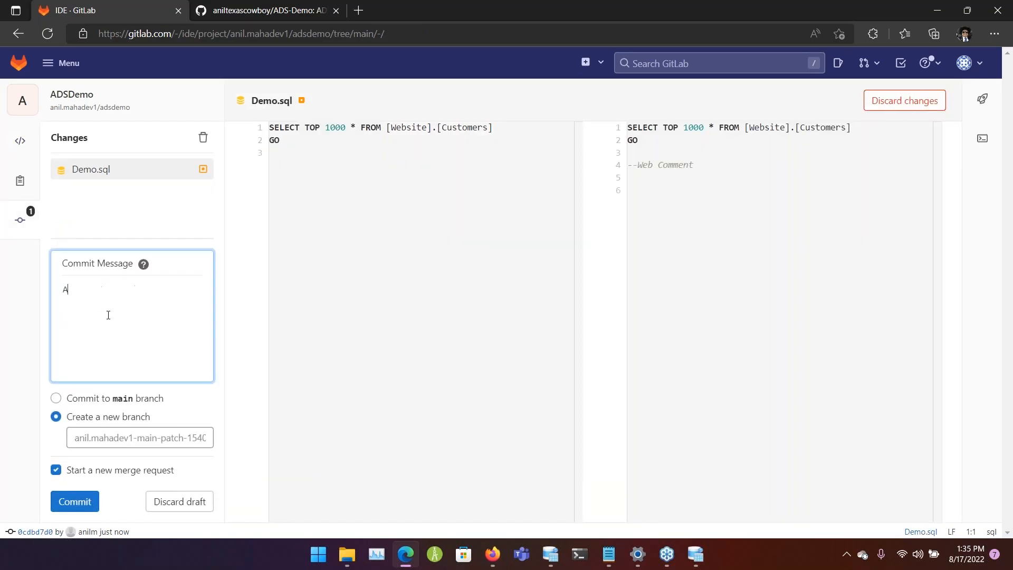
type("dded Web Comment")
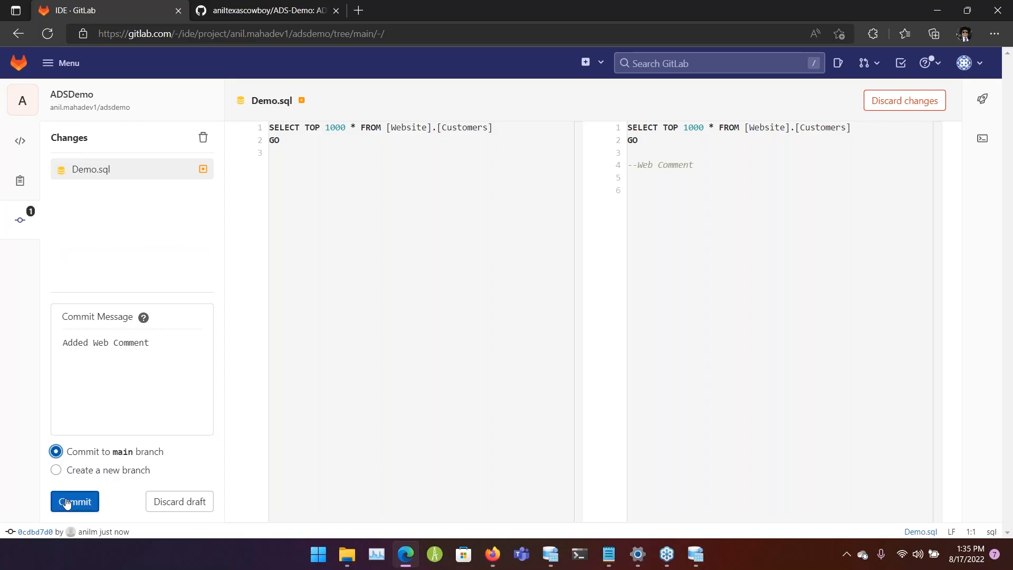
left_click(73, 500)
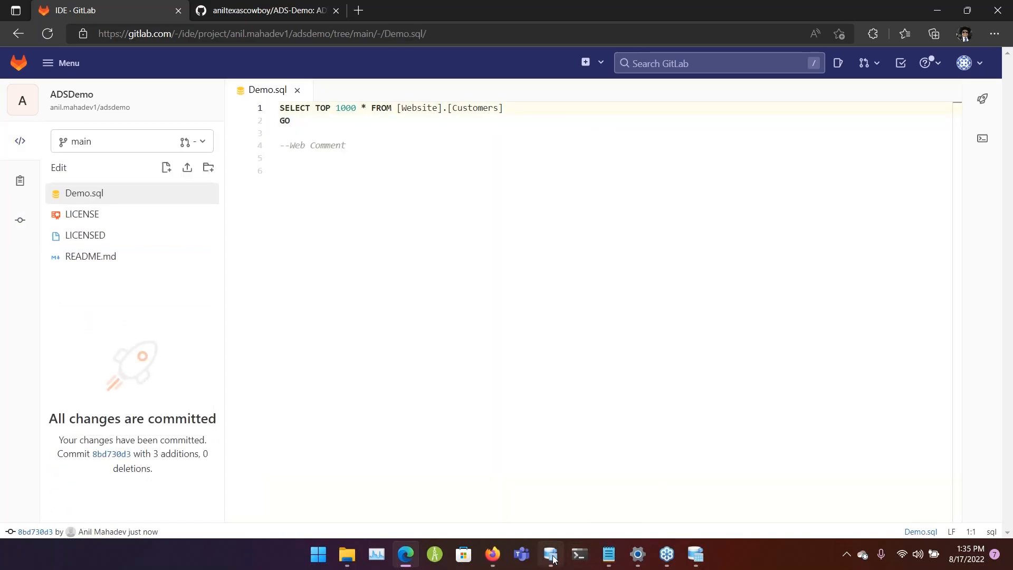
left_click(549, 554)
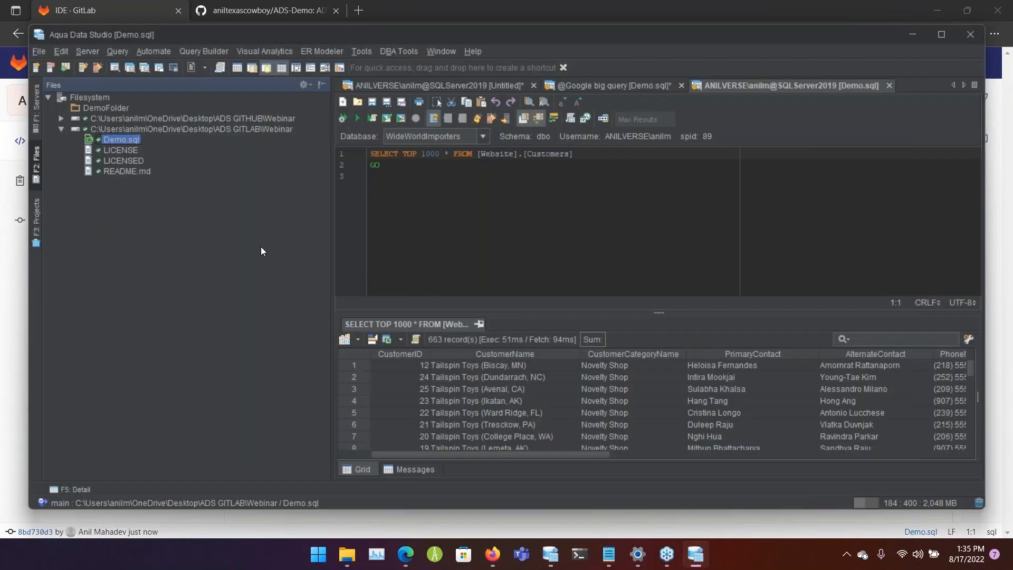
- Pull the latest Demo.sql changes from the remote and dismiss the pull report
right_click(120, 139)
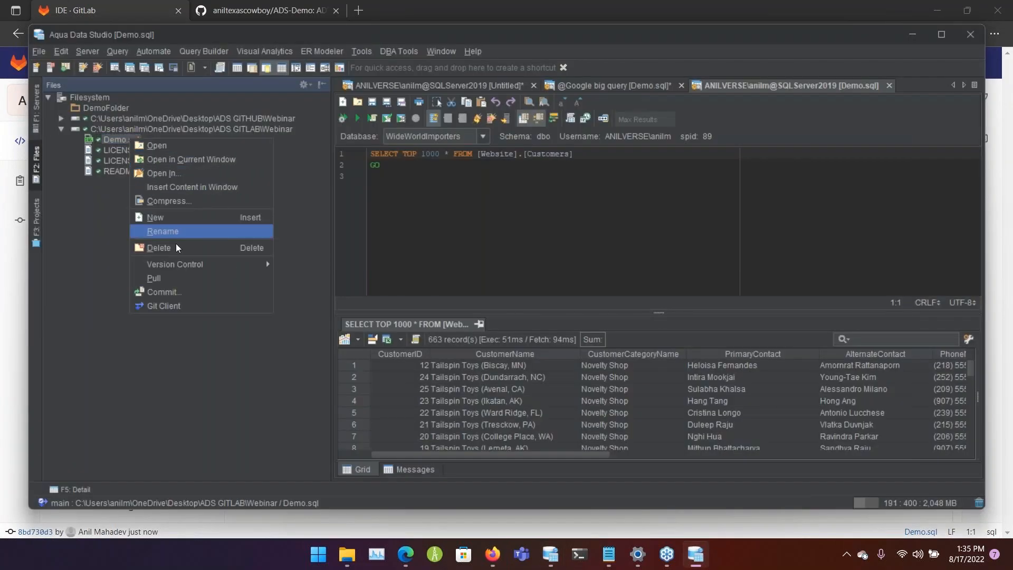
mouse_move(192, 277)
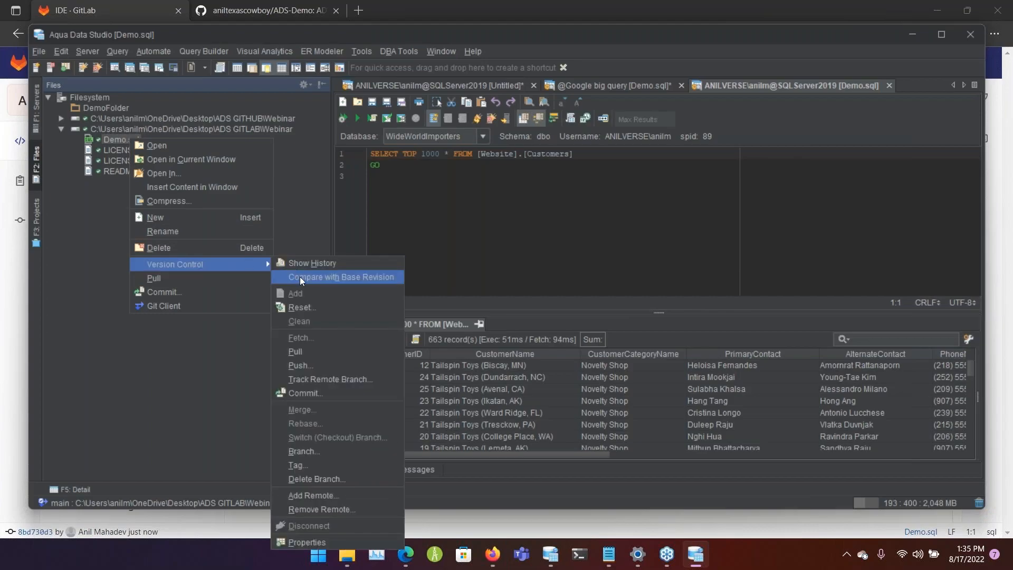
left_click(341, 277)
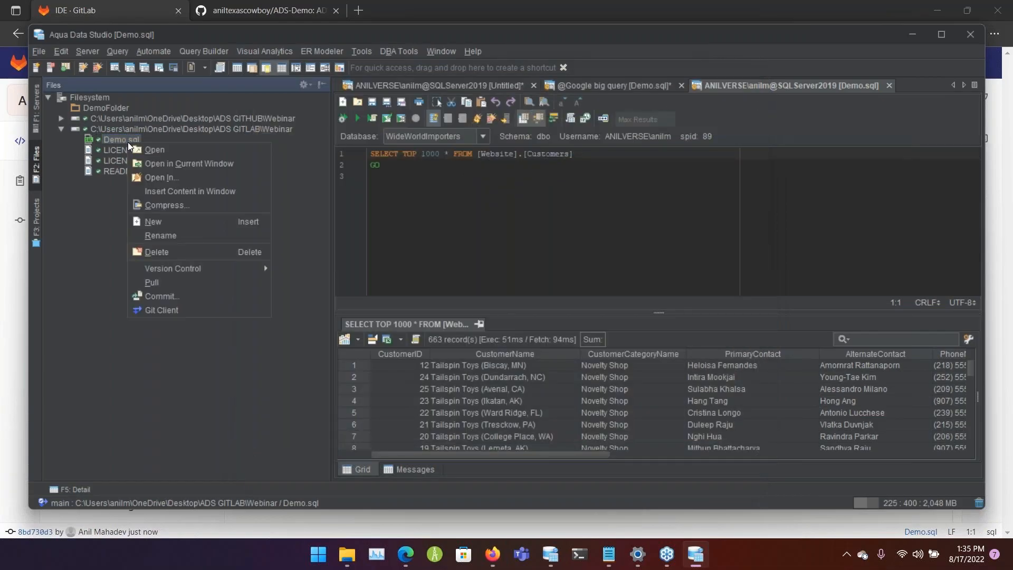
mouse_move(174, 284)
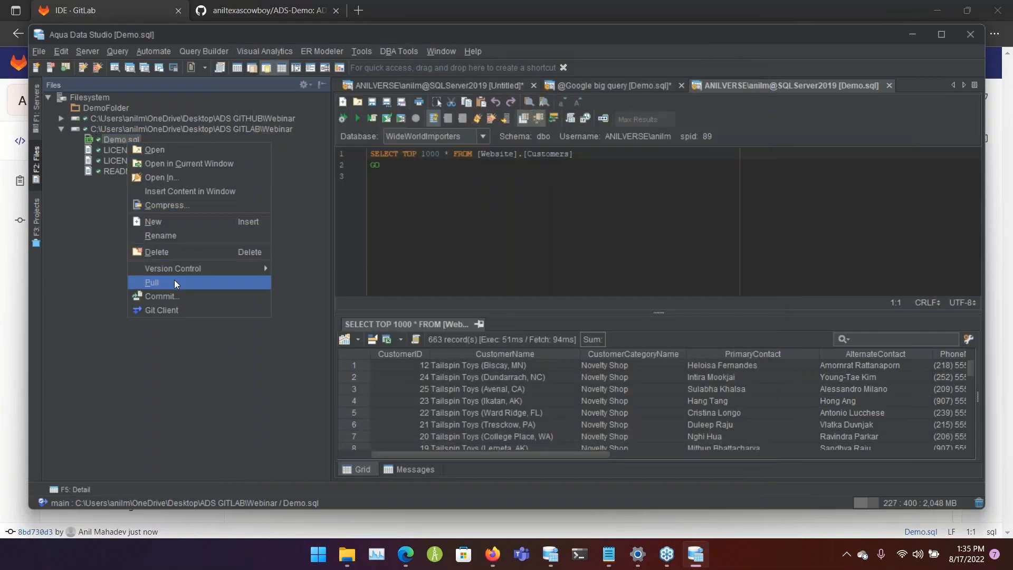
left_click(151, 283)
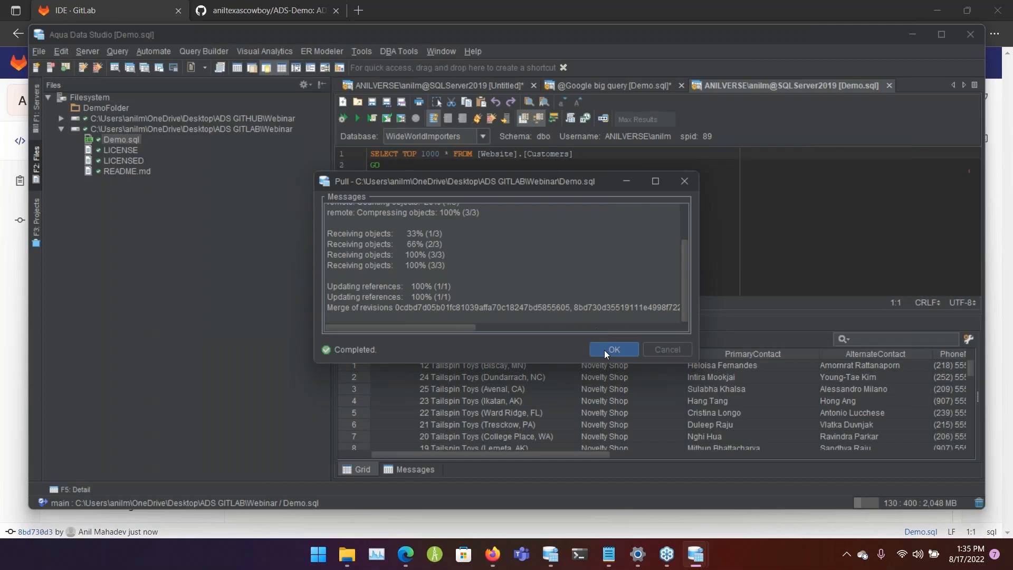
left_click(612, 349)
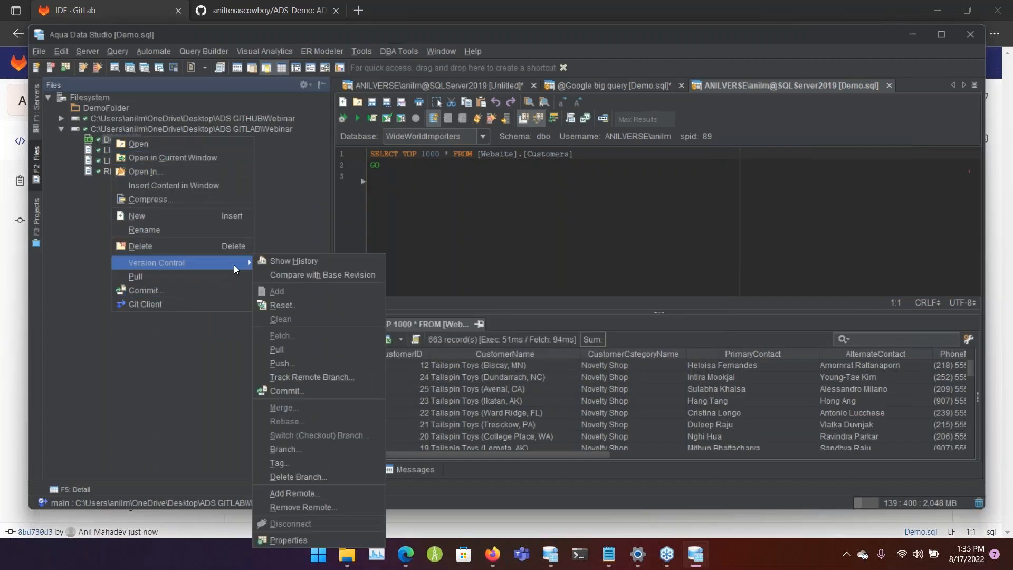
- Compare Demo.sql with its base revision, confirming it matches the repository head
left_click(323, 274)
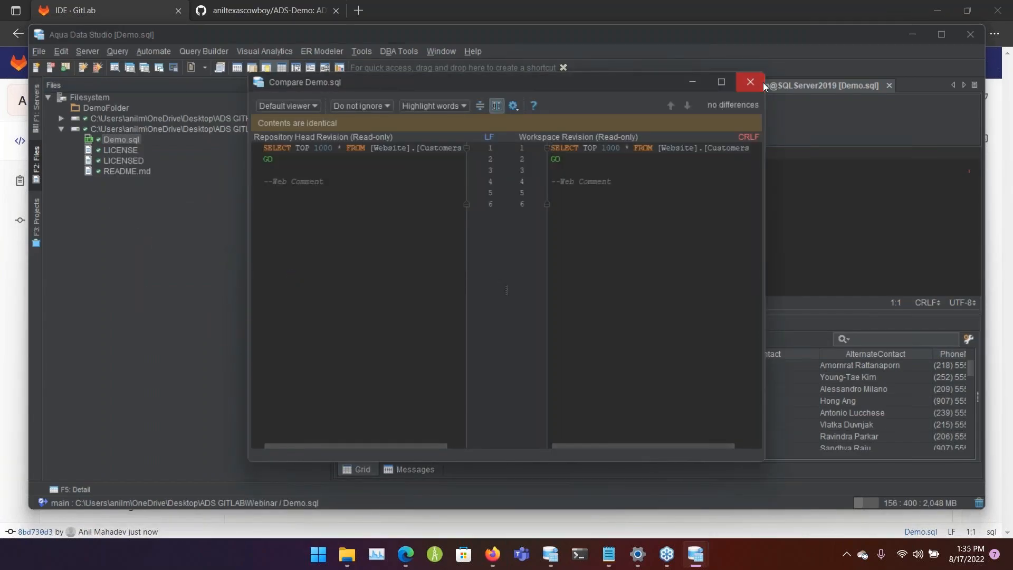
left_click(749, 82)
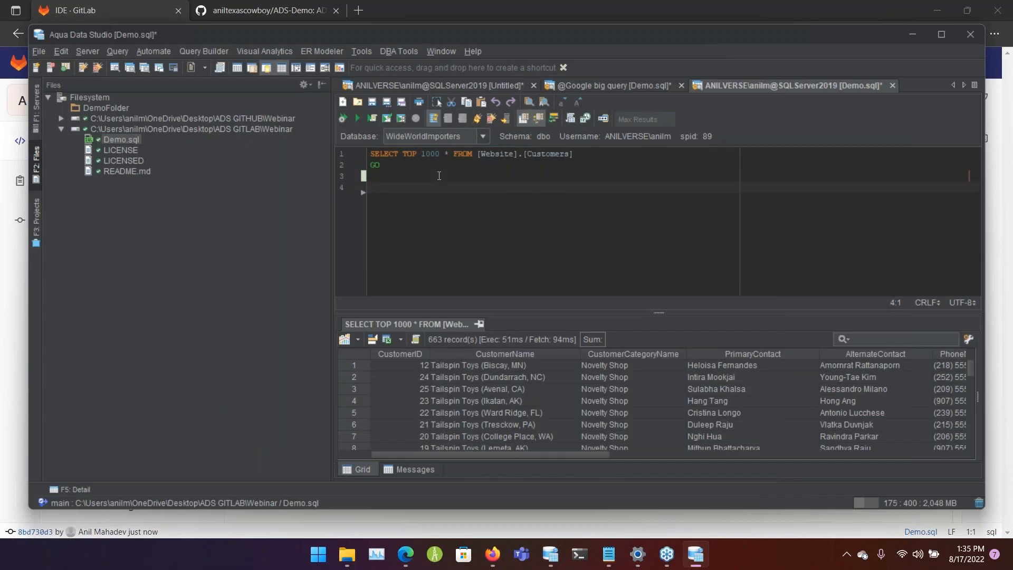
- Reload Demo.sql from disk and change the web comment line to '--Demo Comment'
type("--Demo")
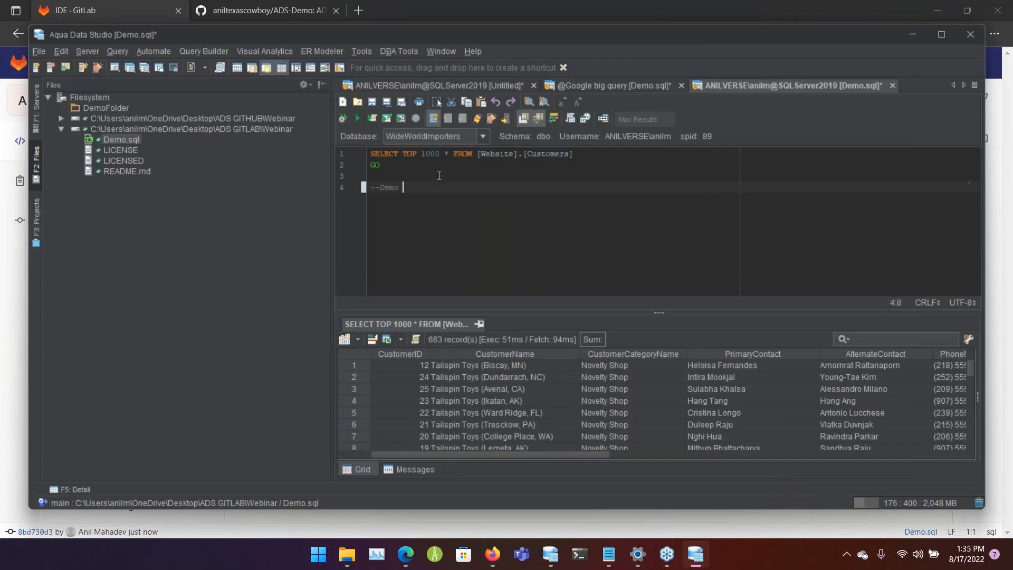
type("comment")
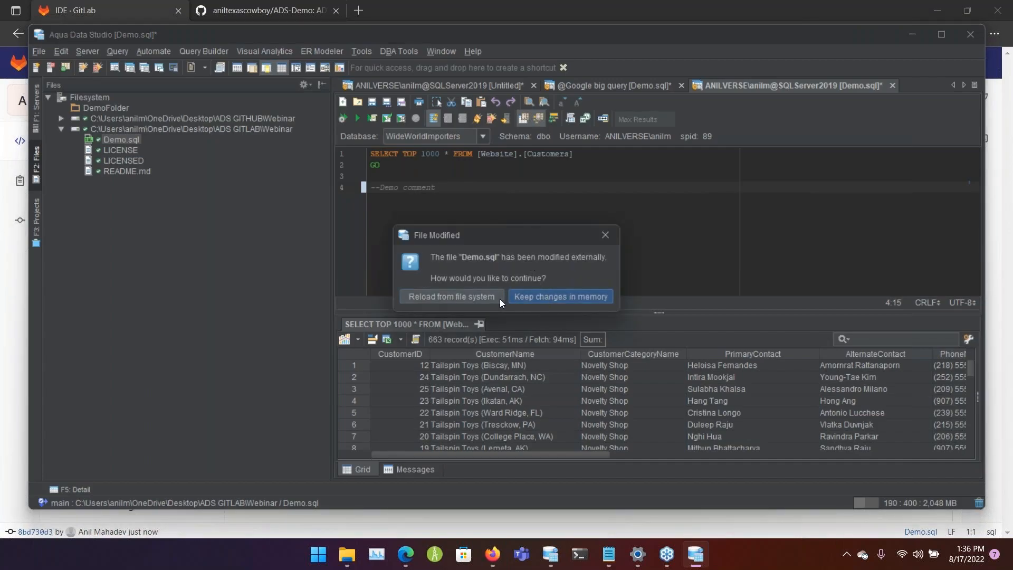
left_click(449, 296)
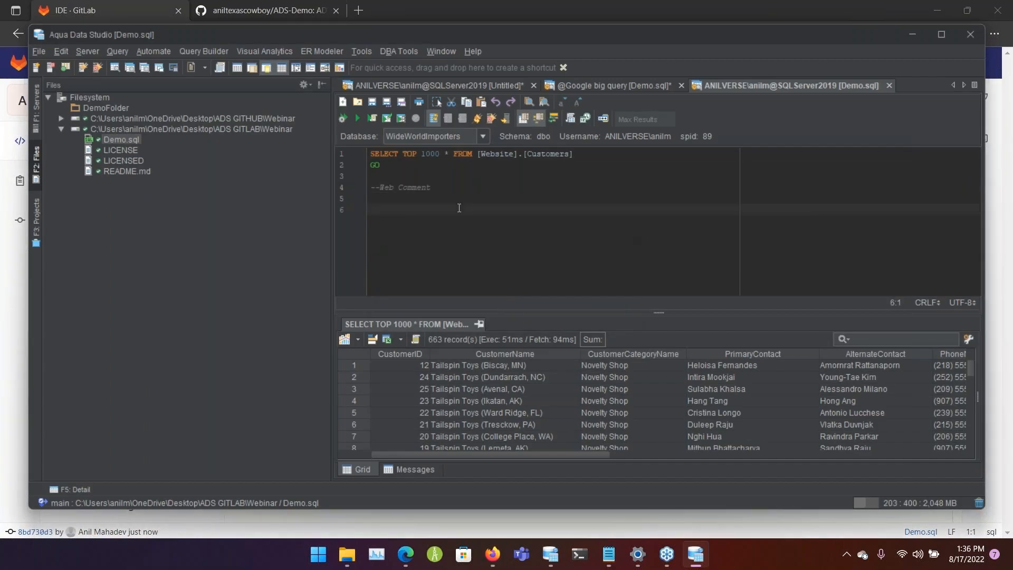
type("--Demo")
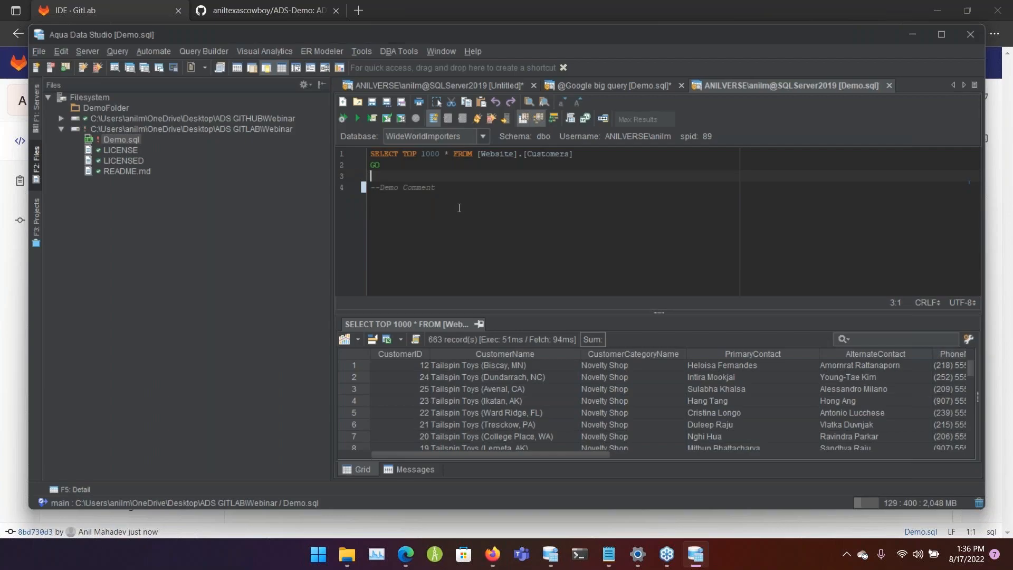
right_click(121, 140)
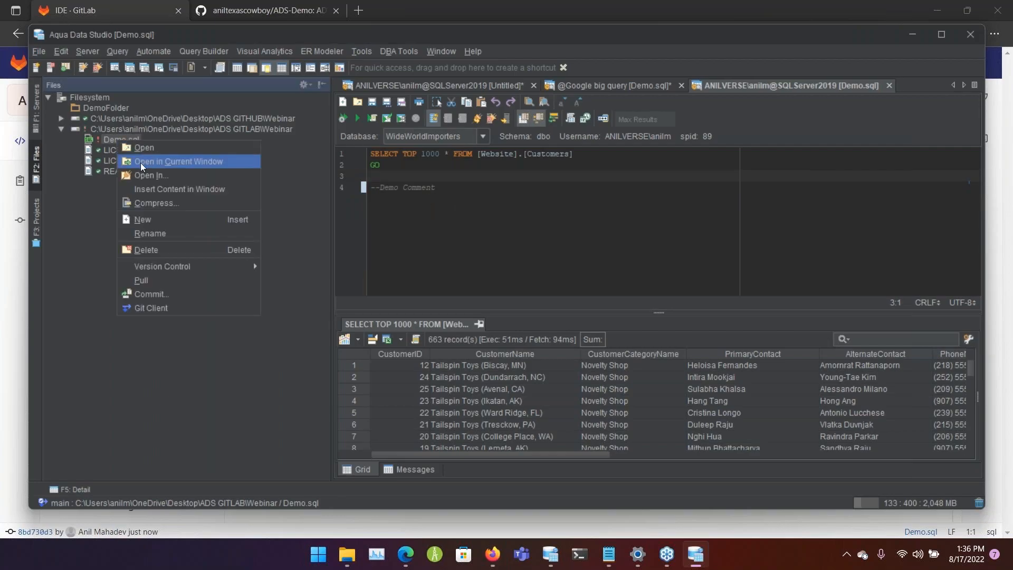
mouse_move(162, 266)
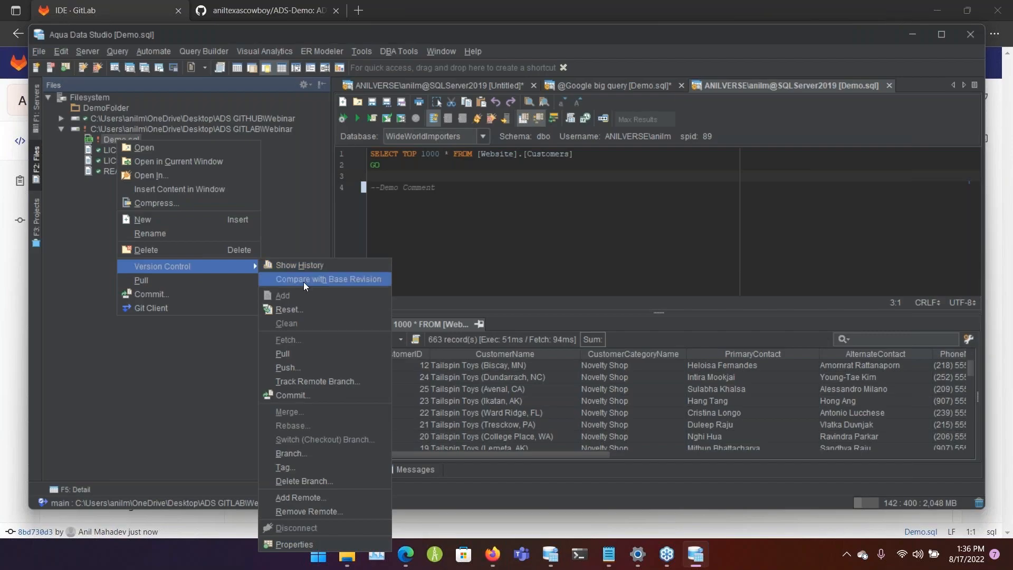
- Compare the edited Demo.sql with its base revision, then stage the modified file for commit
left_click(328, 278)
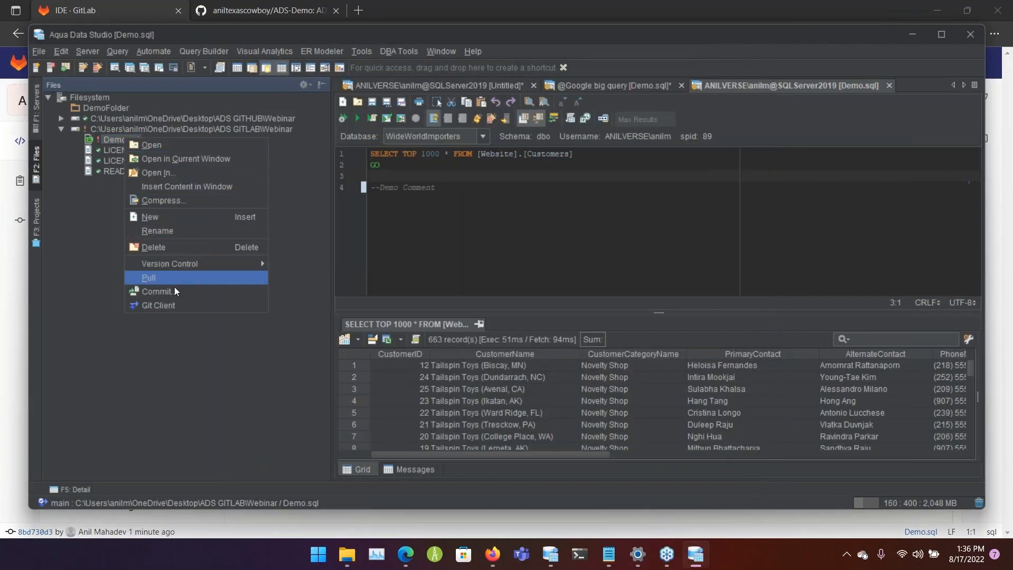
left_click(157, 291)
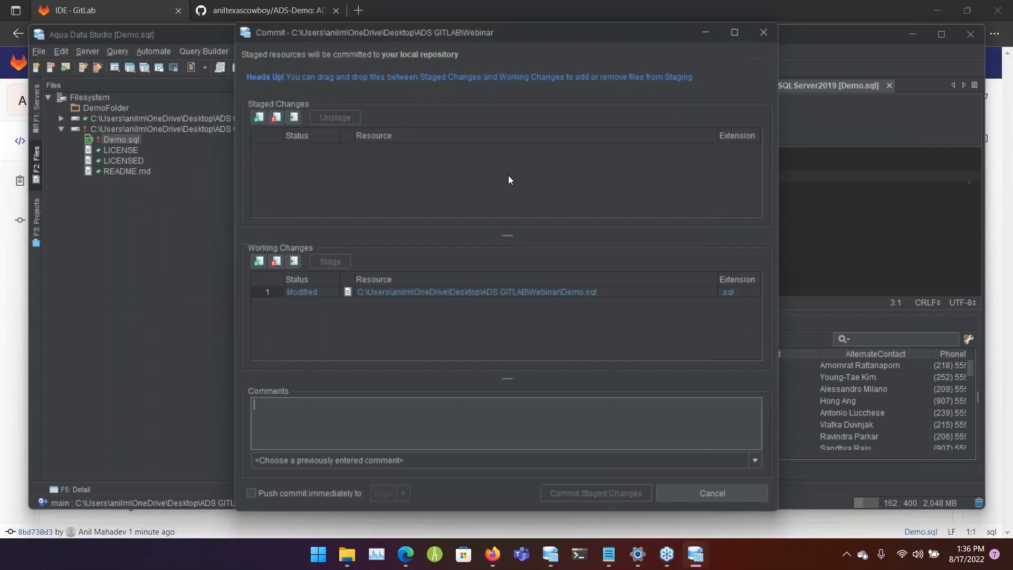
left_click(477, 292)
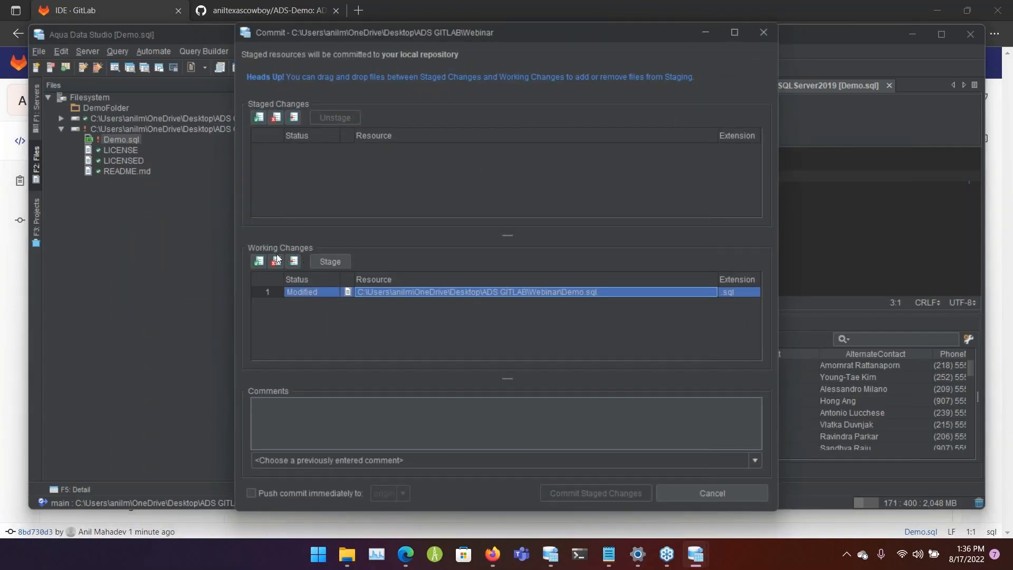
left_click(329, 260)
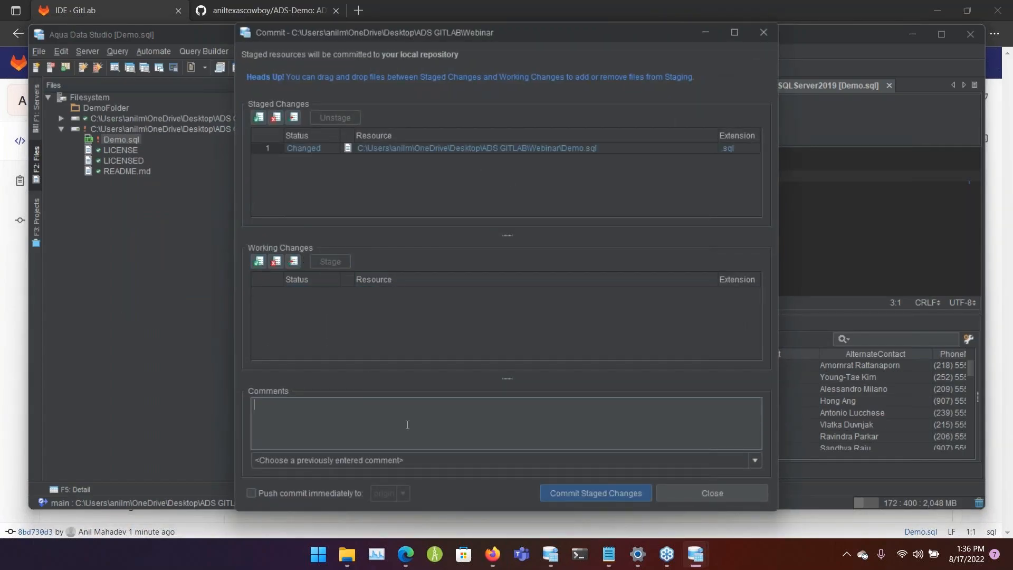
- Commit the staged change as 'Replaced Web with Demo Comment' and dismiss the report
type("Replaced Web with Demo C")
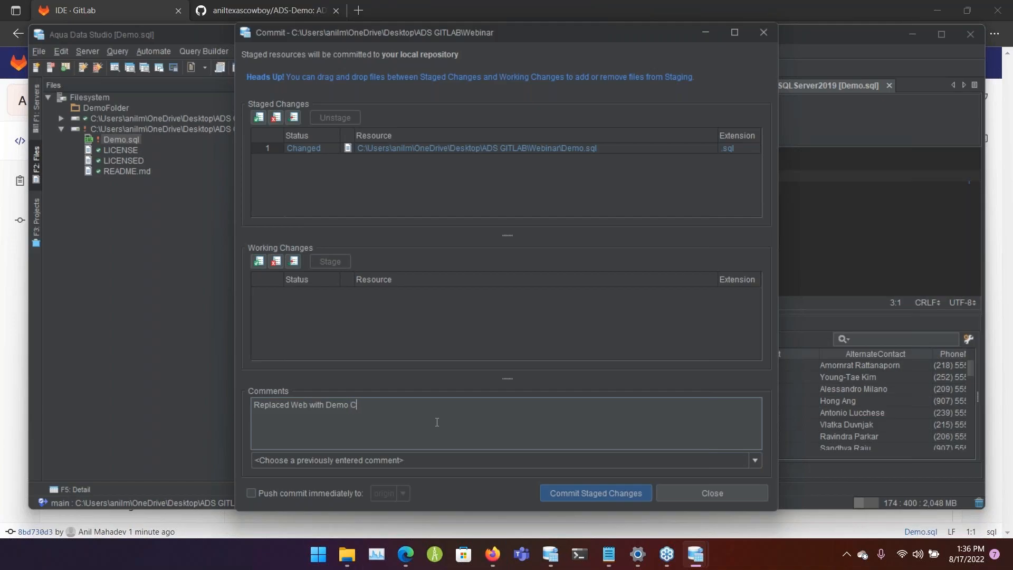
type("omment")
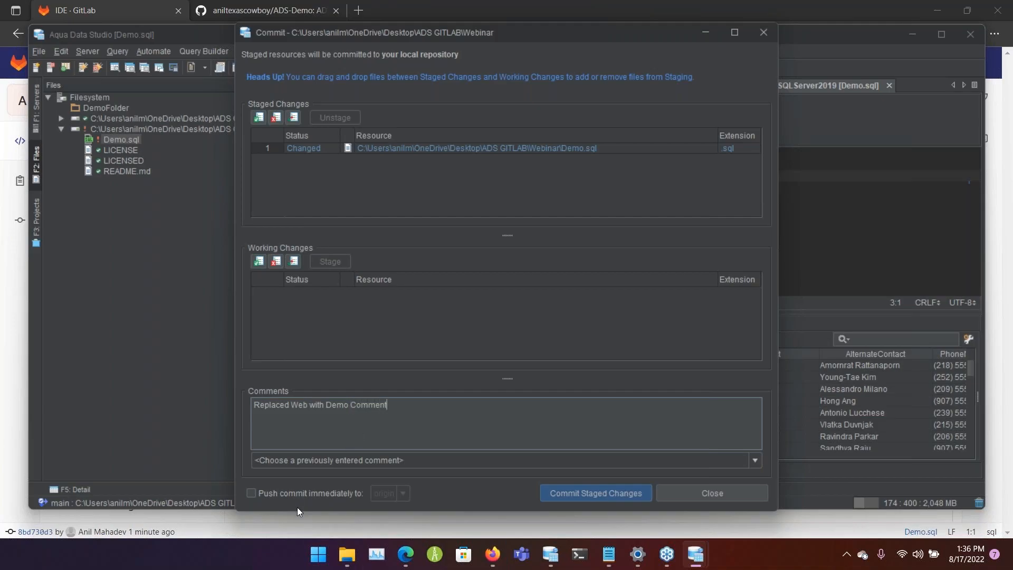
left_click(594, 492)
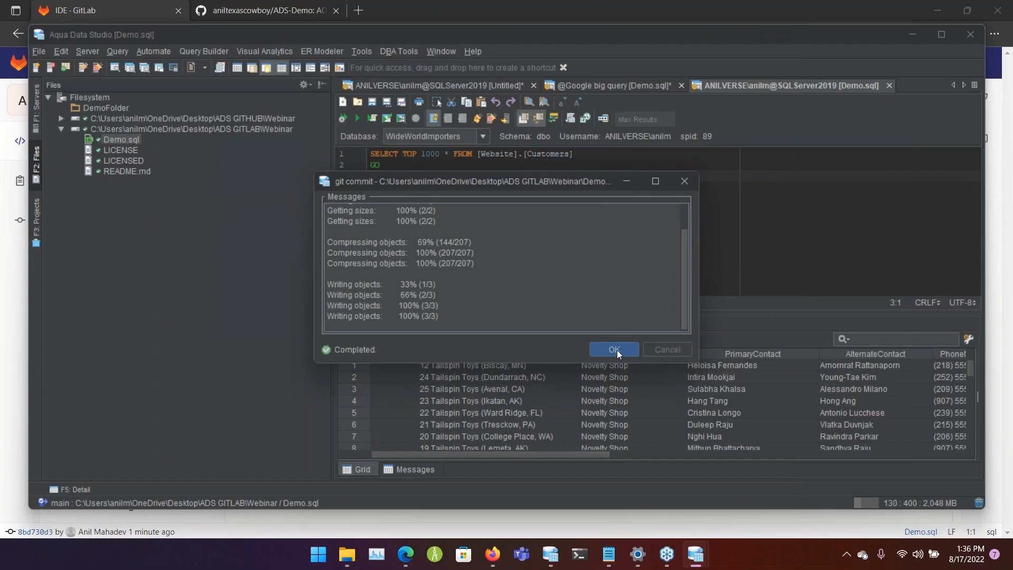
left_click(612, 349)
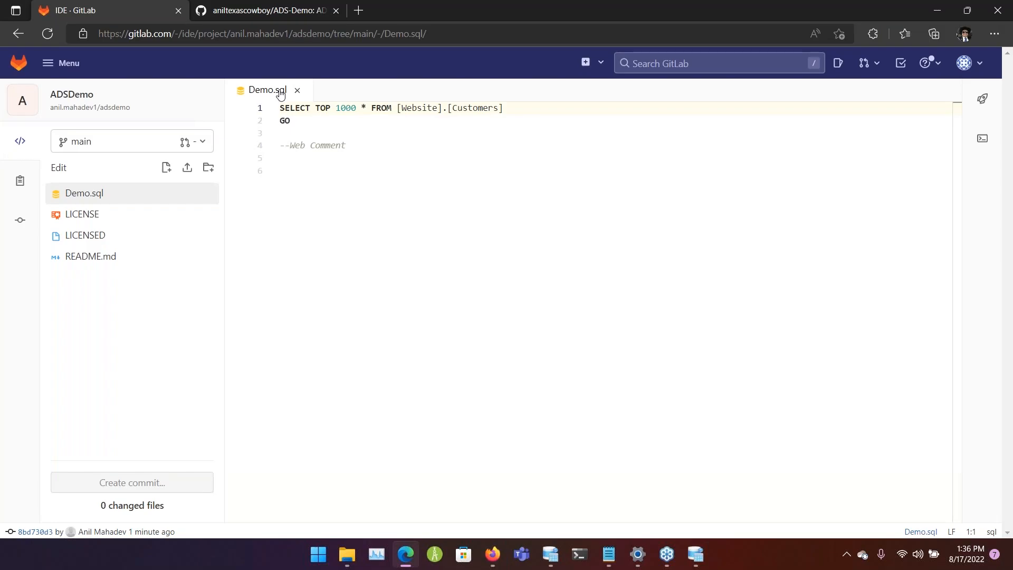
mouse_move(24, 104)
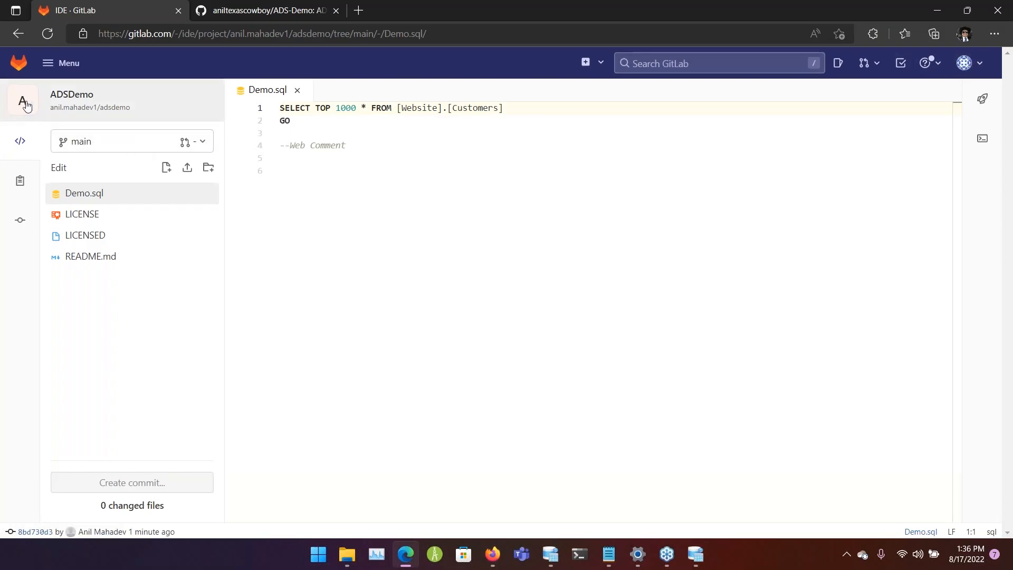
- Check Demo.sql in GitLab's ADSDemo project for the Demo Comment commit, then switch to GitHub
left_click(24, 102)
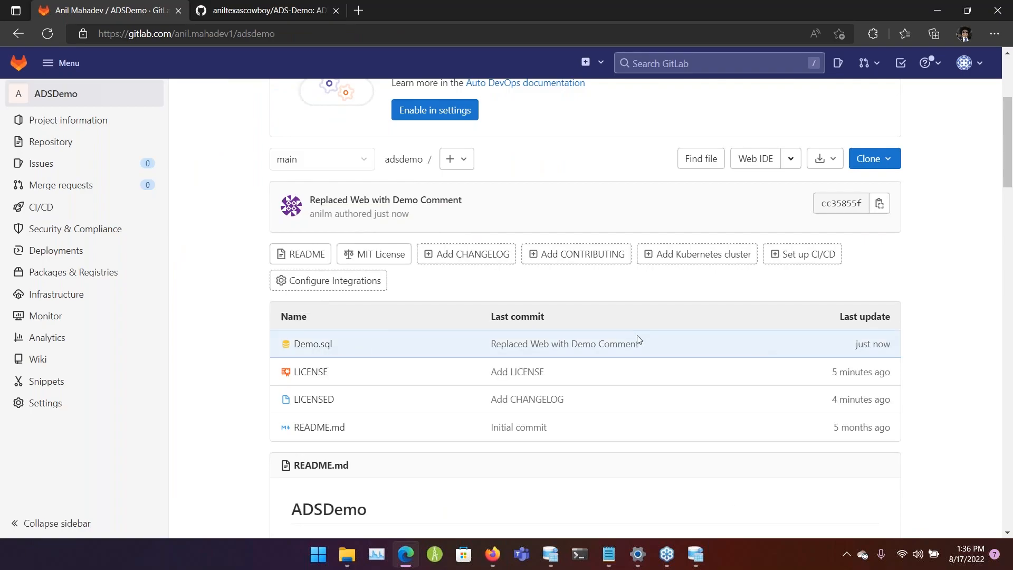
left_click(312, 344)
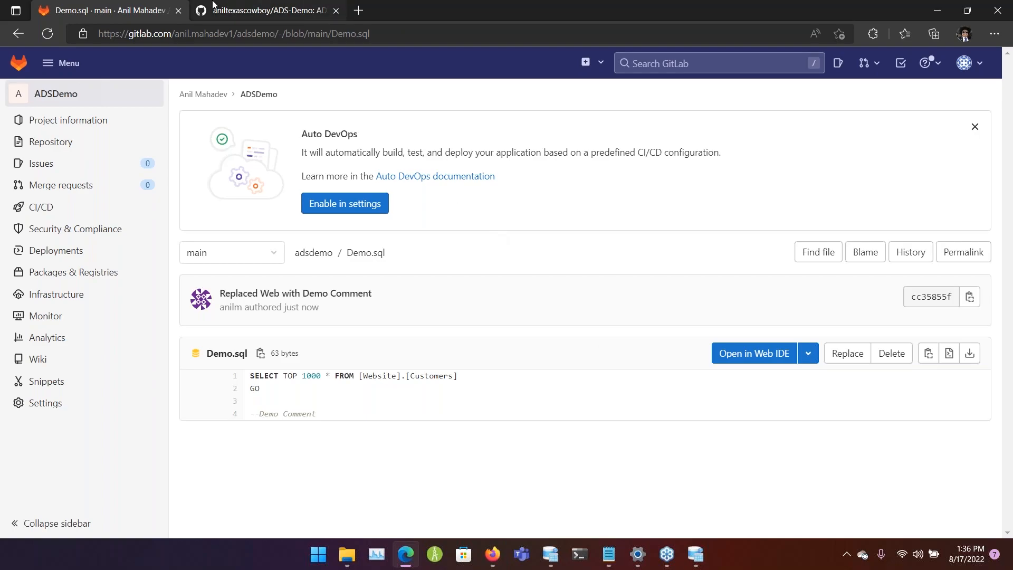
left_click(265, 11)
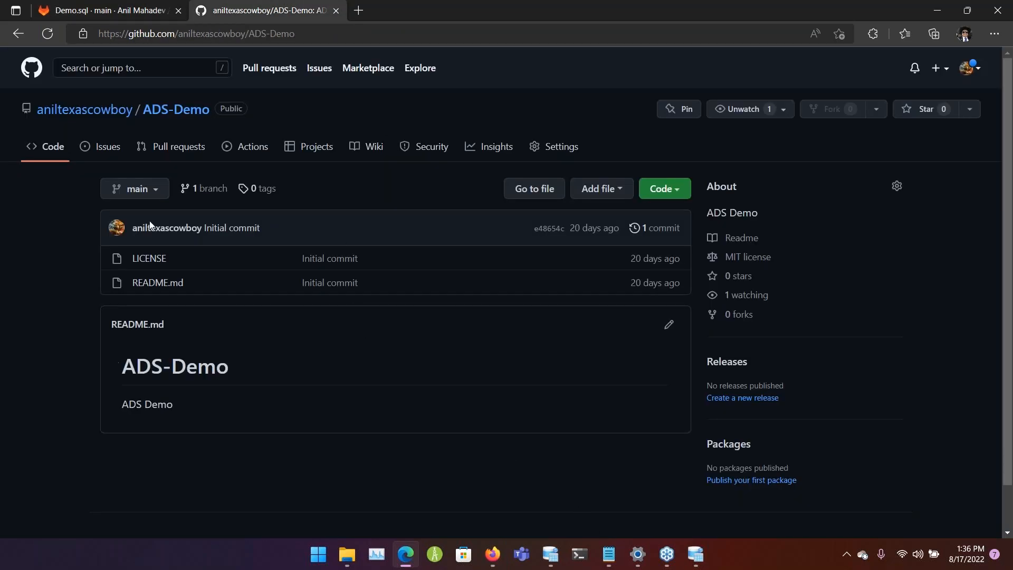
- Create a new file in ADS-Demo with the query plus a Github comment line and description 'Demo comment'
left_click(600, 188)
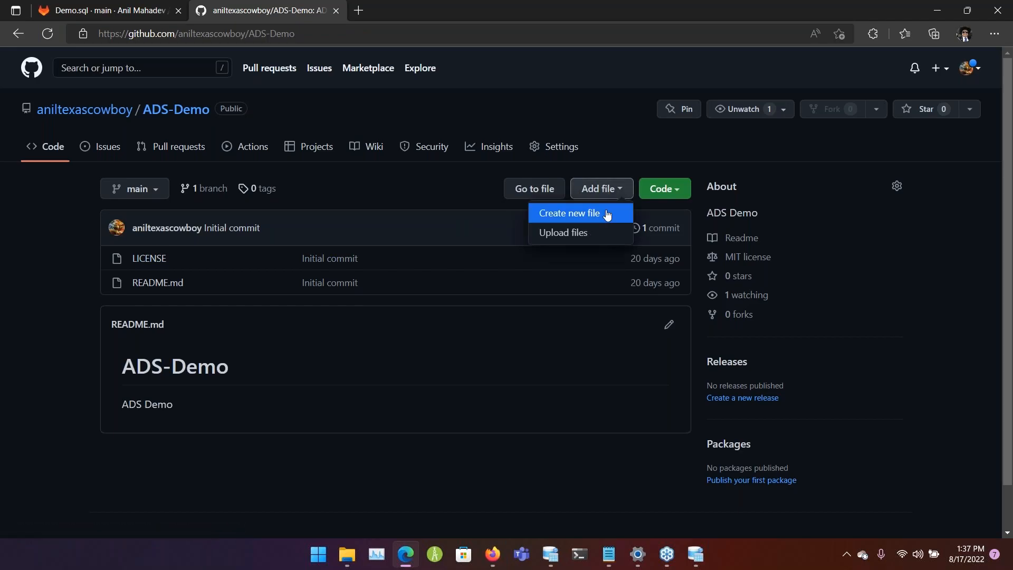
left_click(569, 212)
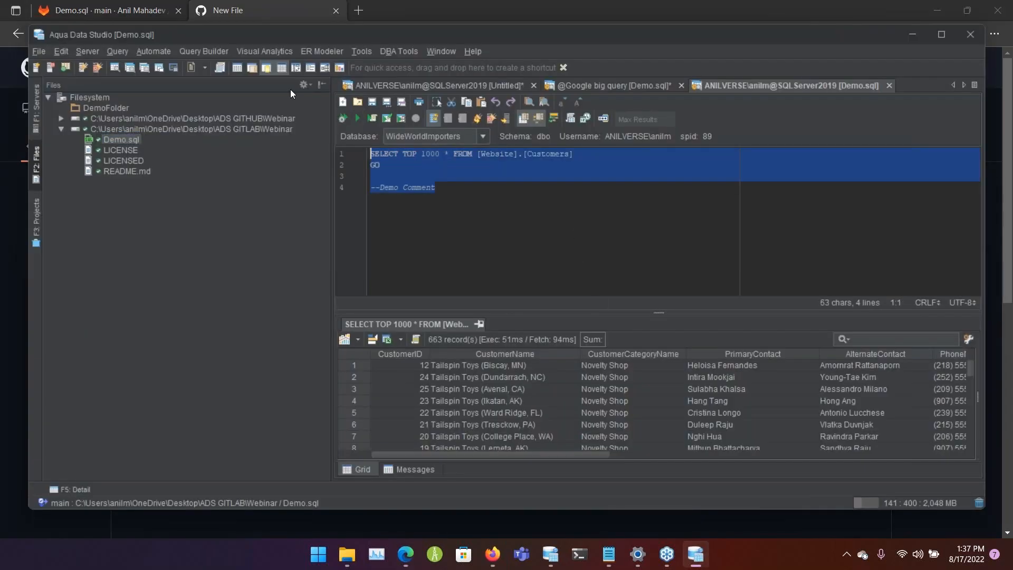
left_click(265, 10)
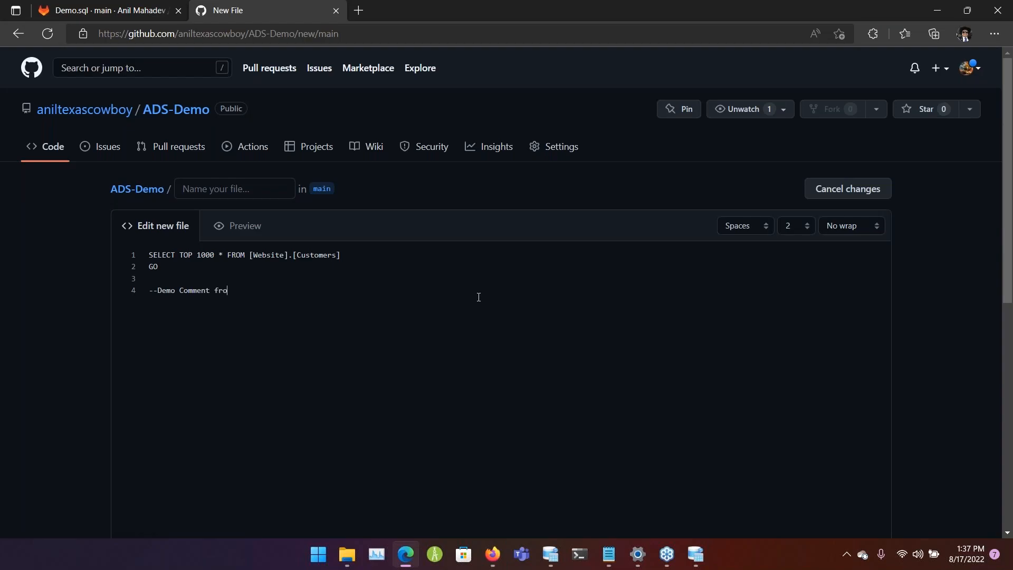
type("m Github")
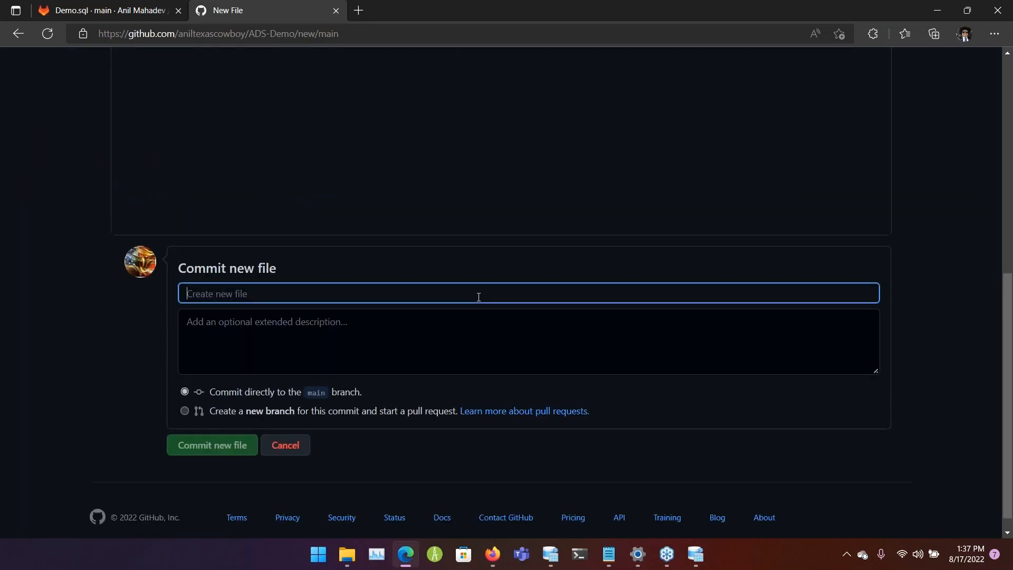
type("DemoSQL.sql")
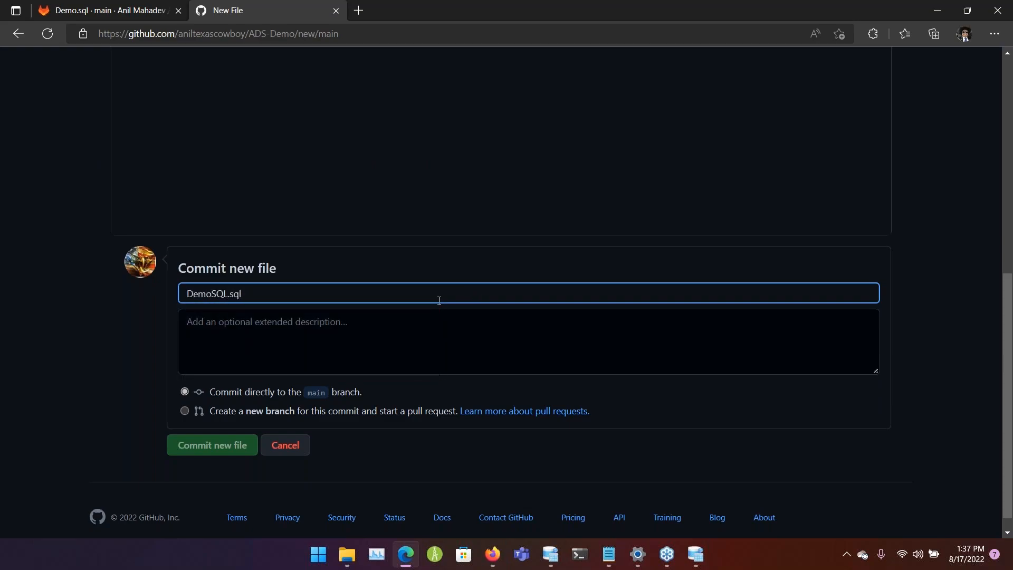
mouse_move(380, 255)
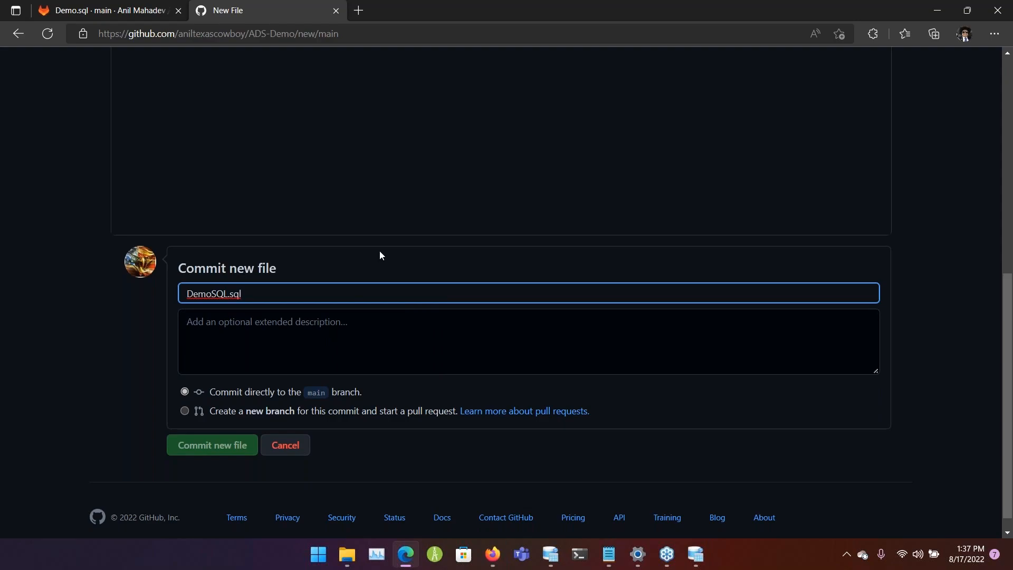
mouse_move(298, 372)
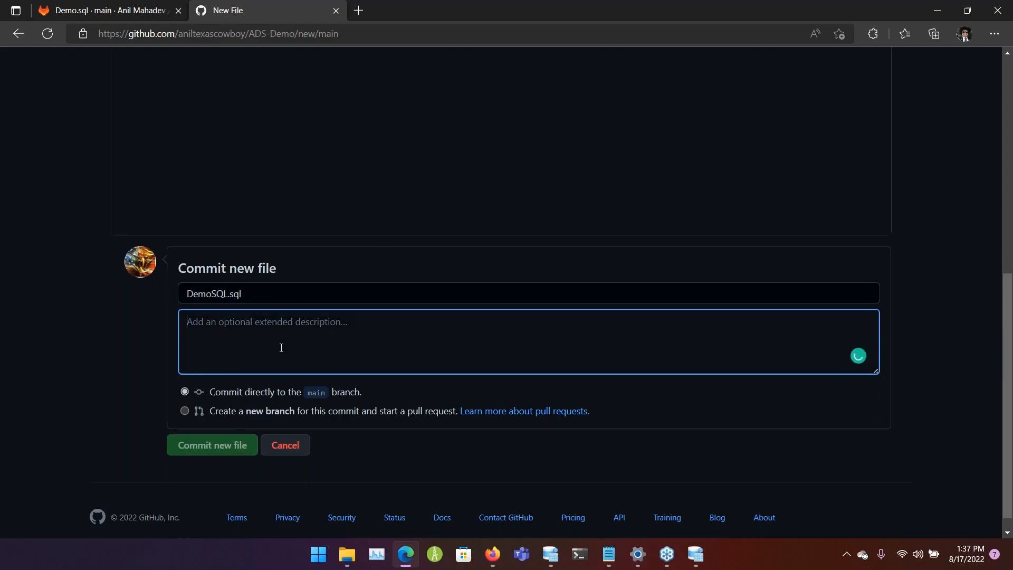
type("Demo comment from Github this time")
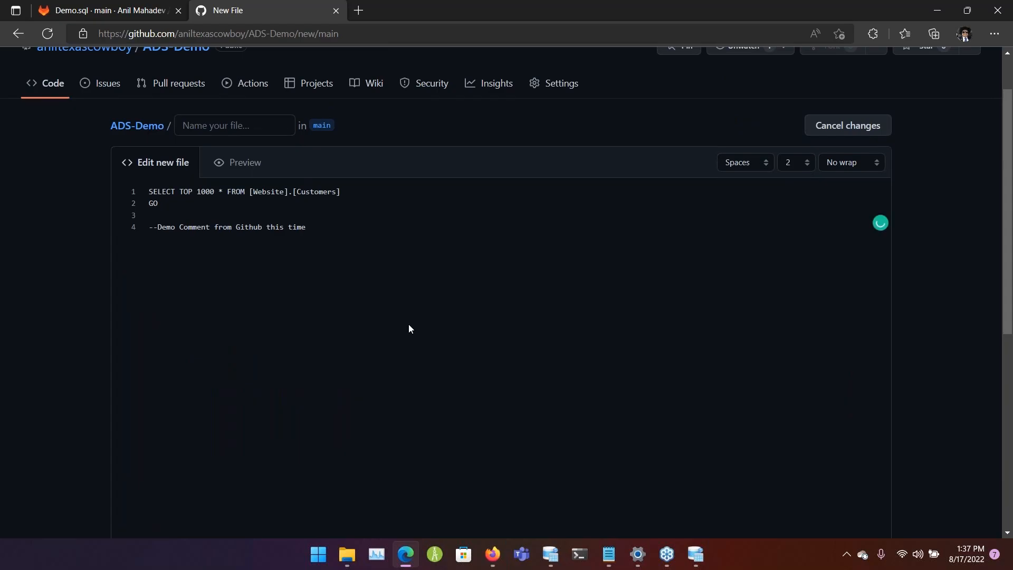
- Name the file Demo.sql and commit it directly to the main branch
scroll("down", 3)
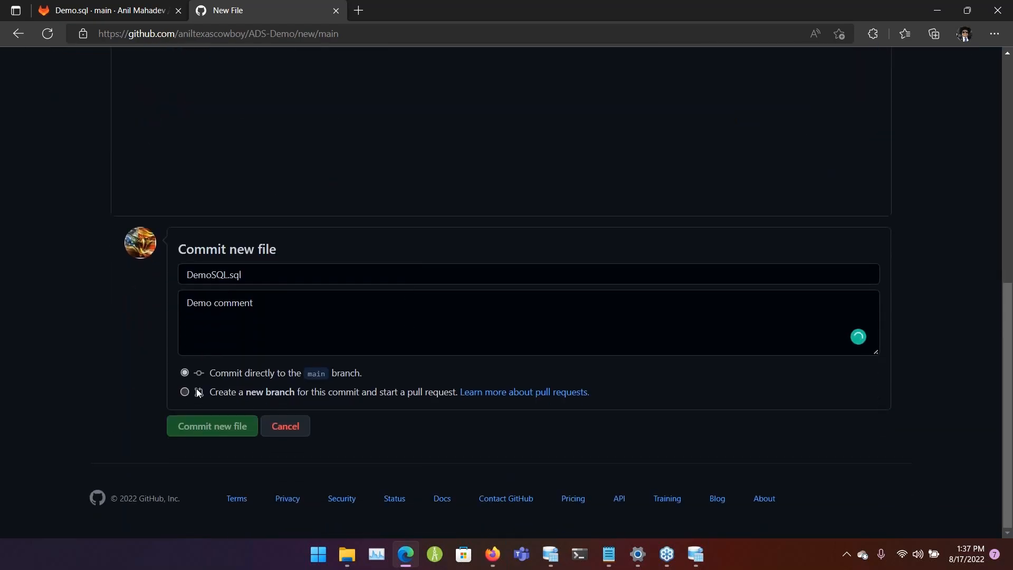
left_click(184, 392)
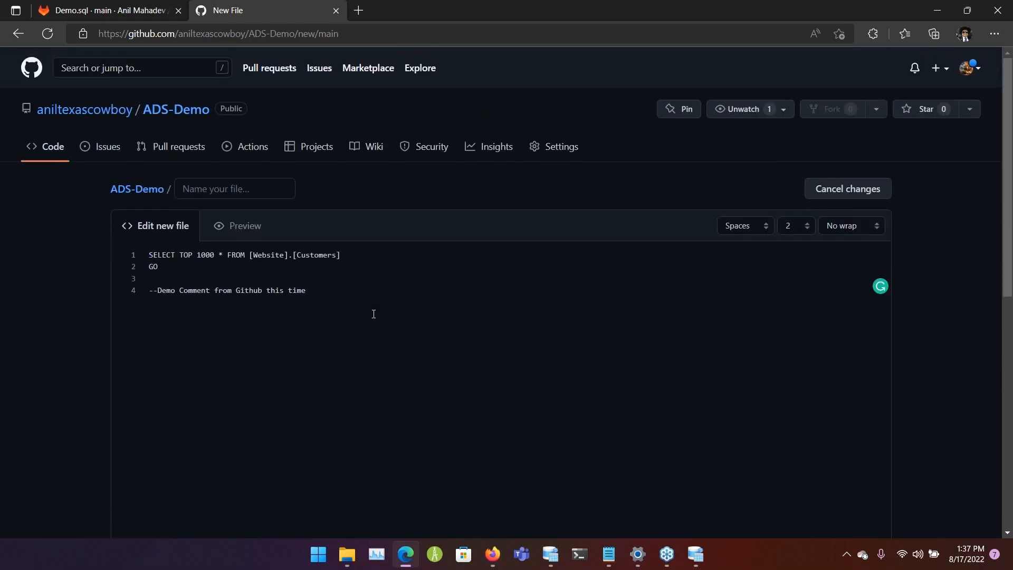
type("D")
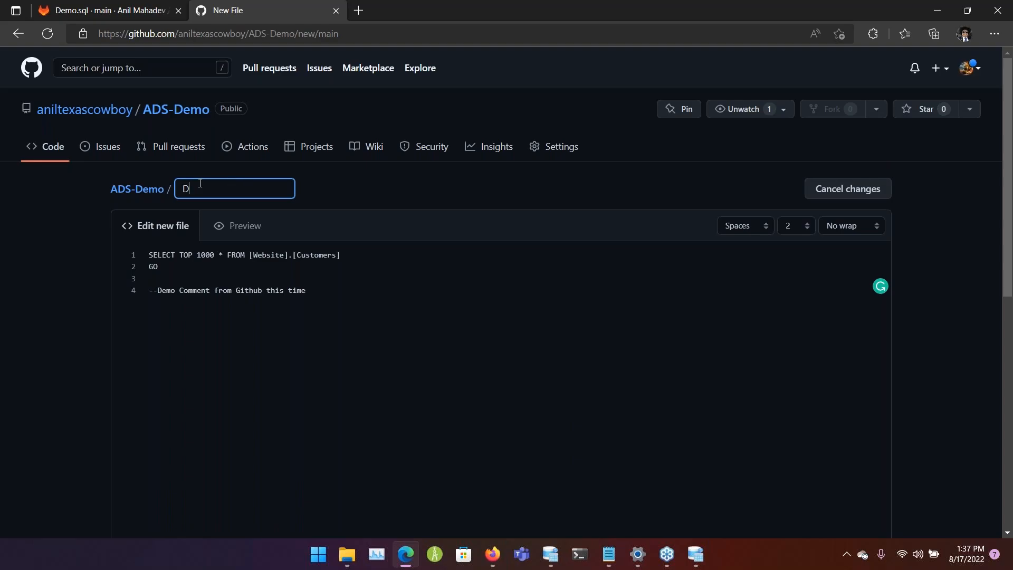
type("emo.sql")
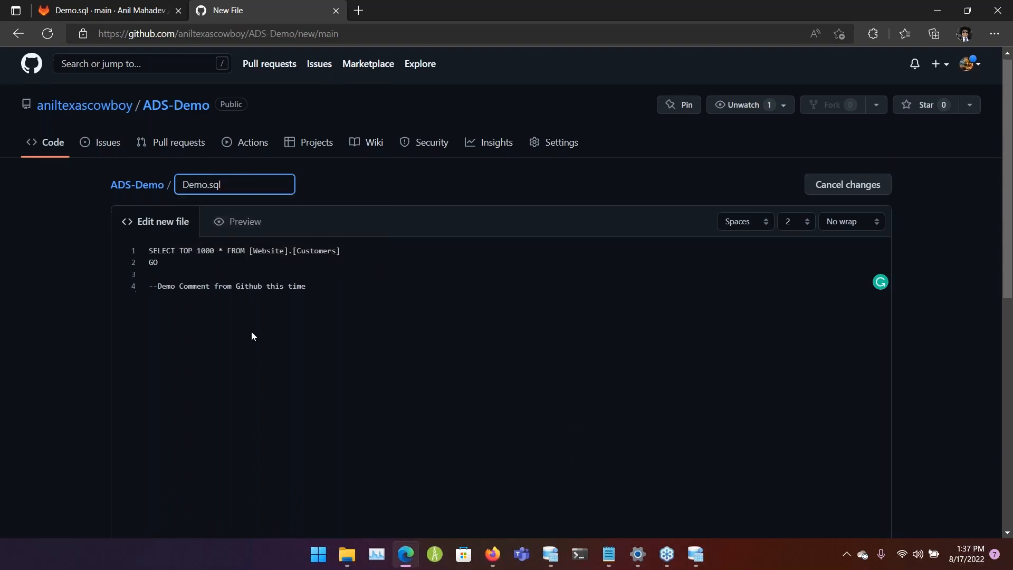
scroll("down", 3)
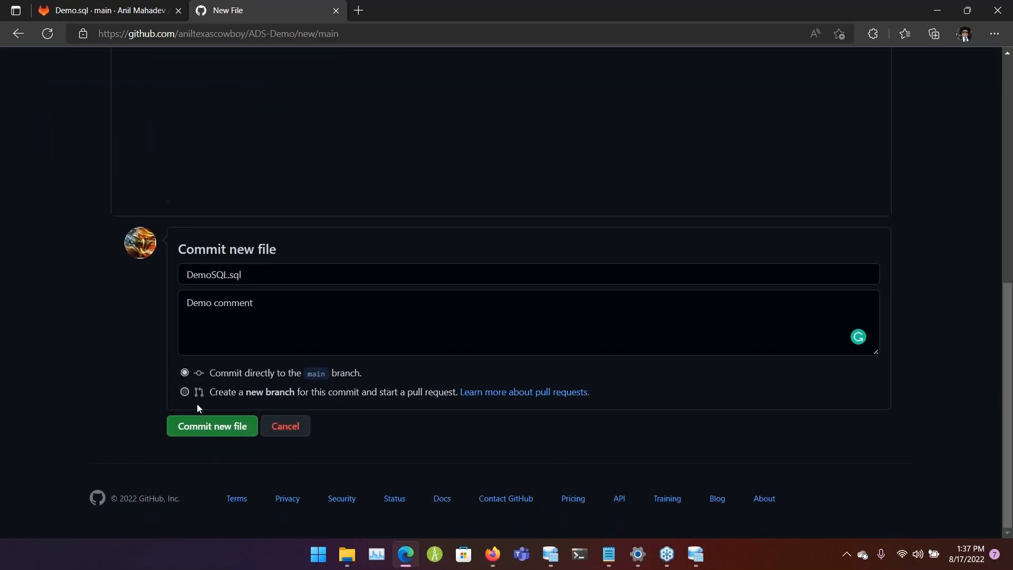
left_click(212, 425)
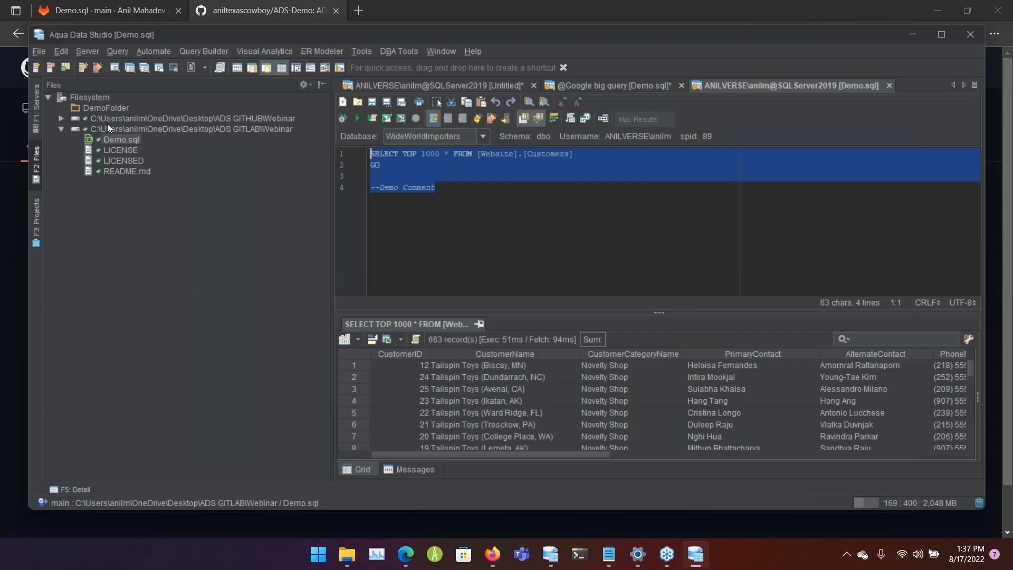
- Pull GitHub's Demo.sql into the Webinar folder and add '--Making changes from Aqua Data Studio'
left_click(192, 117)
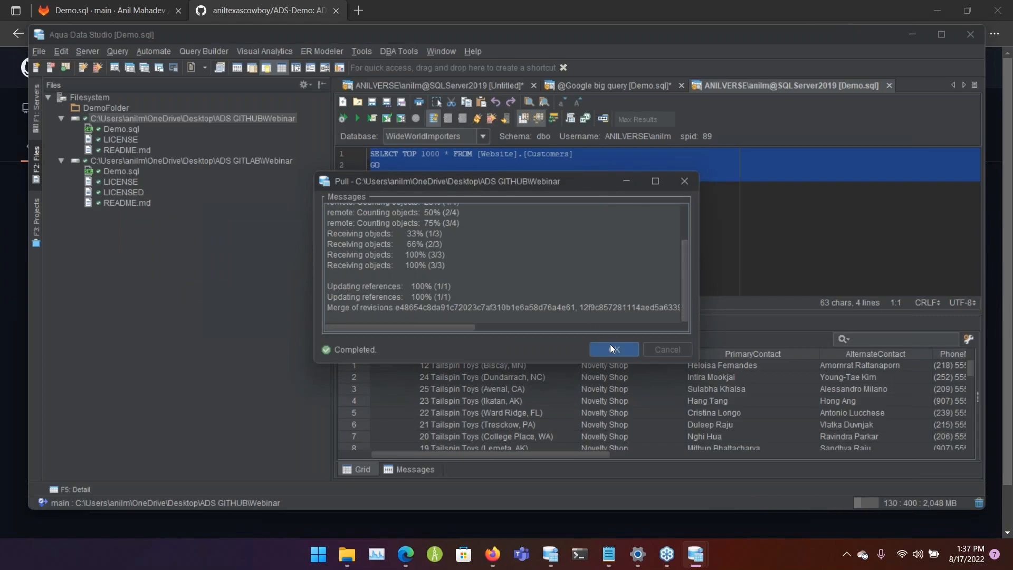
left_click(612, 349)
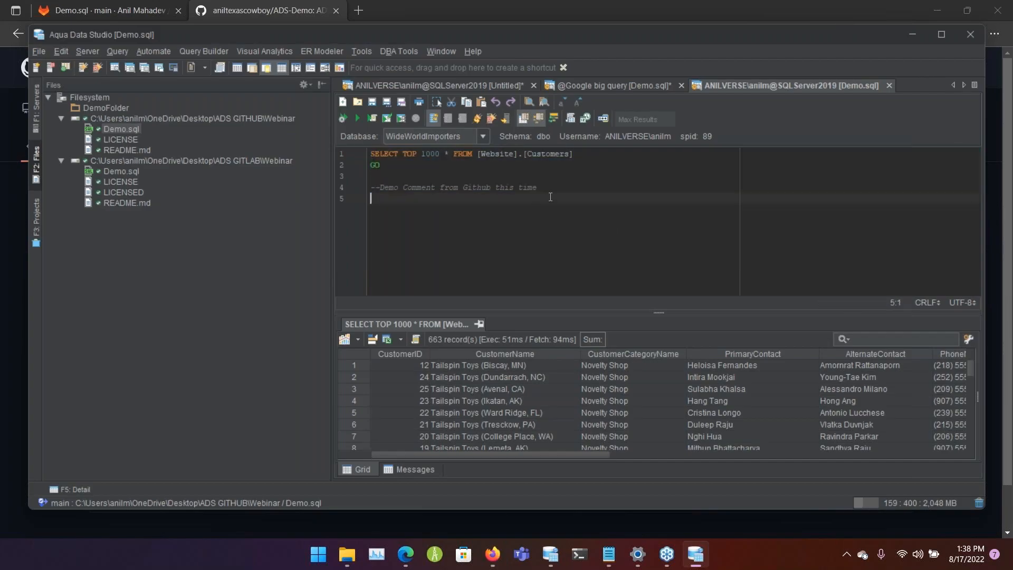
type("--Making changes from A")
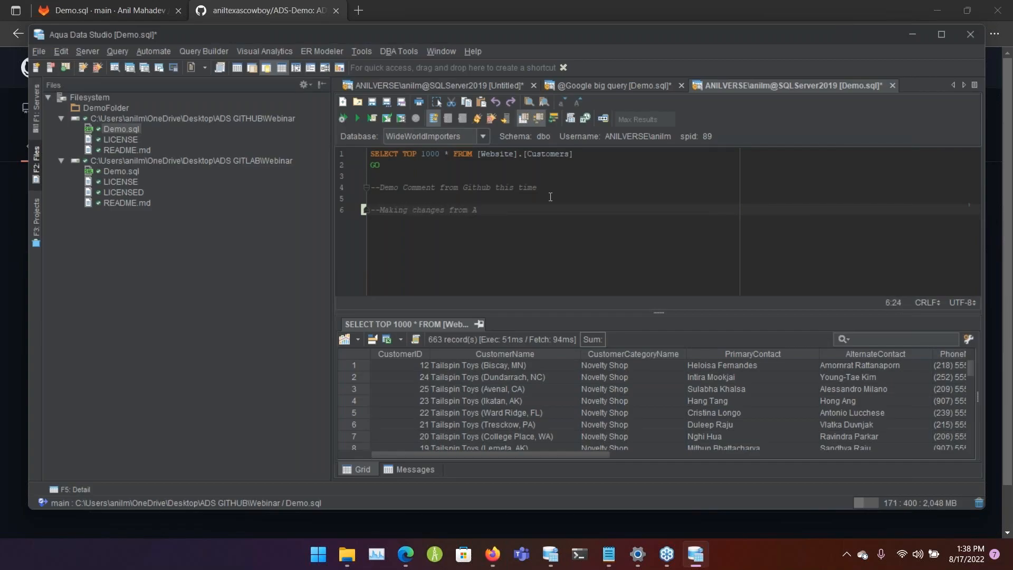
type("qua Data Studio")
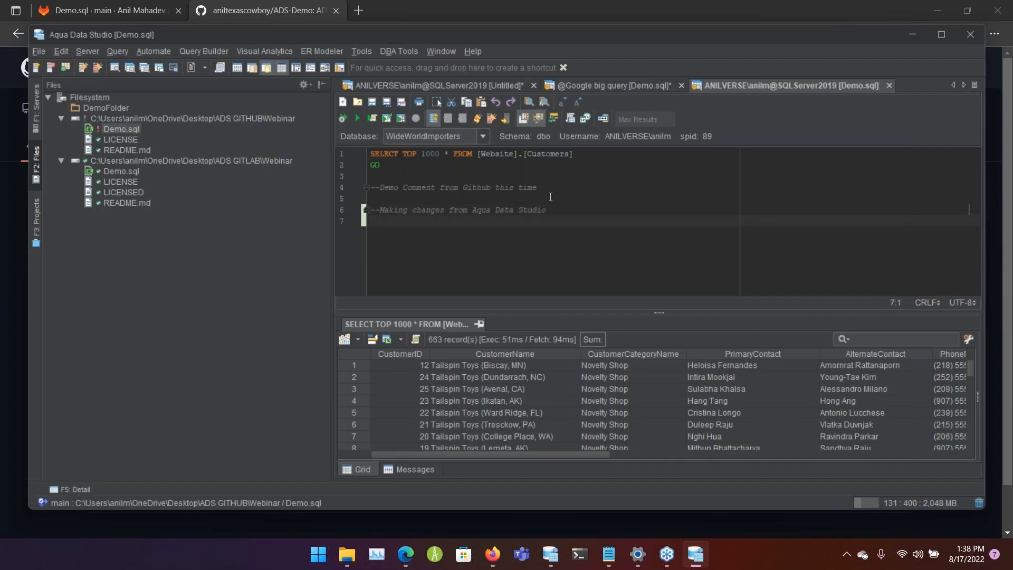
- Start a commit from Demo.sql's context menu and stage the modified file
right_click(121, 129)
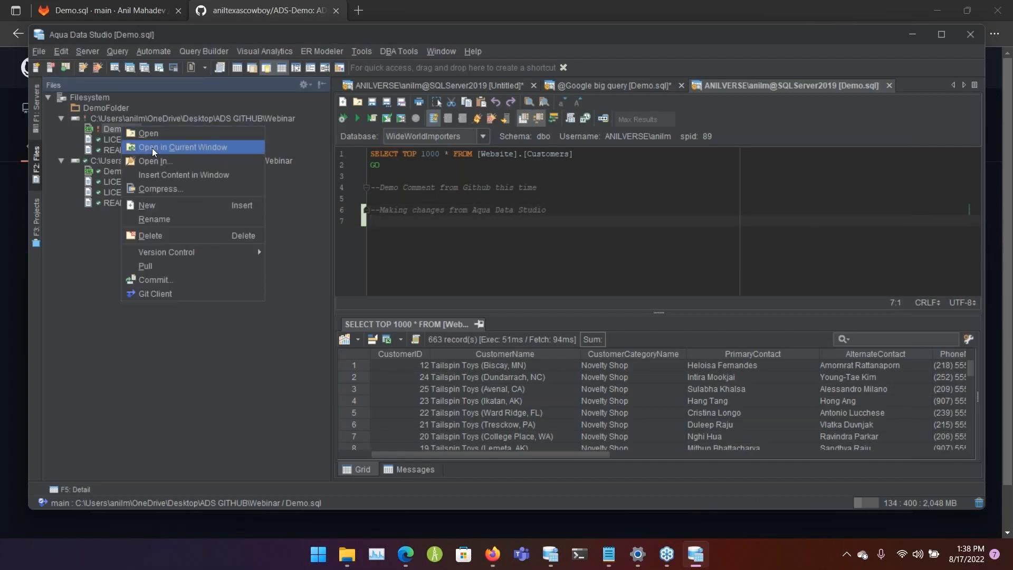
mouse_move(182, 279)
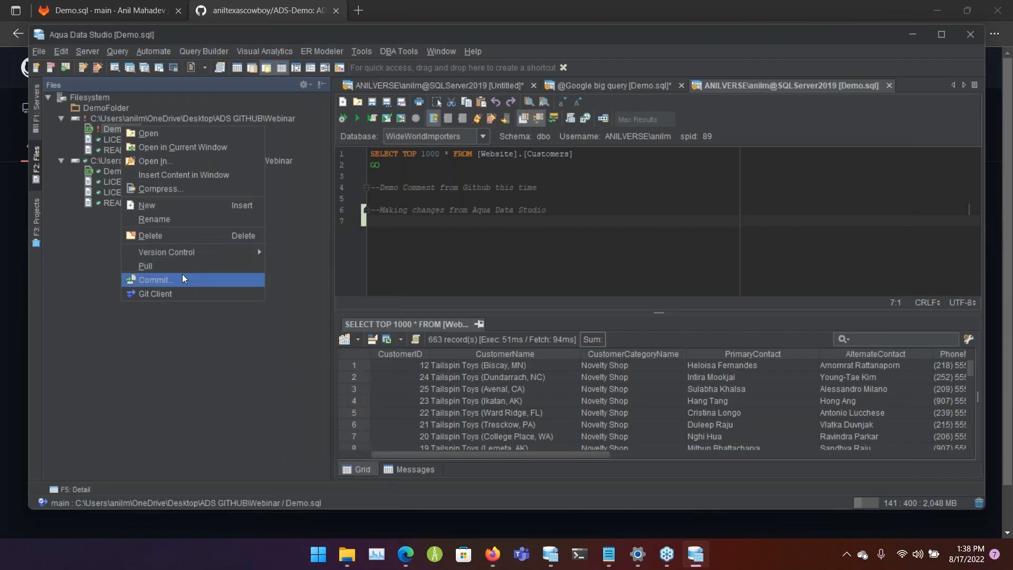
left_click(155, 278)
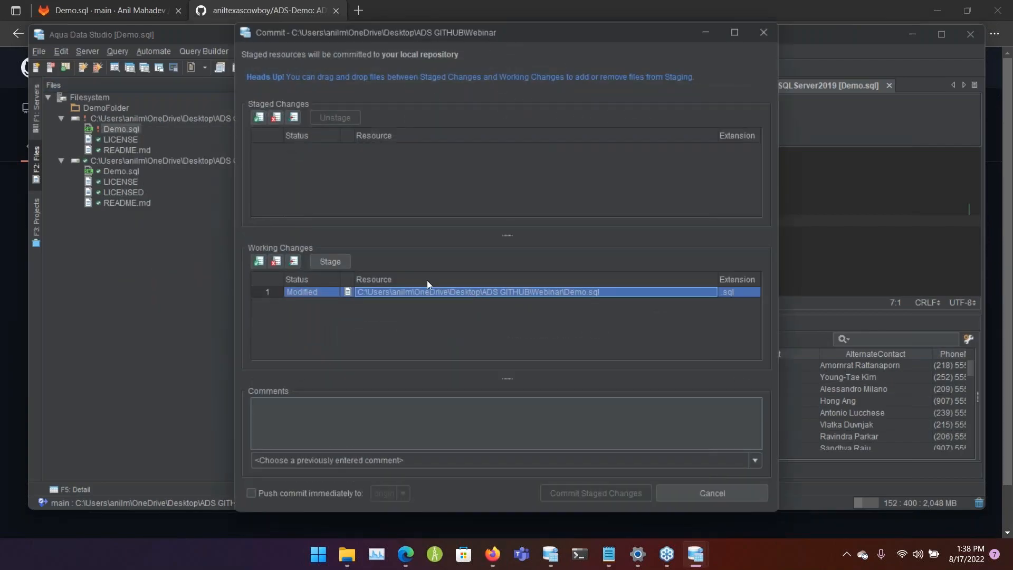
left_click(330, 262)
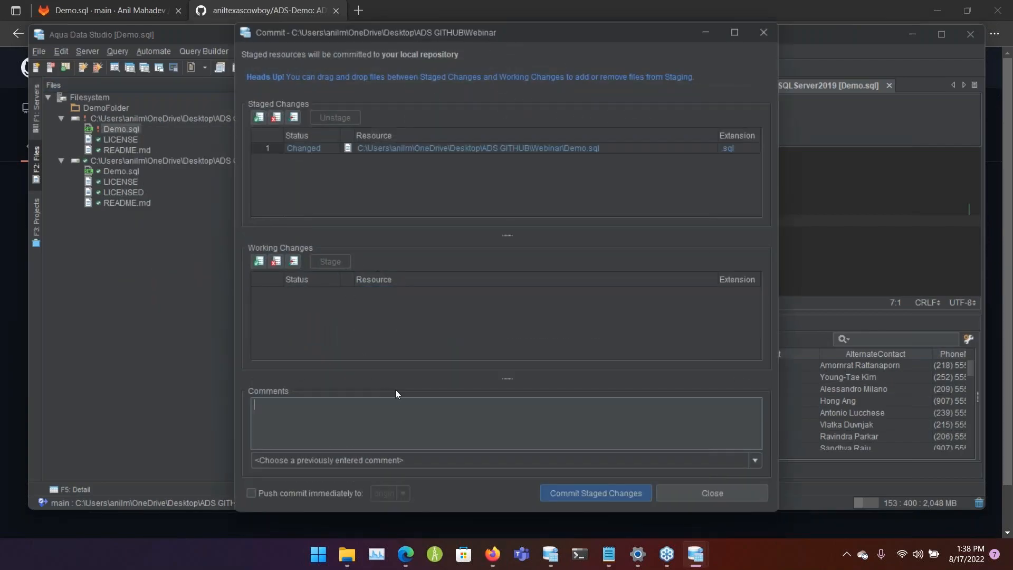
- Enter the comment 'Commit Changes from ADS to Github', set push to origin, and commit the staged change
type("Commit Changes fr")
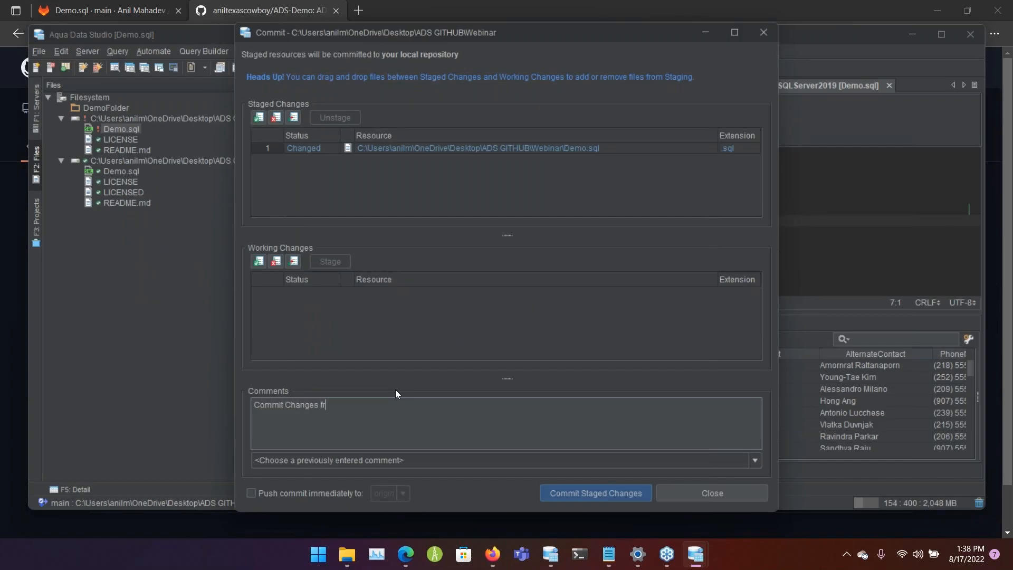
type("om ADS to GH")
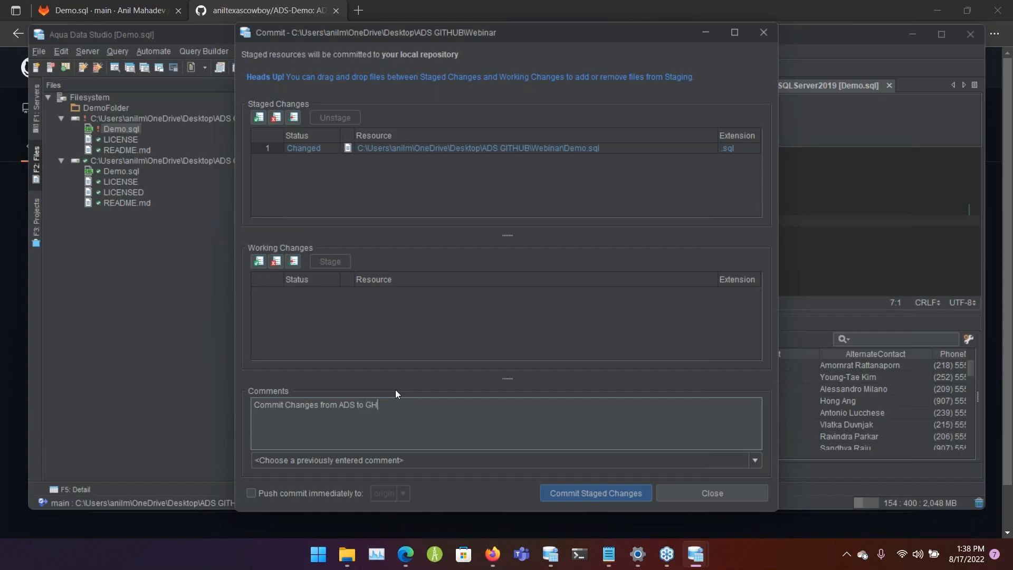
type("ub")
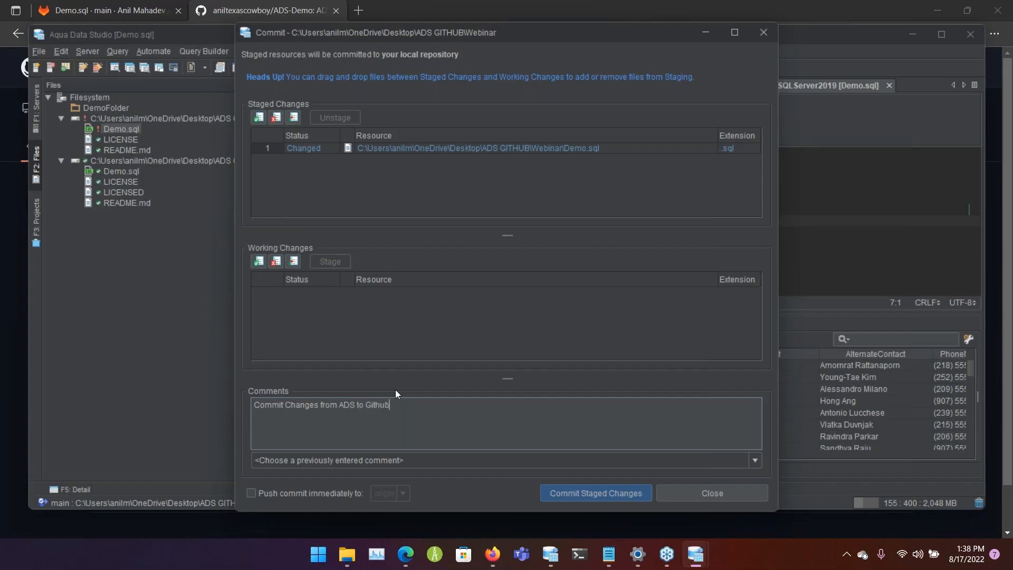
left_click(251, 492)
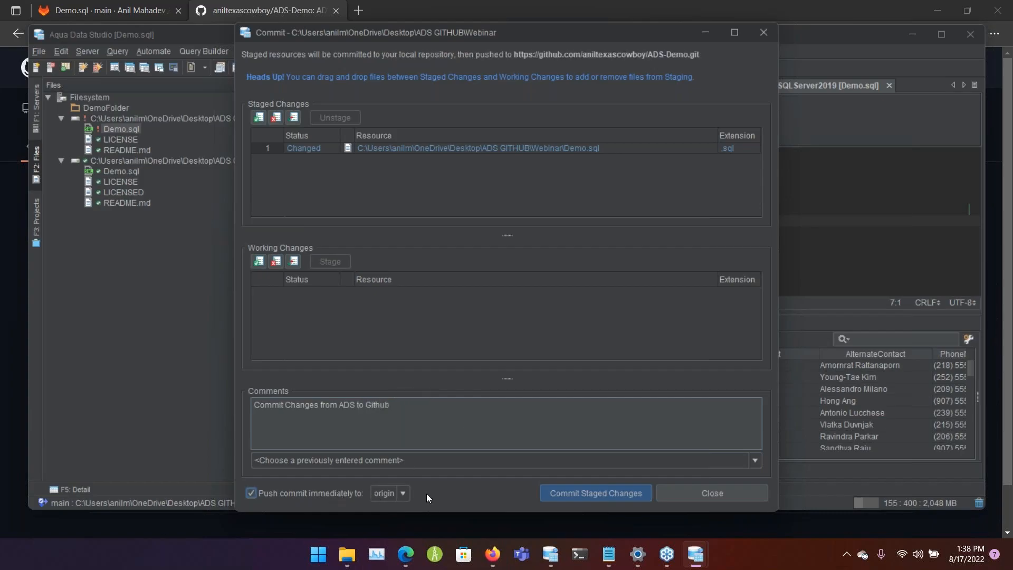
left_click(594, 493)
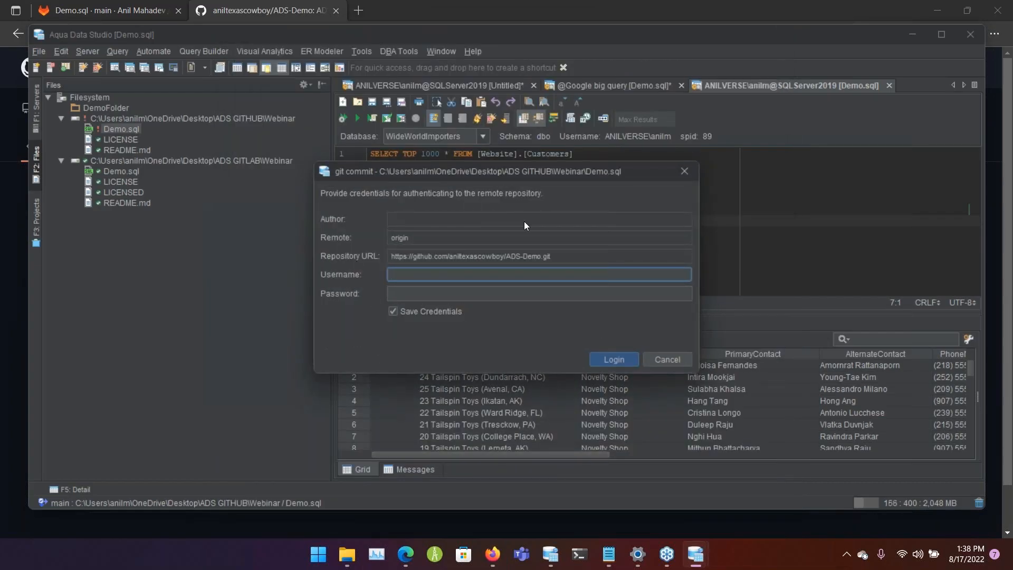
mouse_move(672, 438)
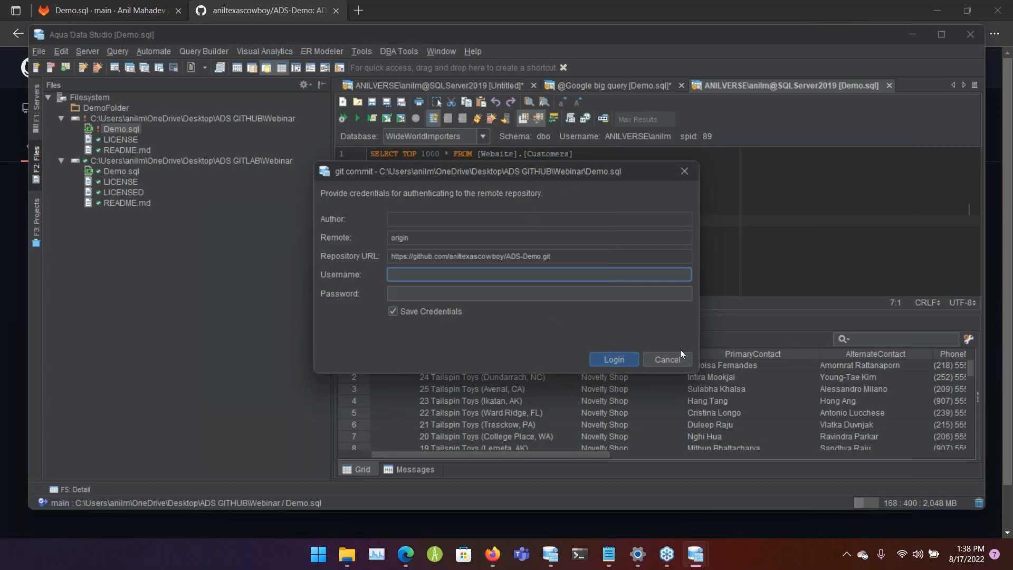
mouse_move(666, 359)
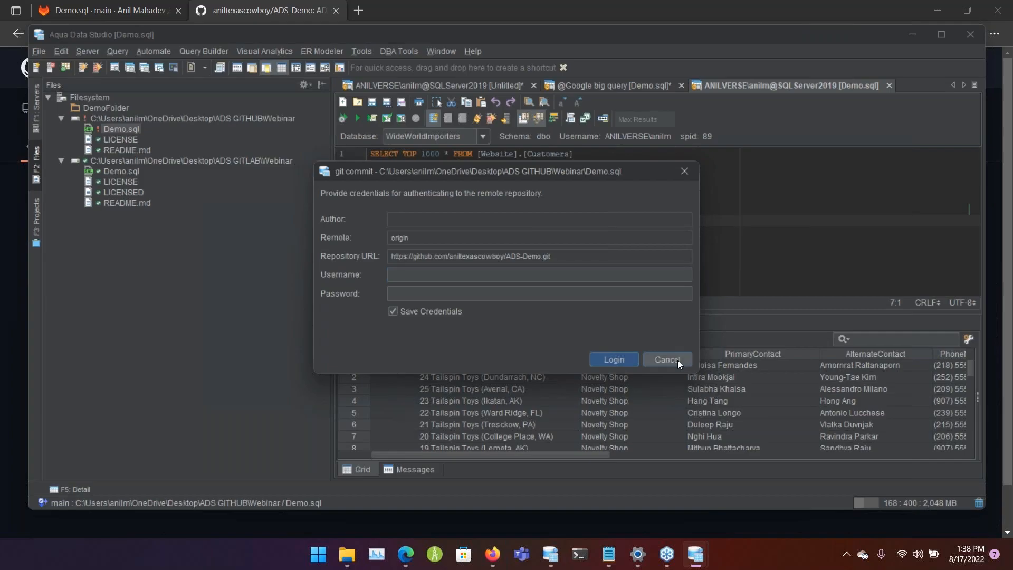
- Cancel the git credentials dialog without logging in
left_click(666, 359)
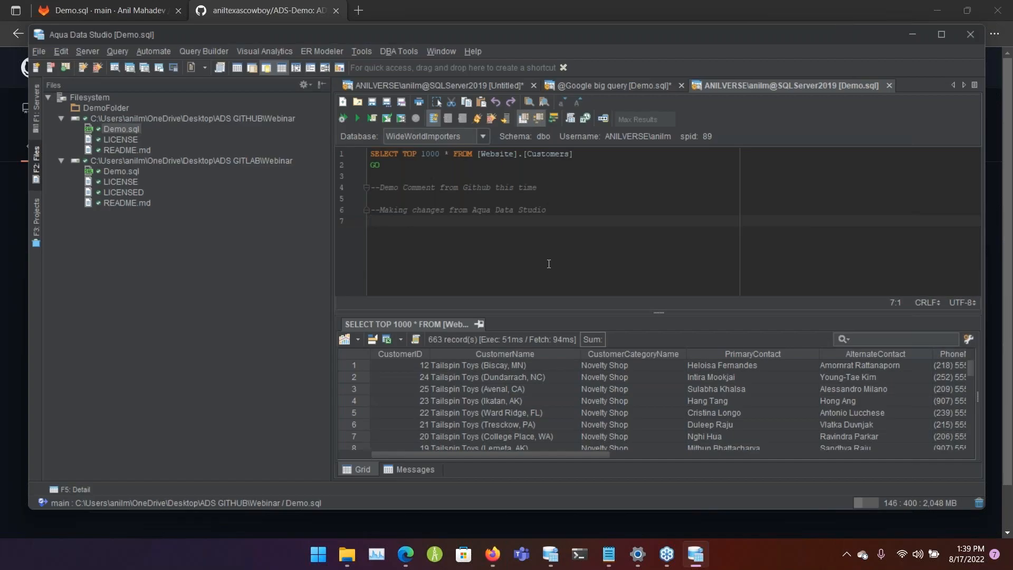
left_click(371, 221)
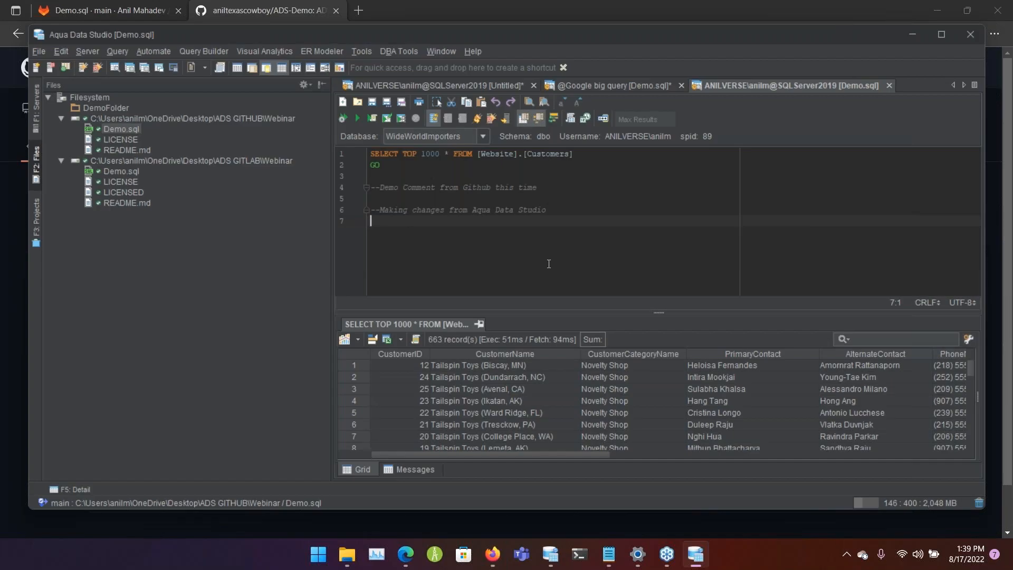